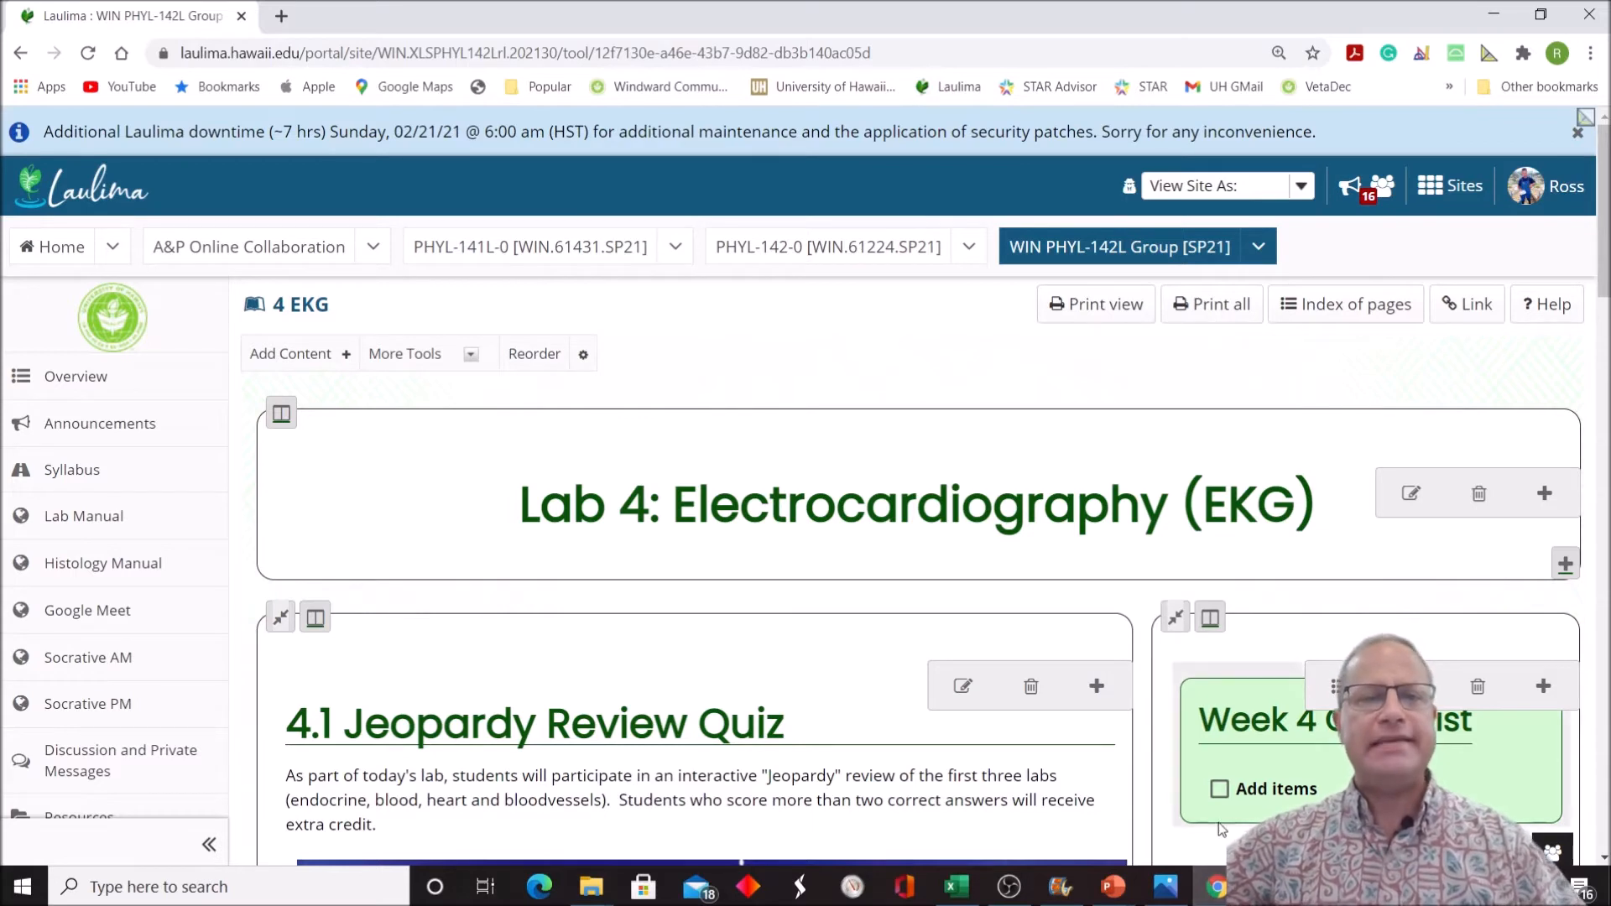
mouse_move(1589, 773)
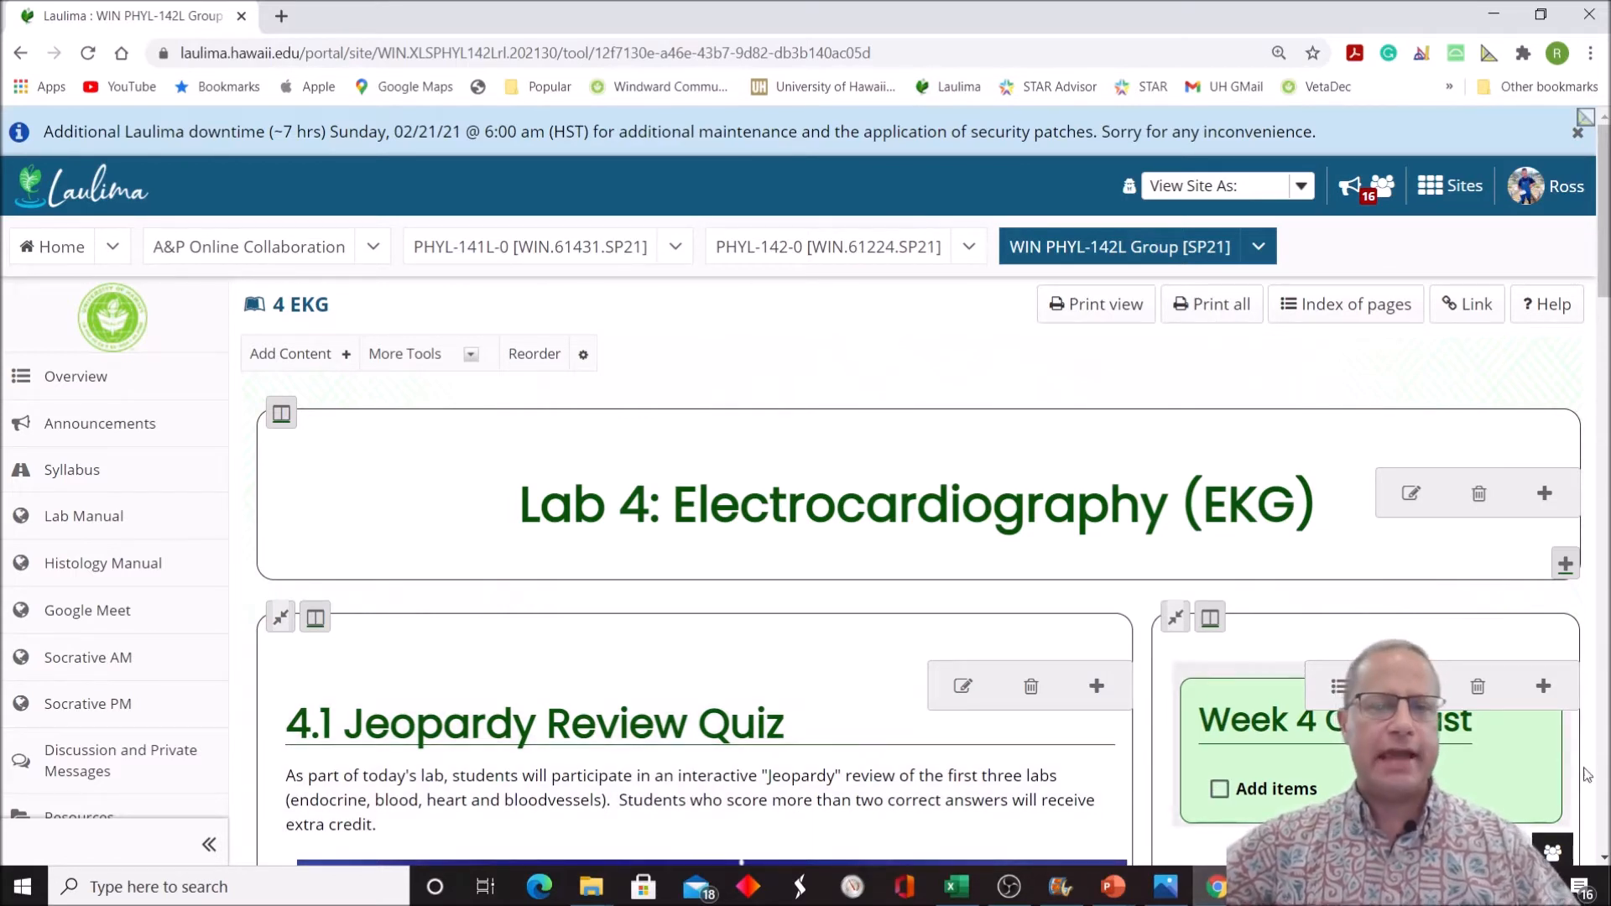
Step: Scroll down the Lab 4 EKG page to the EKG Binder files, then switch to the ImageJ site
scroll(down, 3)
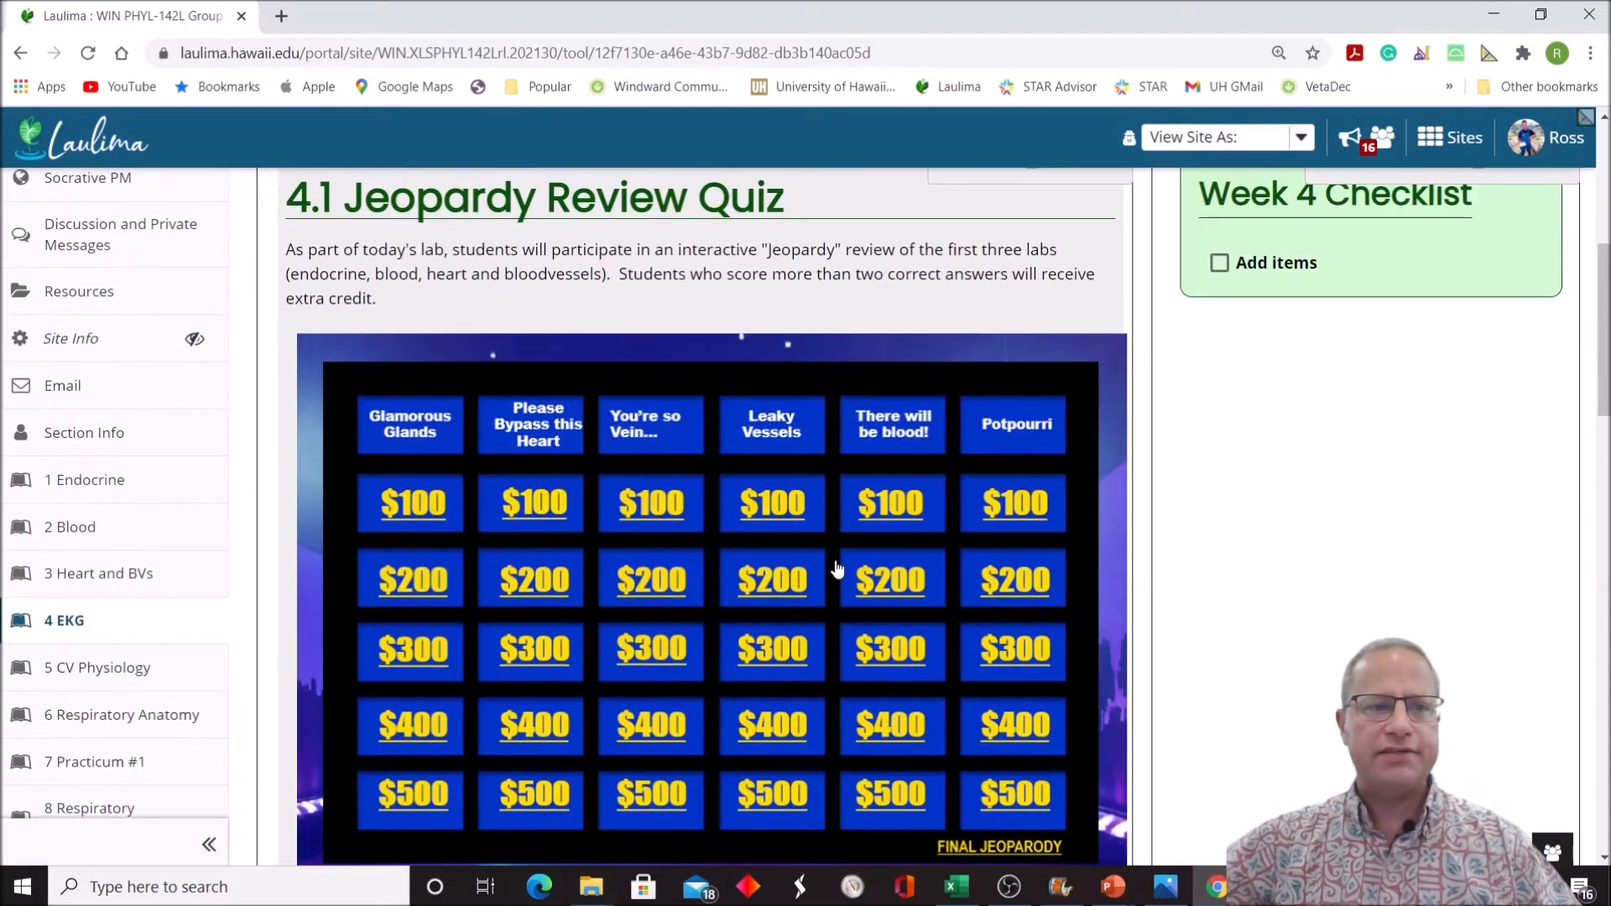
scroll(down, 3)
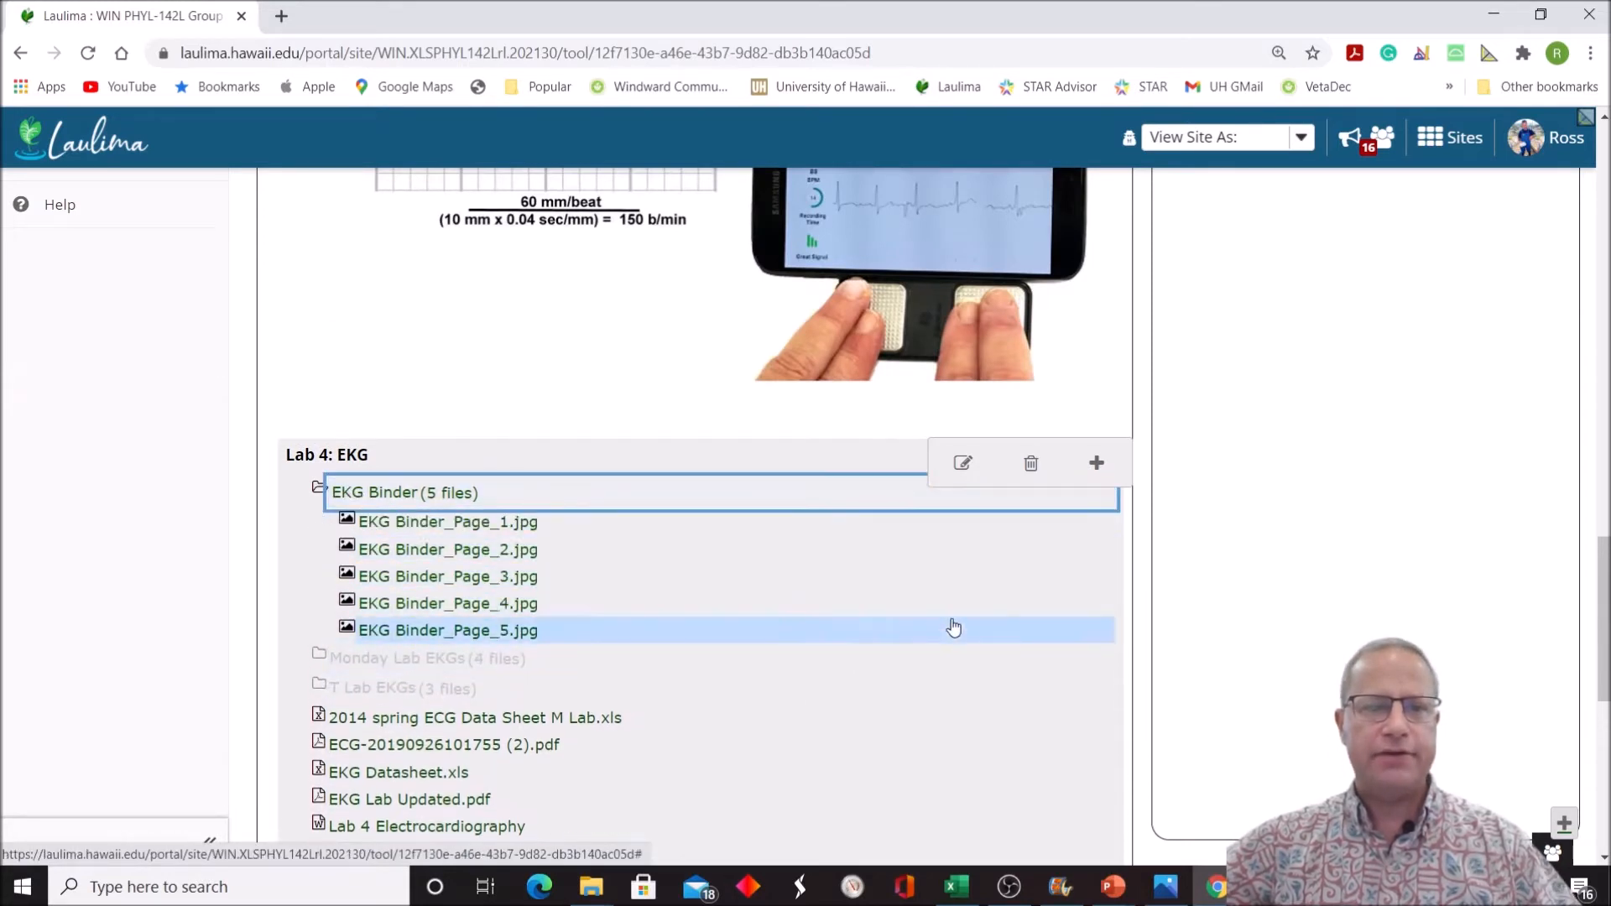
mouse_move(508, 644)
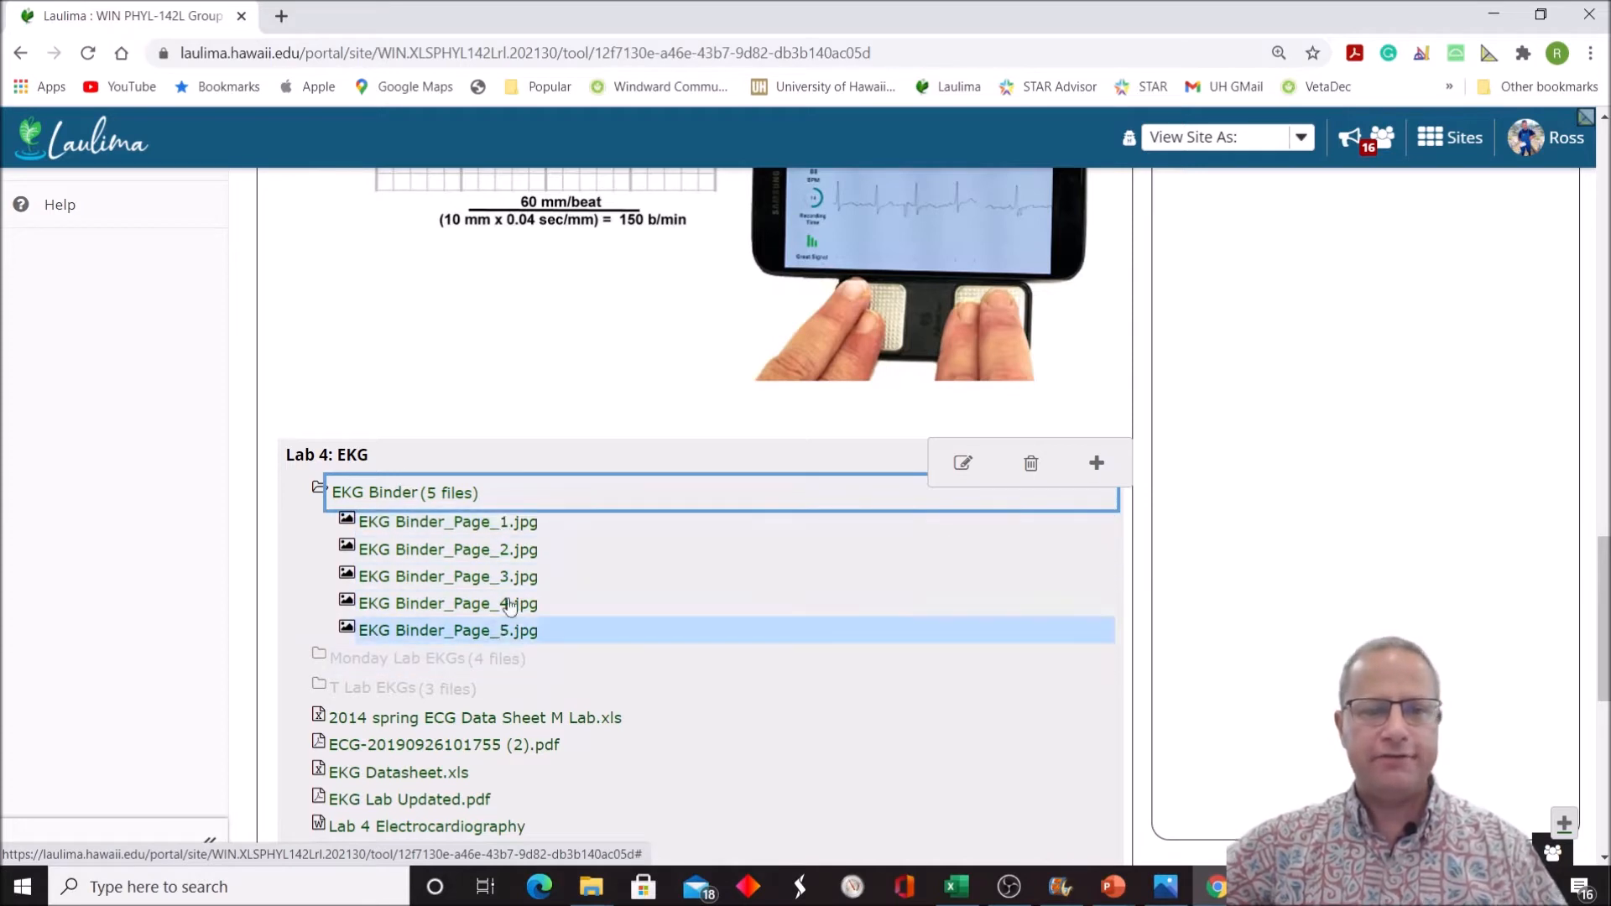
mouse_move(520, 657)
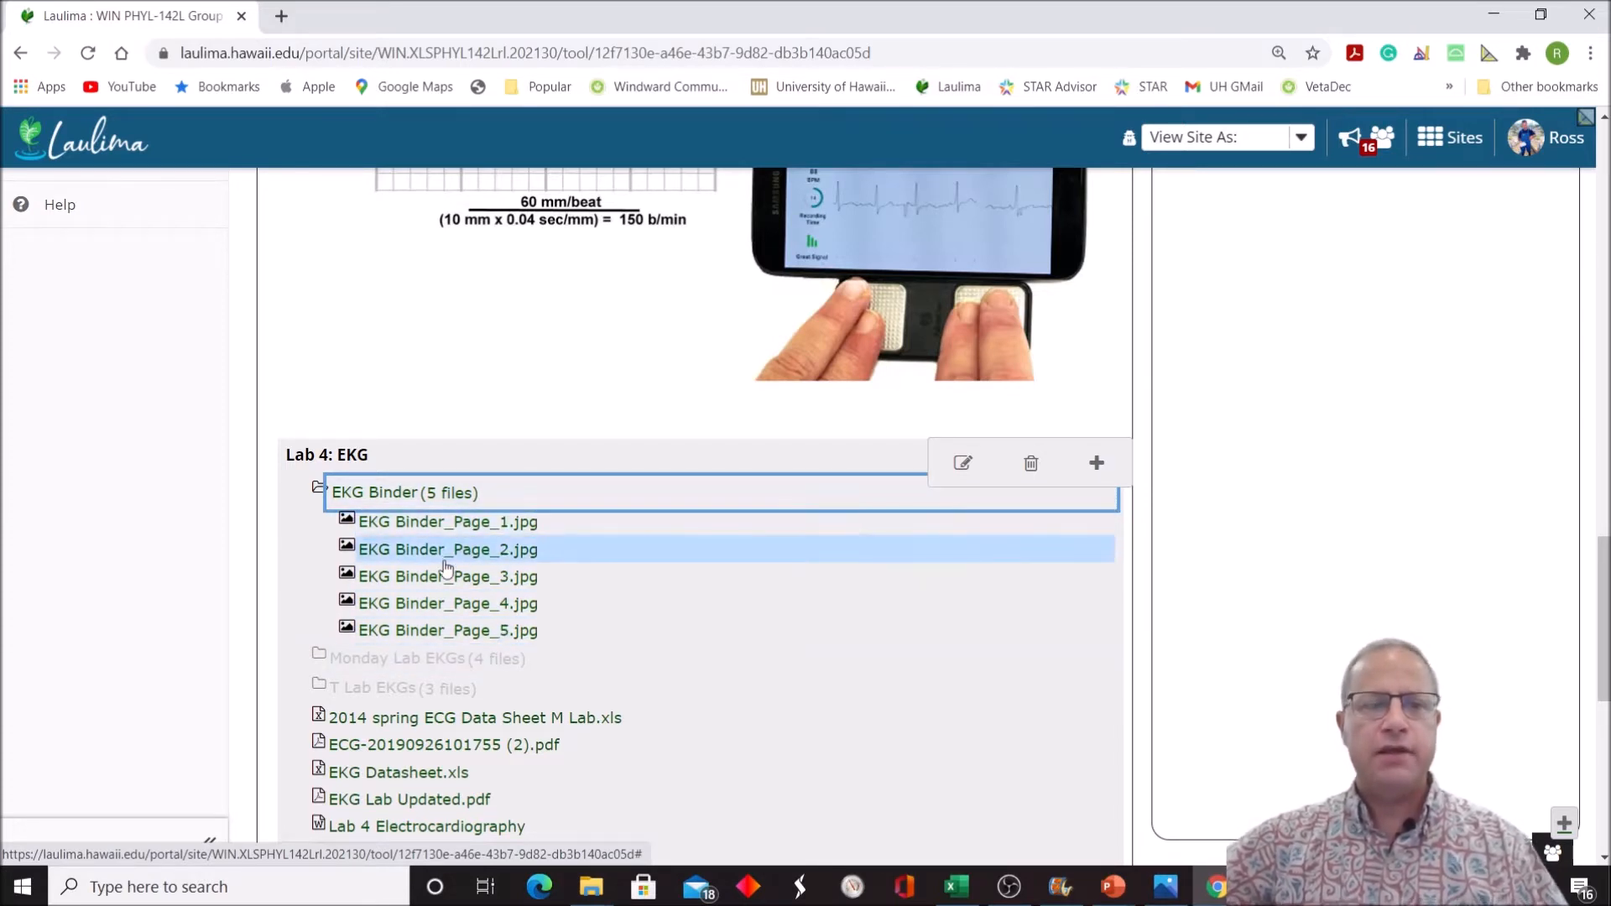
mouse_move(560, 490)
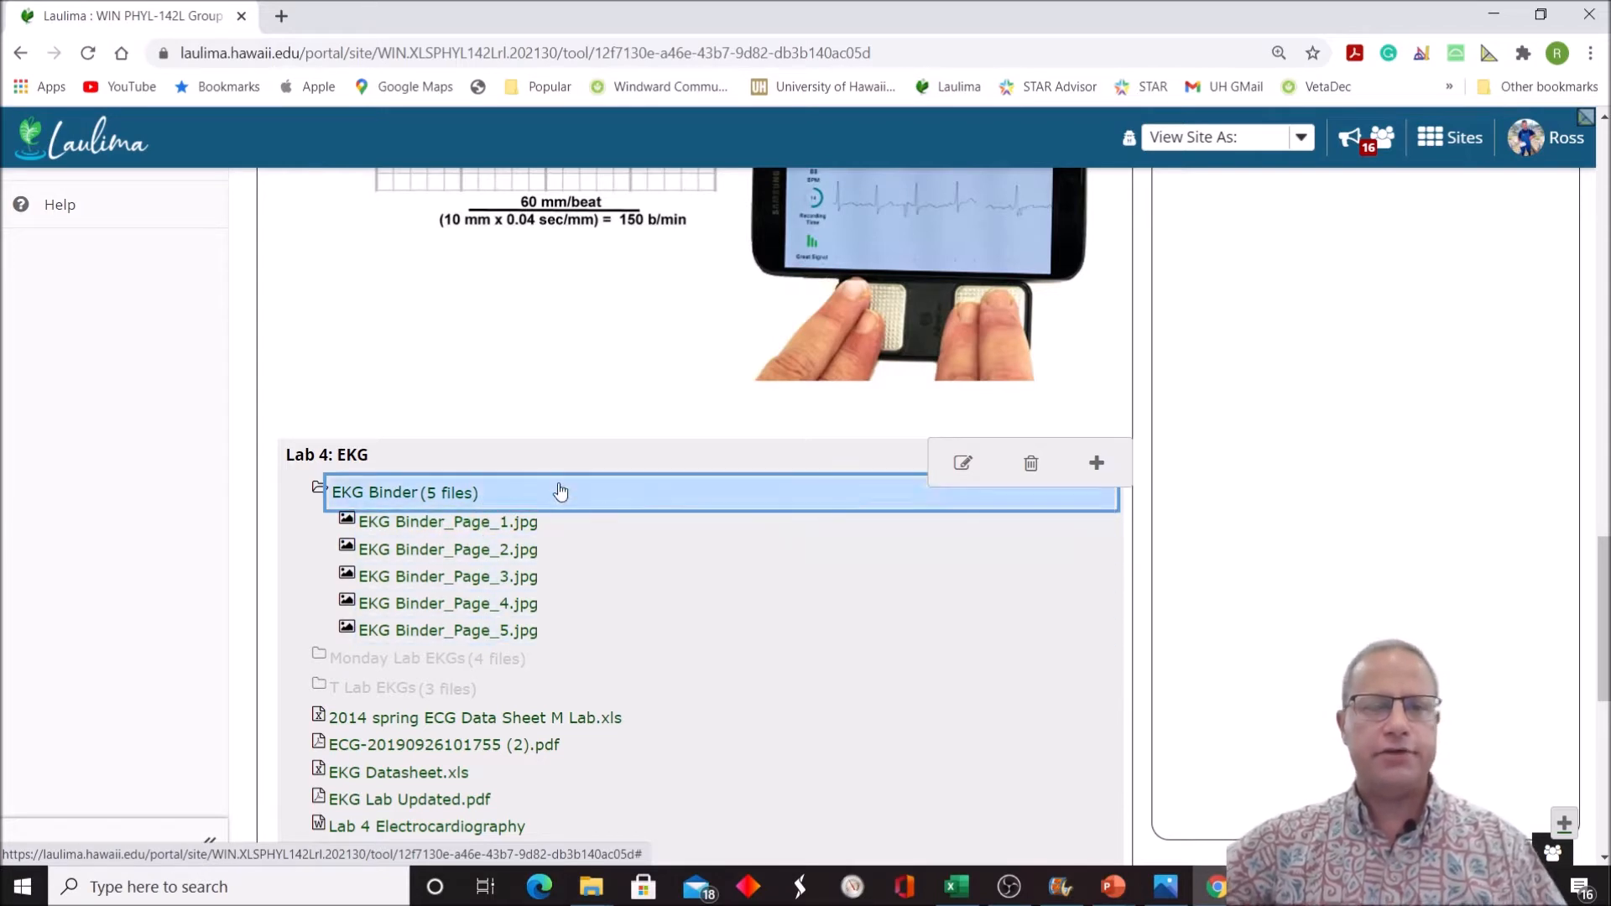
mouse_move(617, 573)
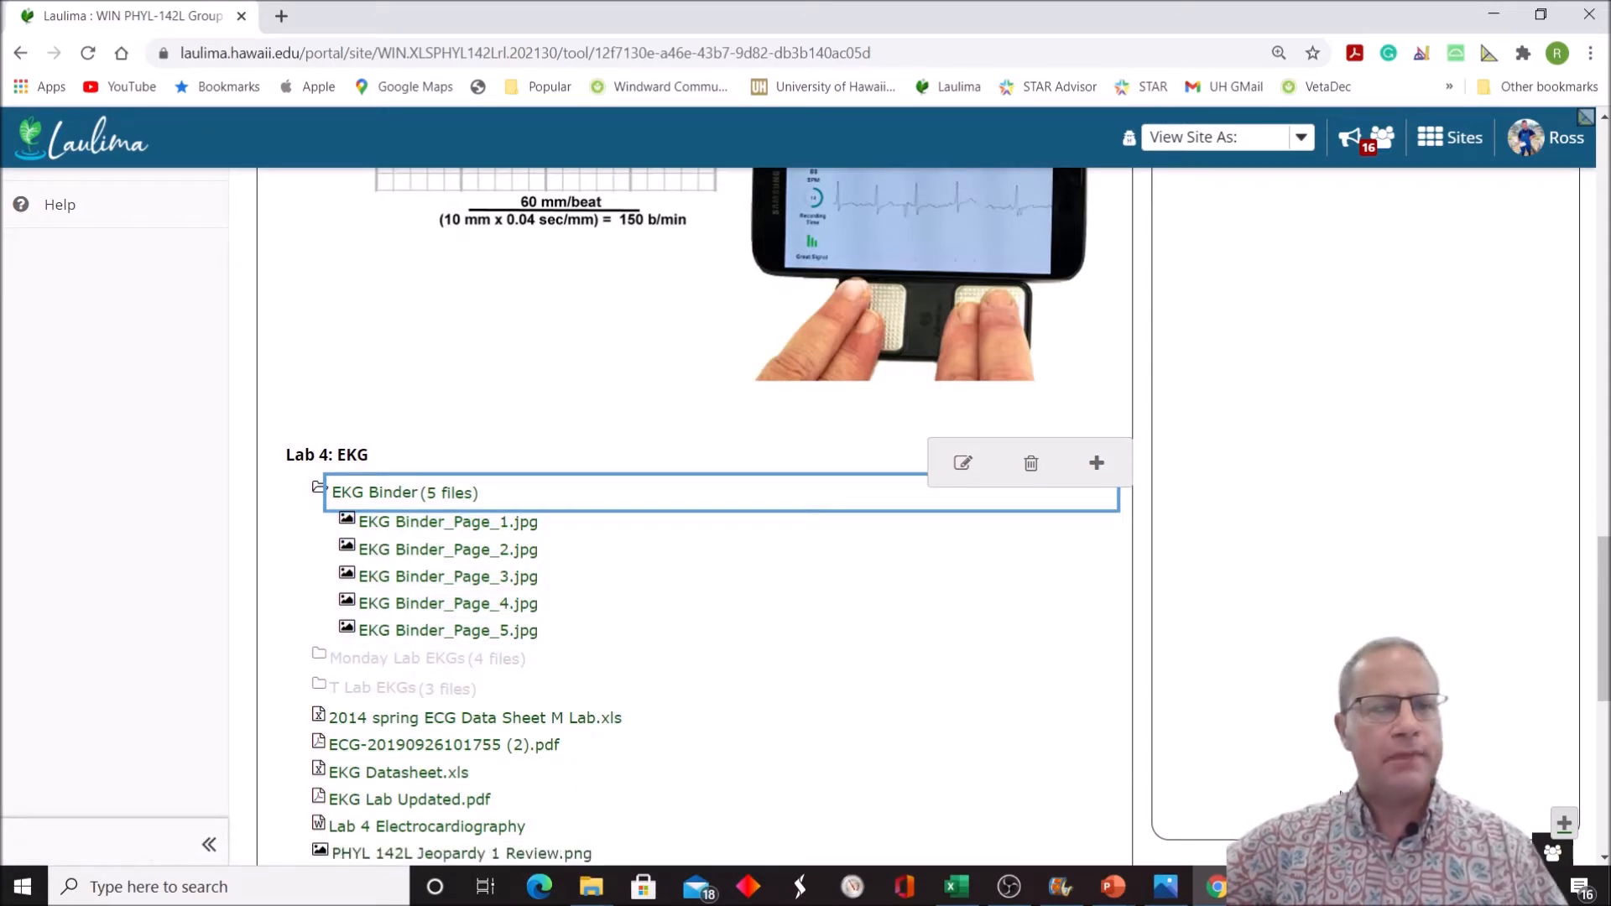
click(580, 52)
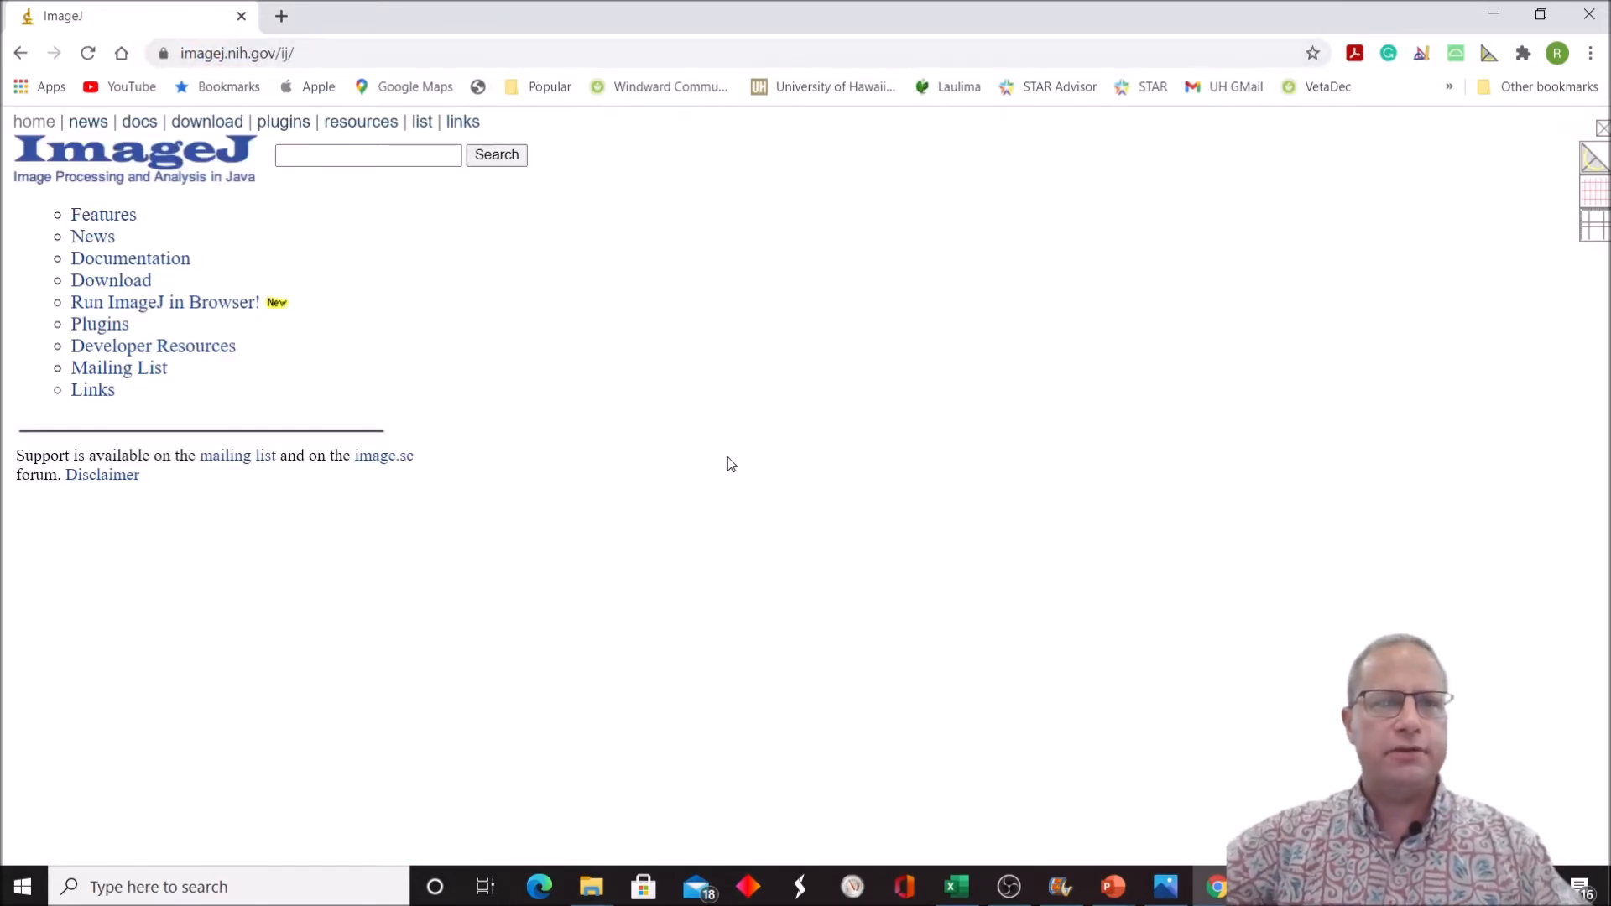
mouse_move(678, 554)
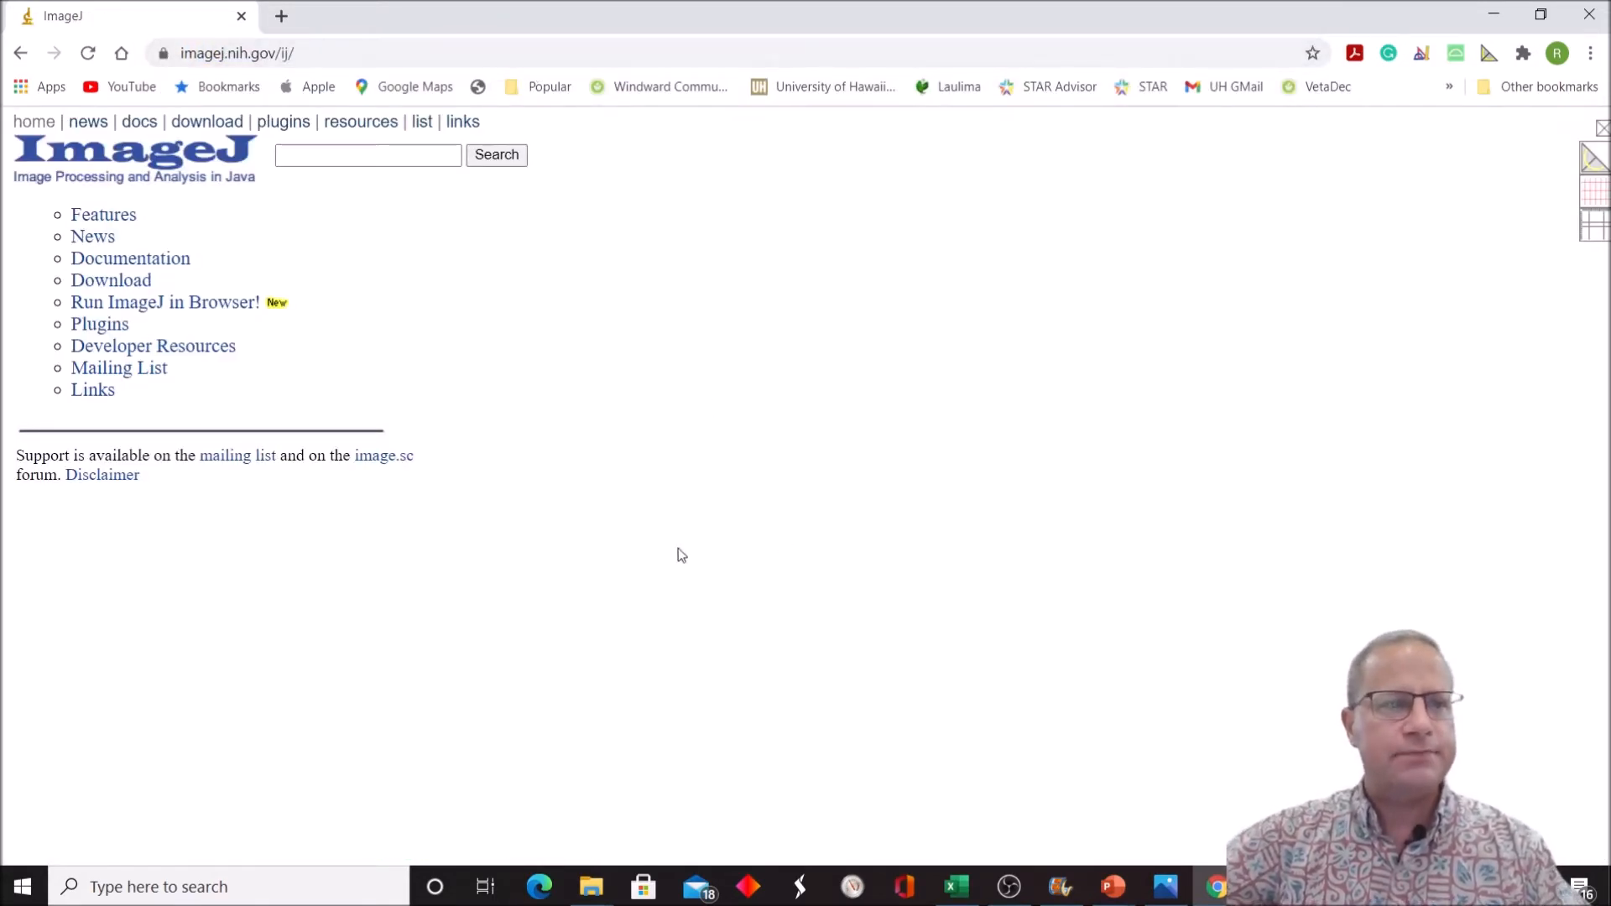
mouse_move(141, 285)
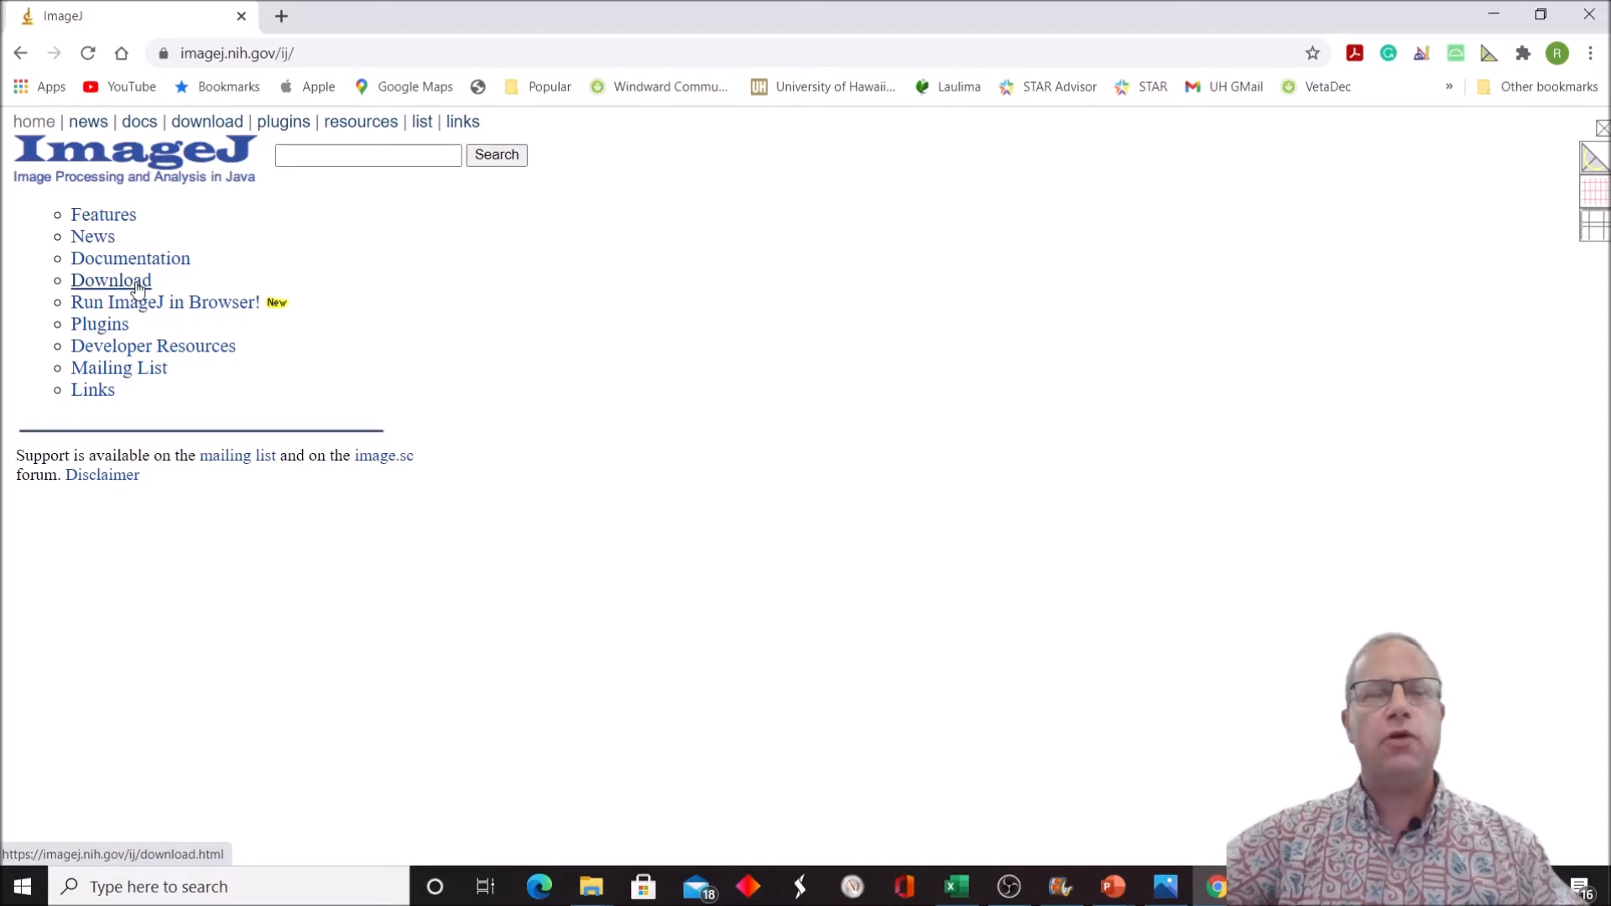
mouse_move(43, 307)
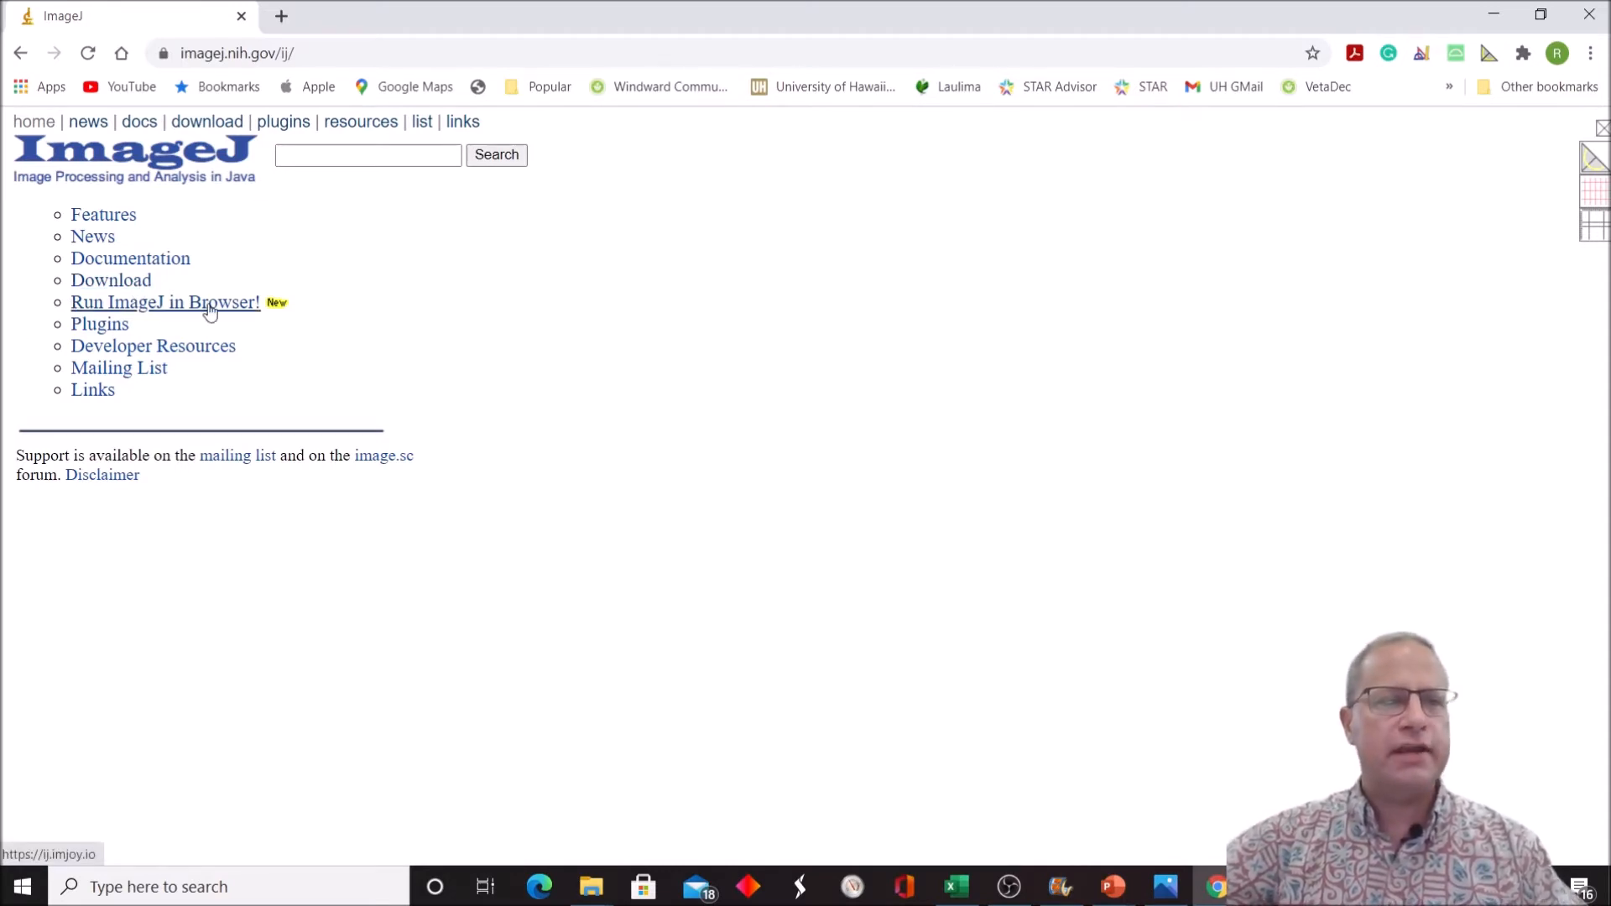
mouse_move(312, 386)
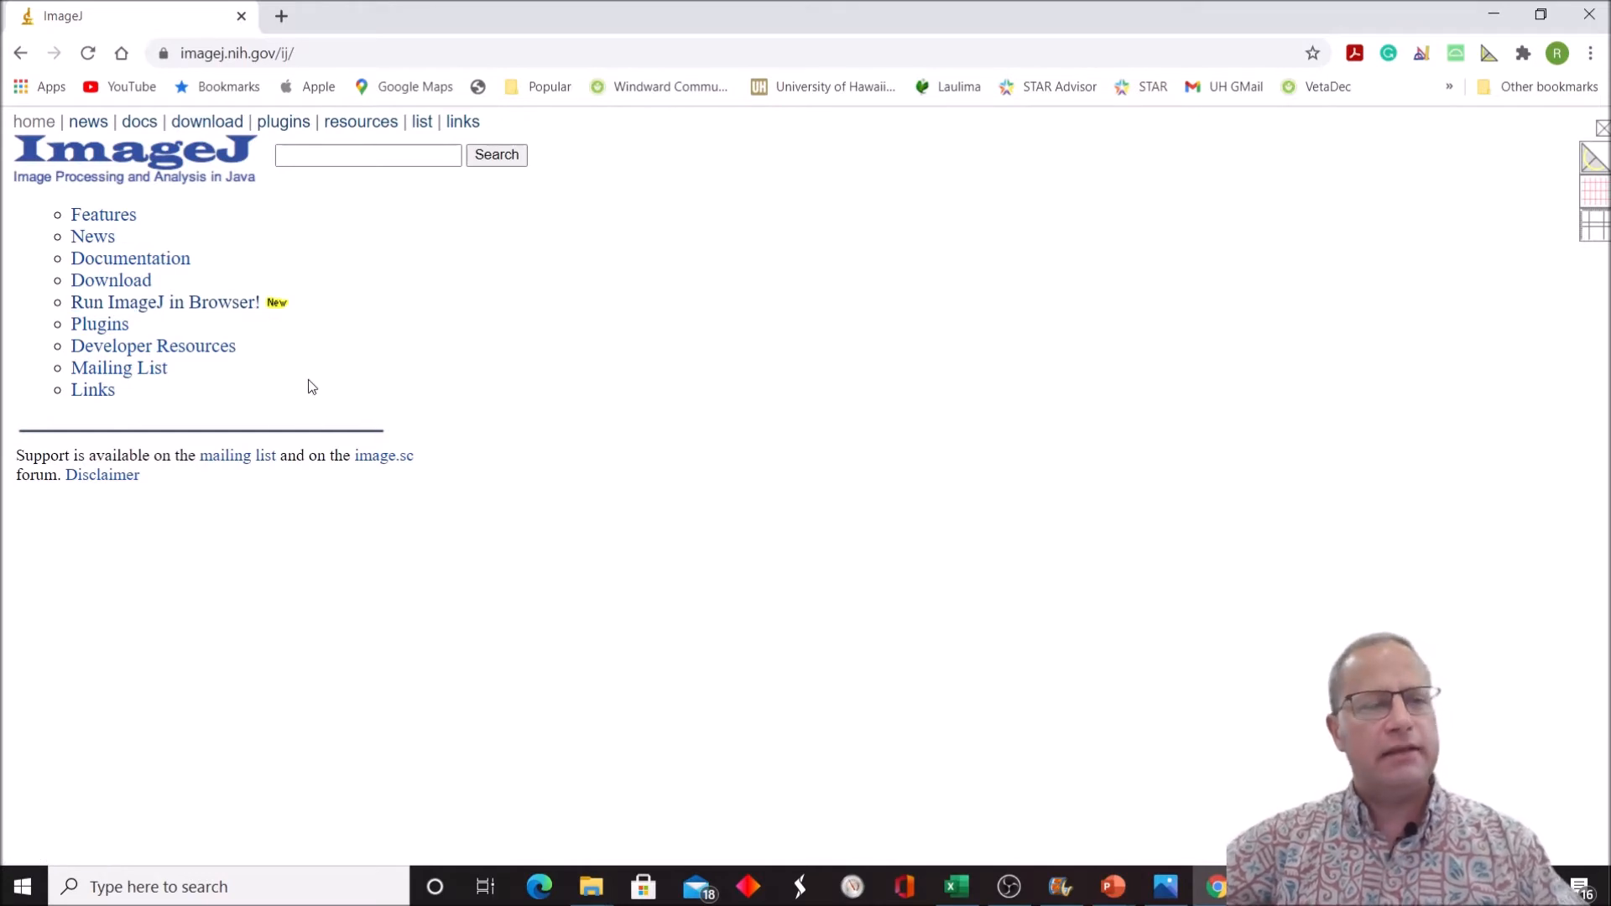
mouse_move(329, 377)
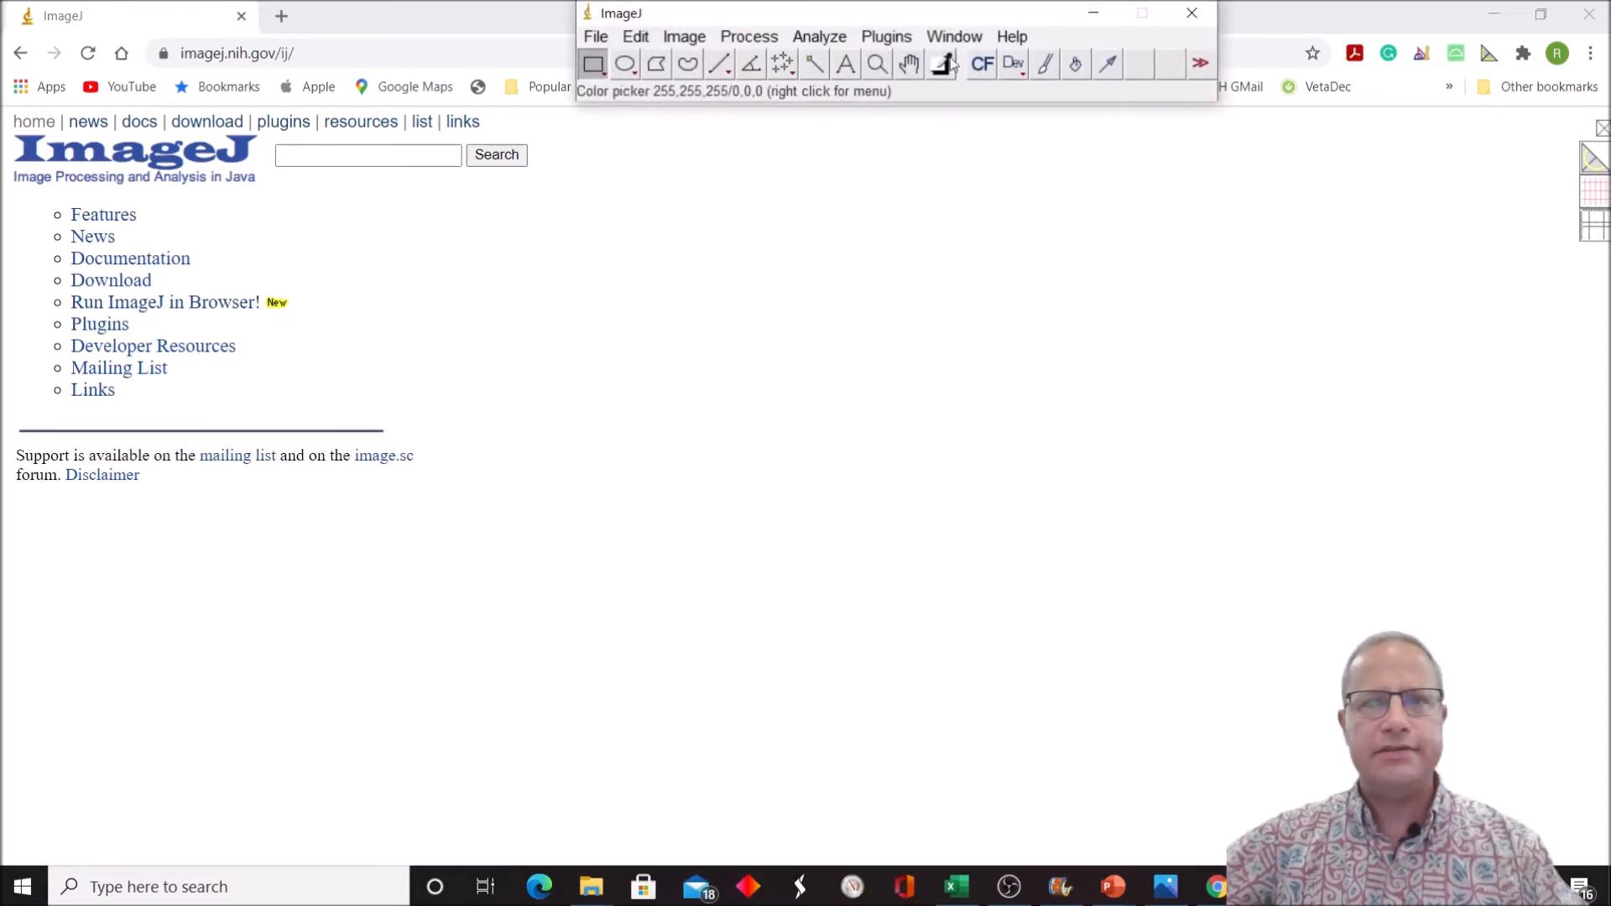
Step: Open EKG Binder_Page_1 (2).jpg from Downloads via File > Open
click(594, 37)
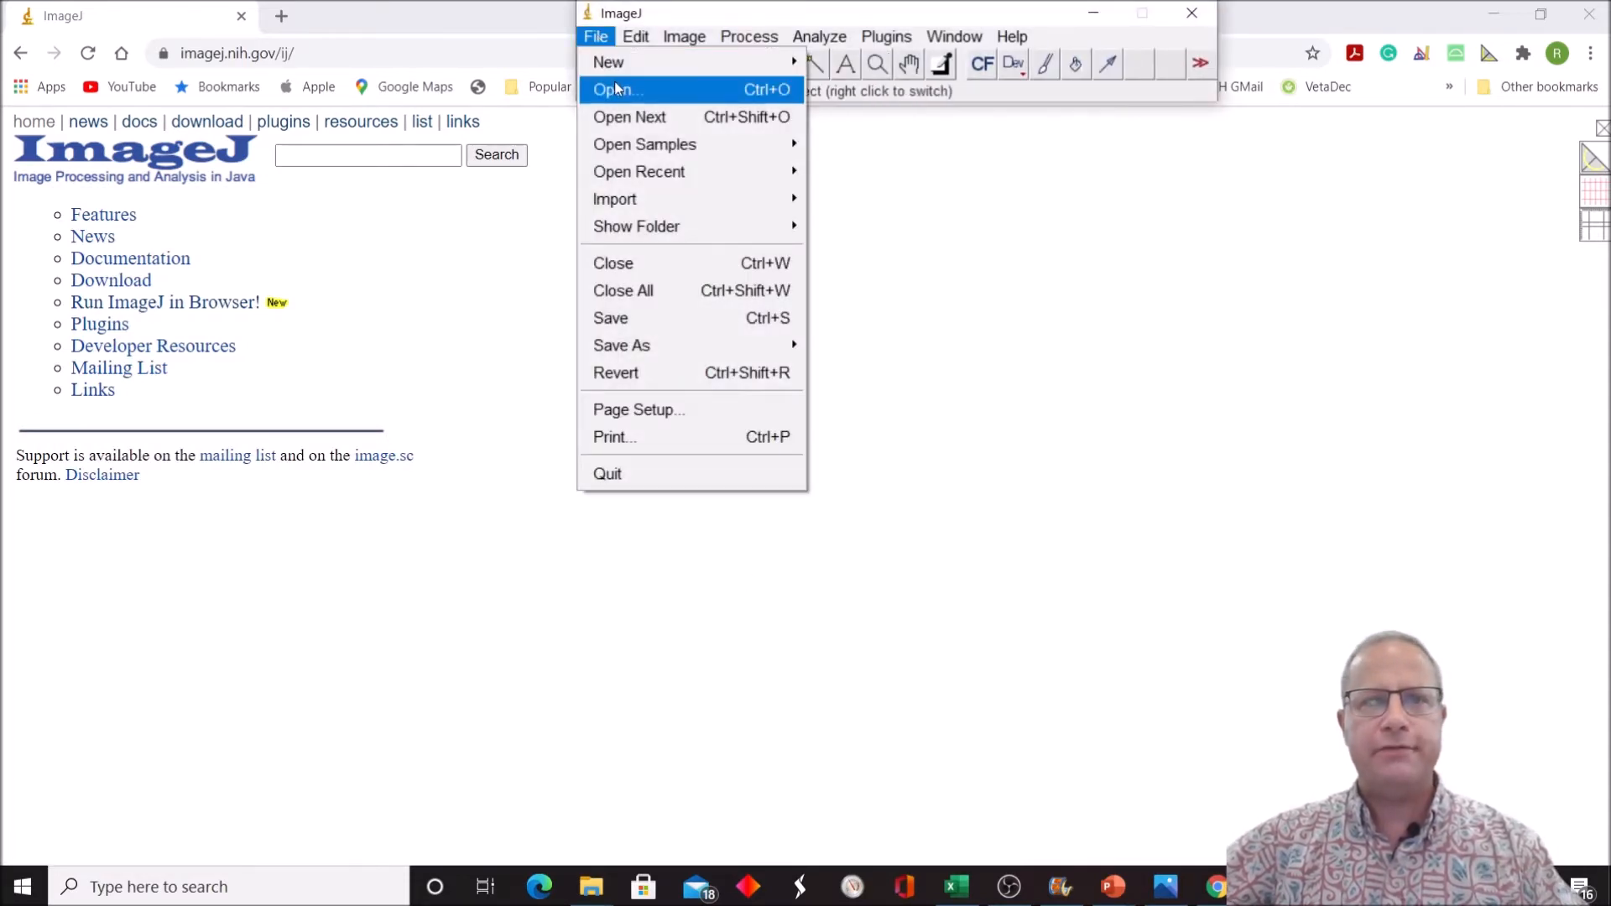
click(614, 89)
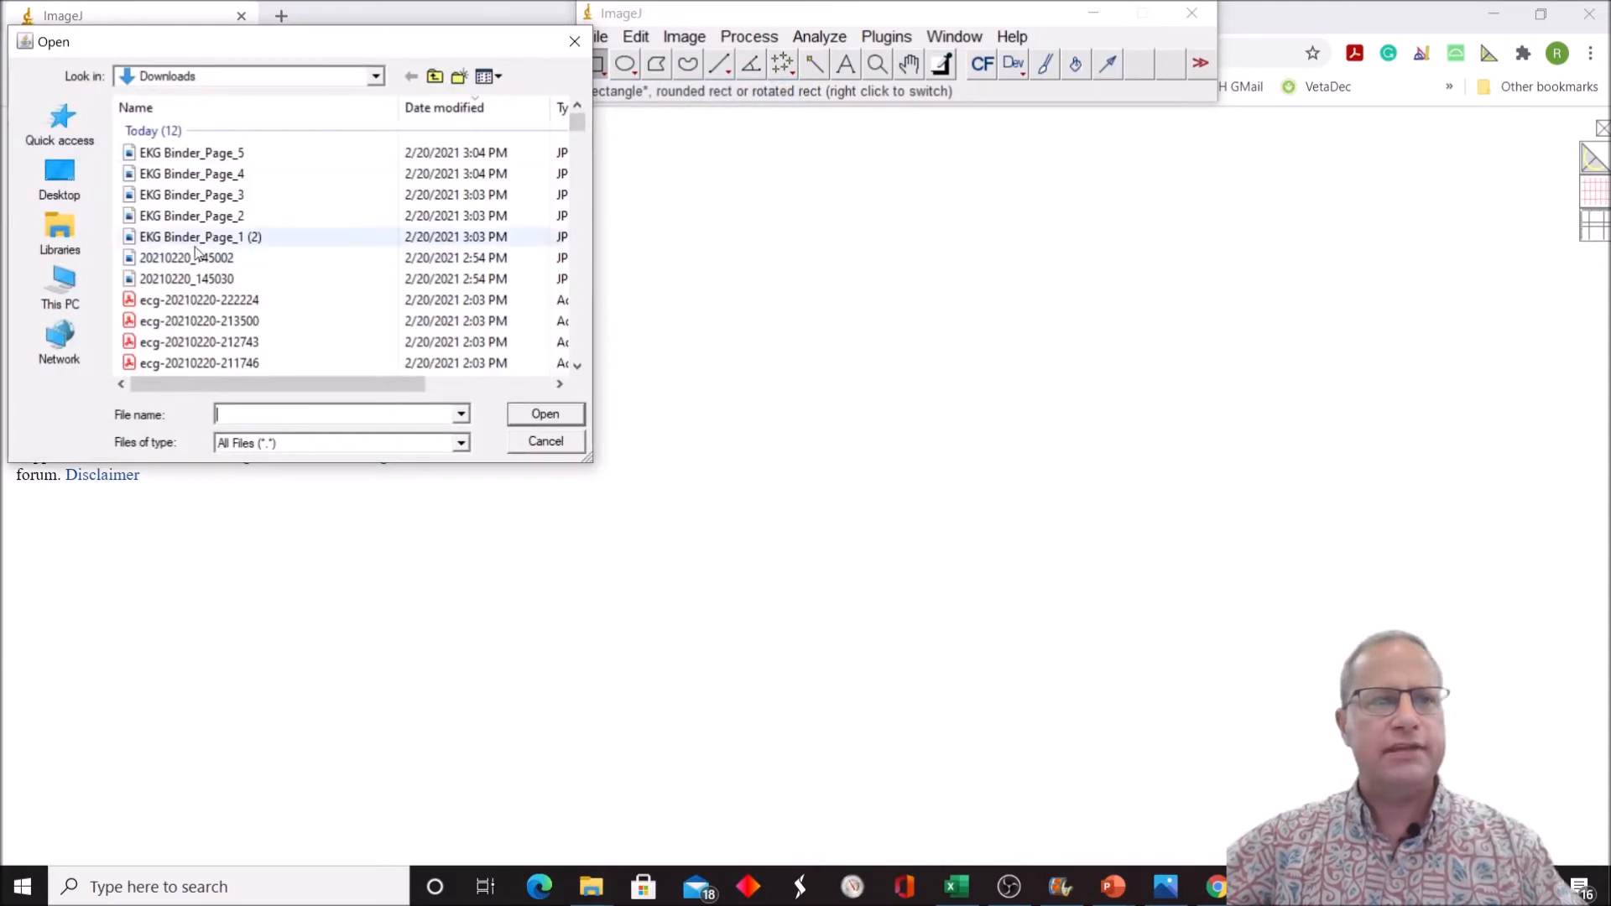
double_click(198, 237)
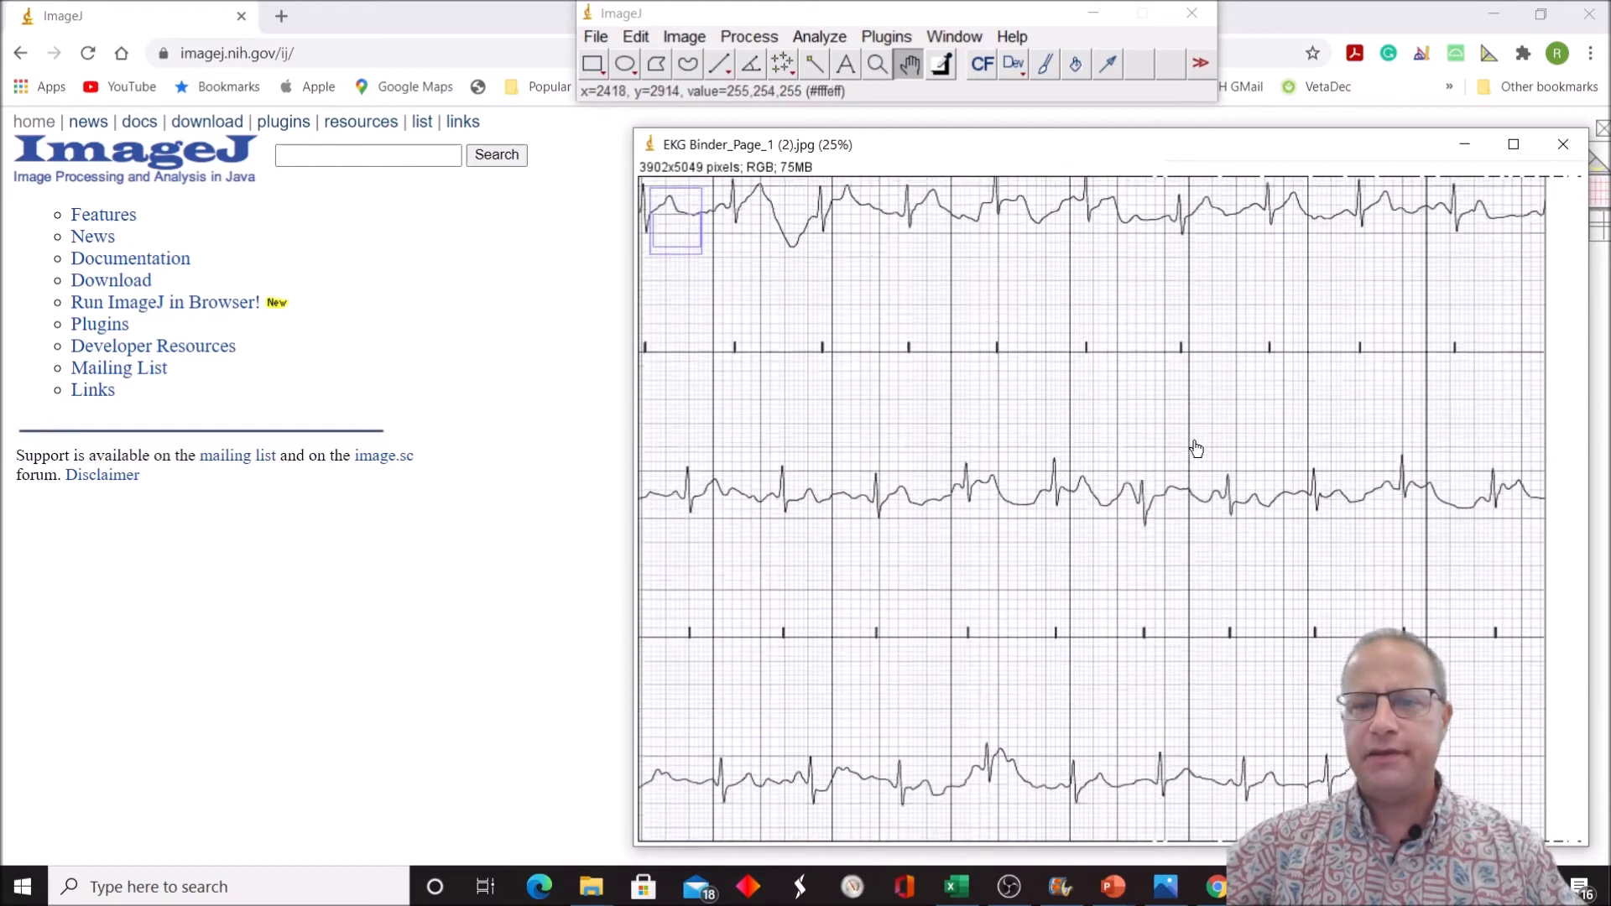
Step: Pan the EKG page down to bring the lower tracing strips into view
drag(1196, 450, 1424, 594)
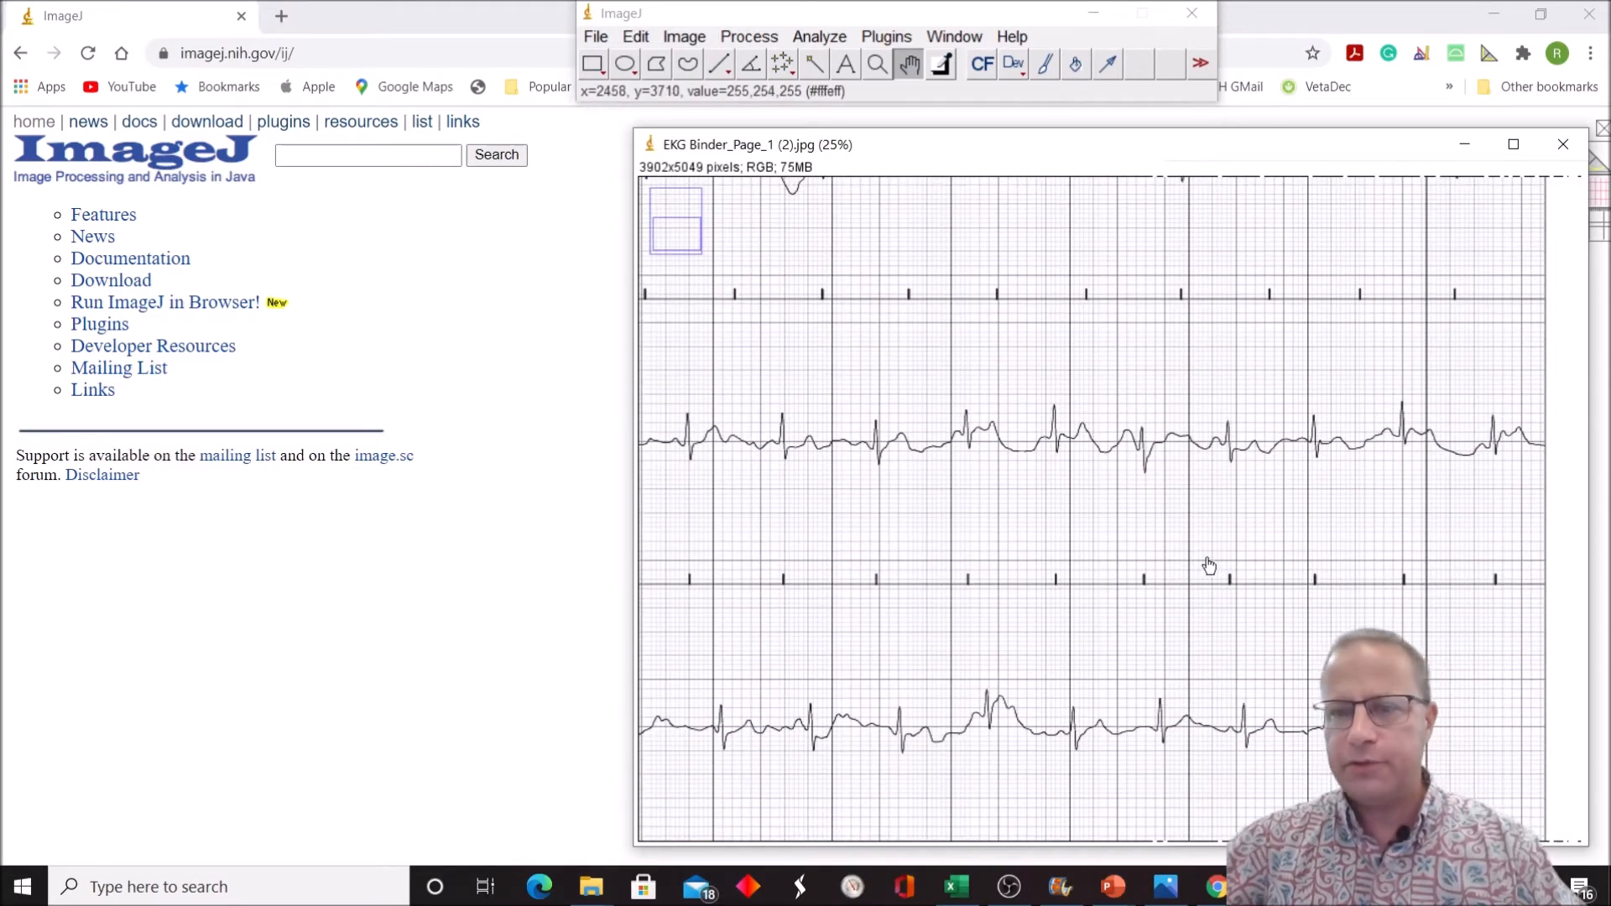
mouse_move(1419, 542)
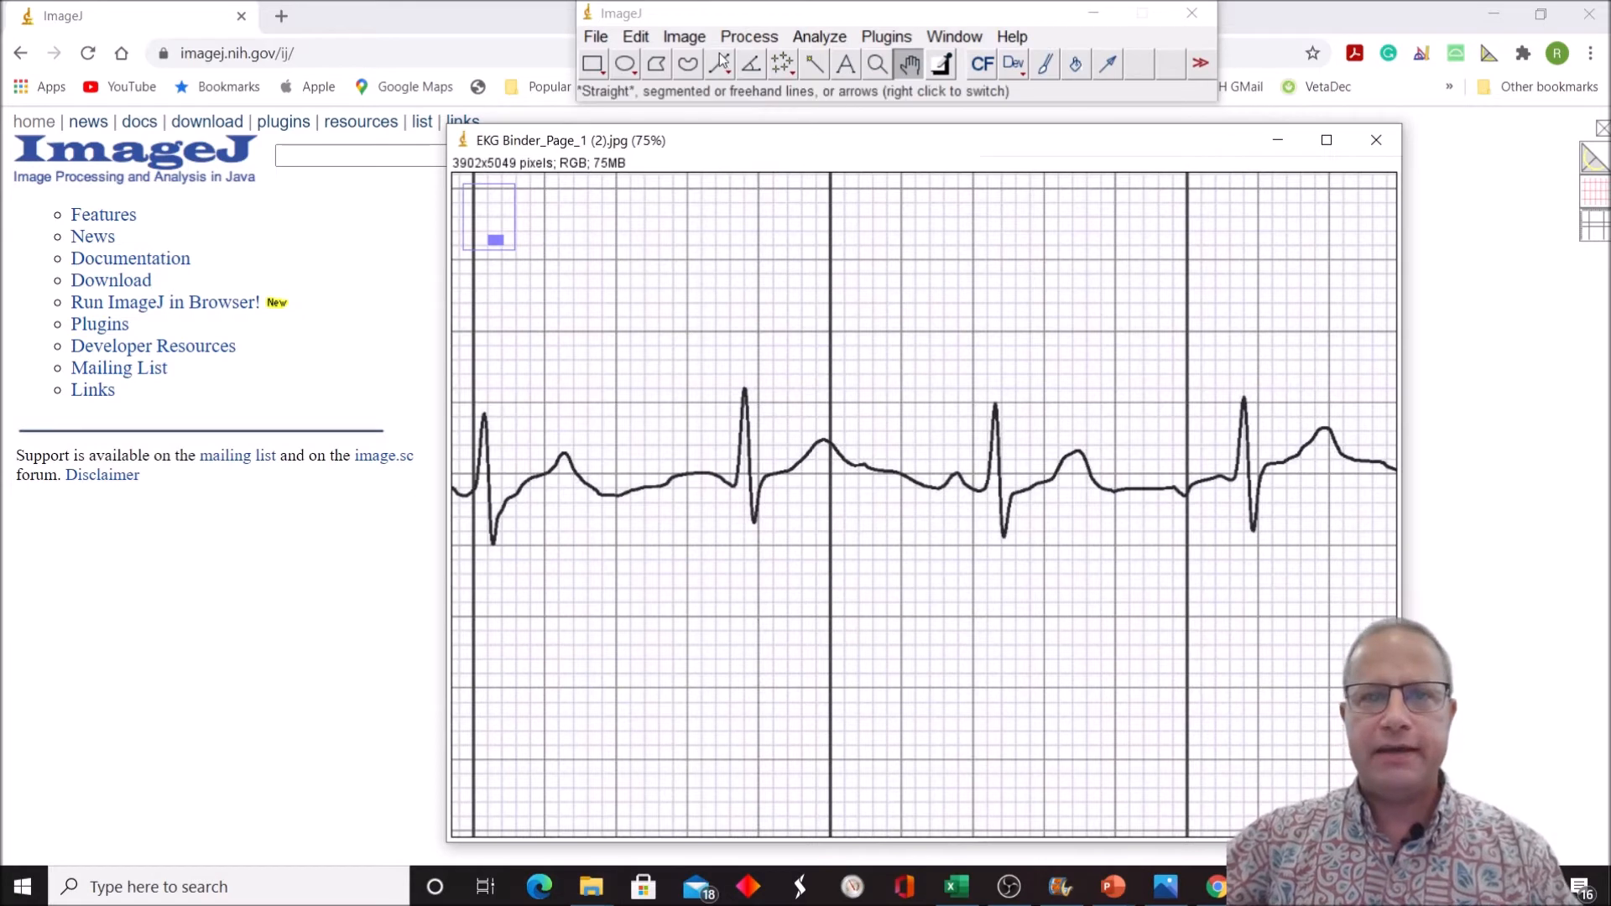
mouse_move(879, 292)
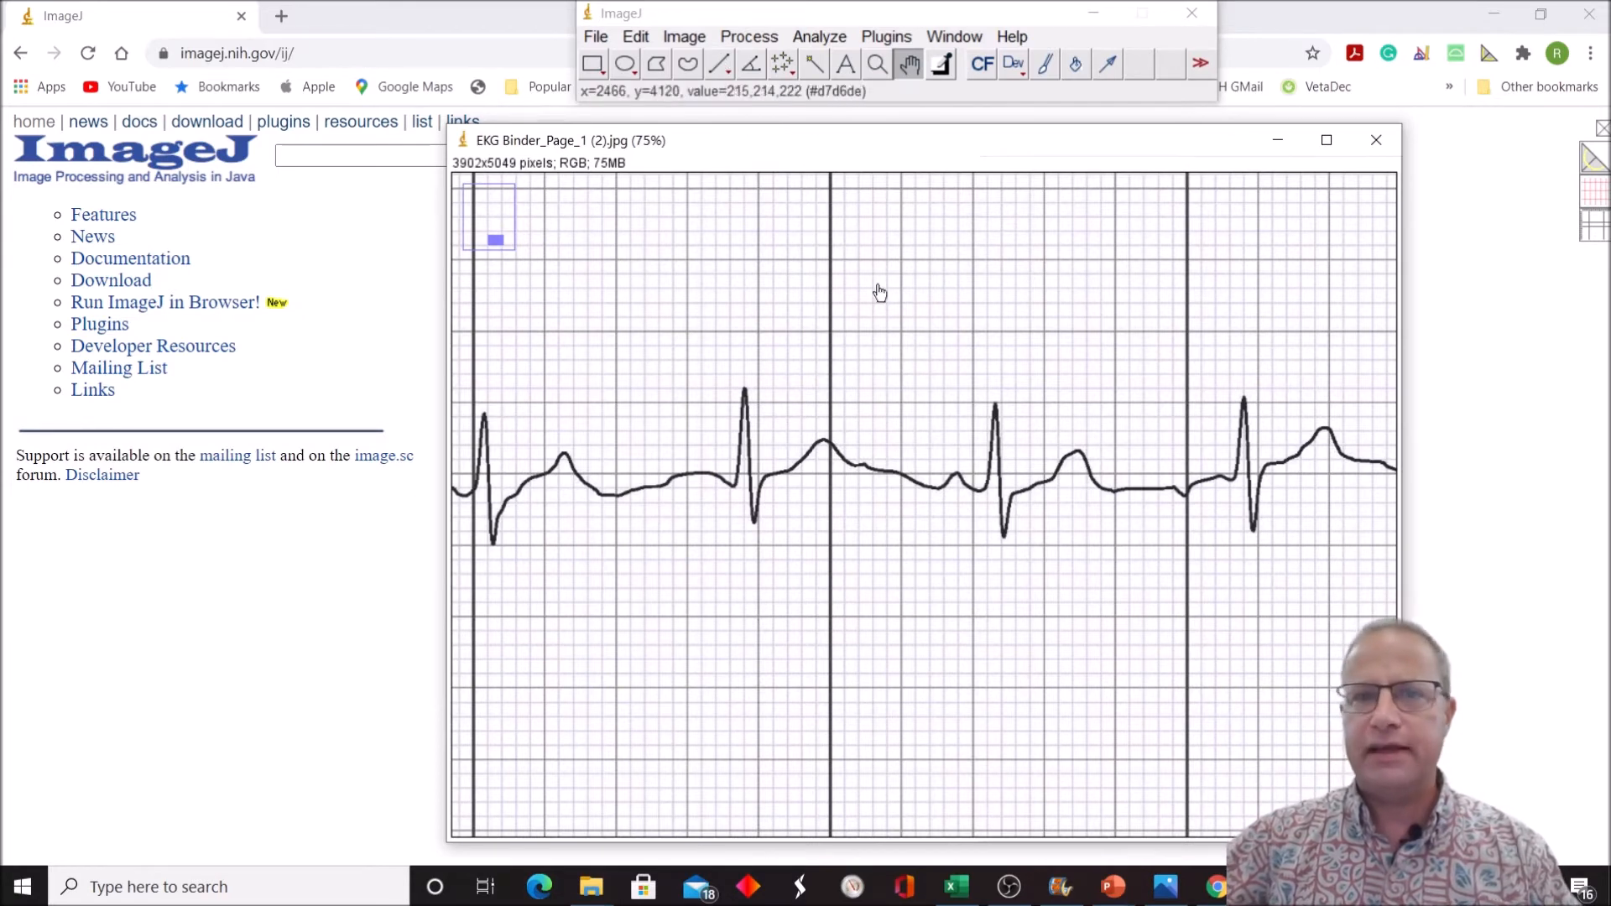
mouse_move(1164, 334)
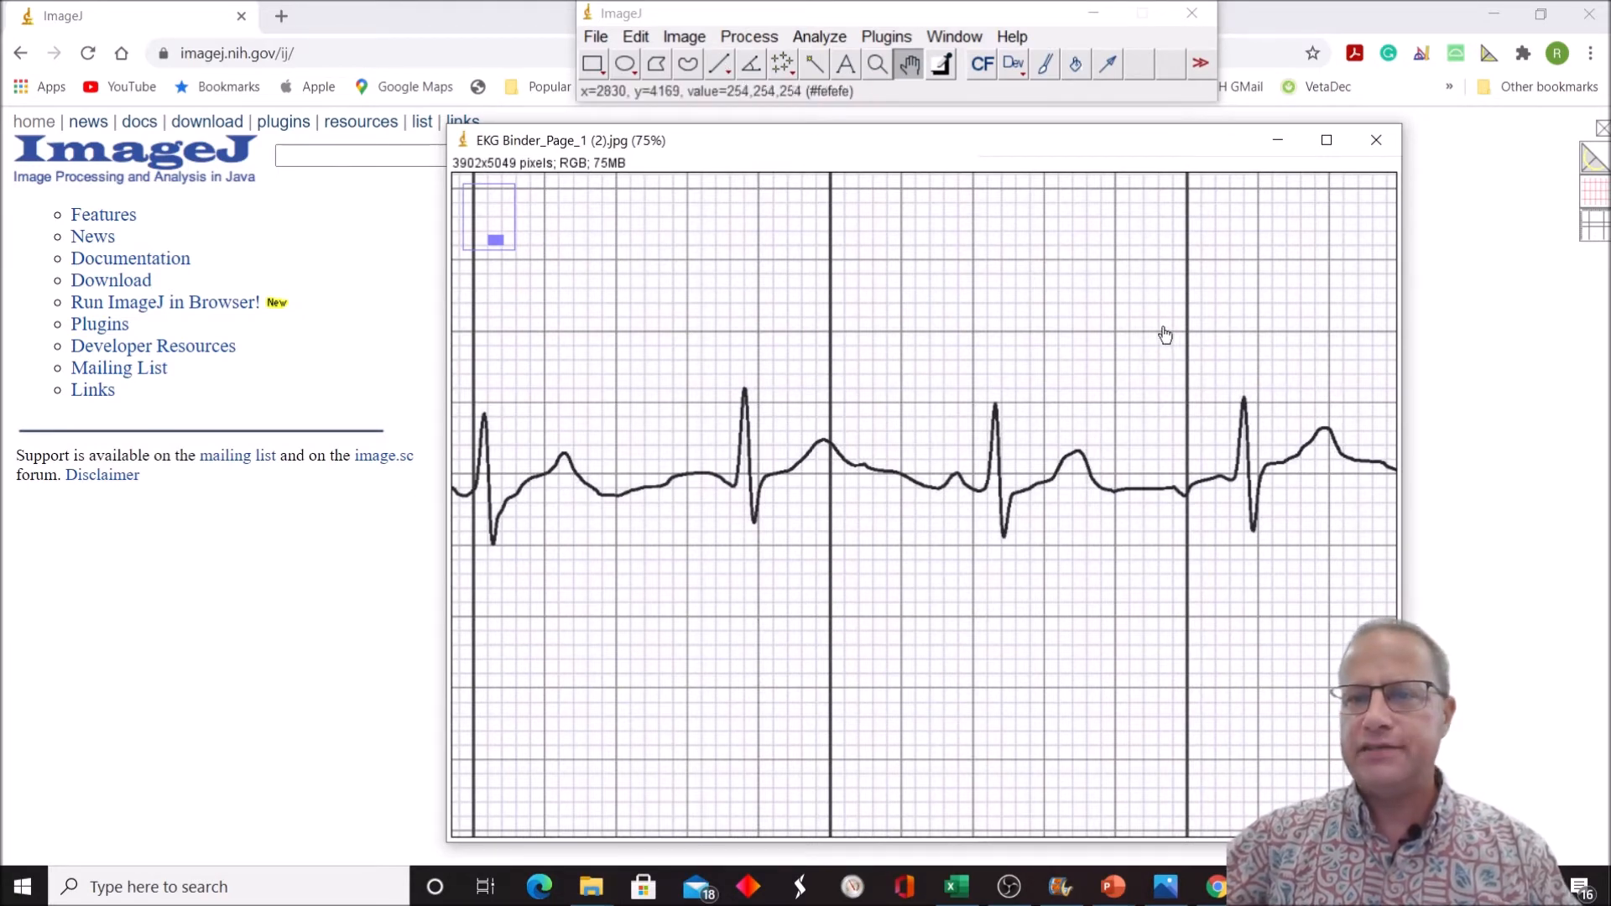
mouse_move(829, 349)
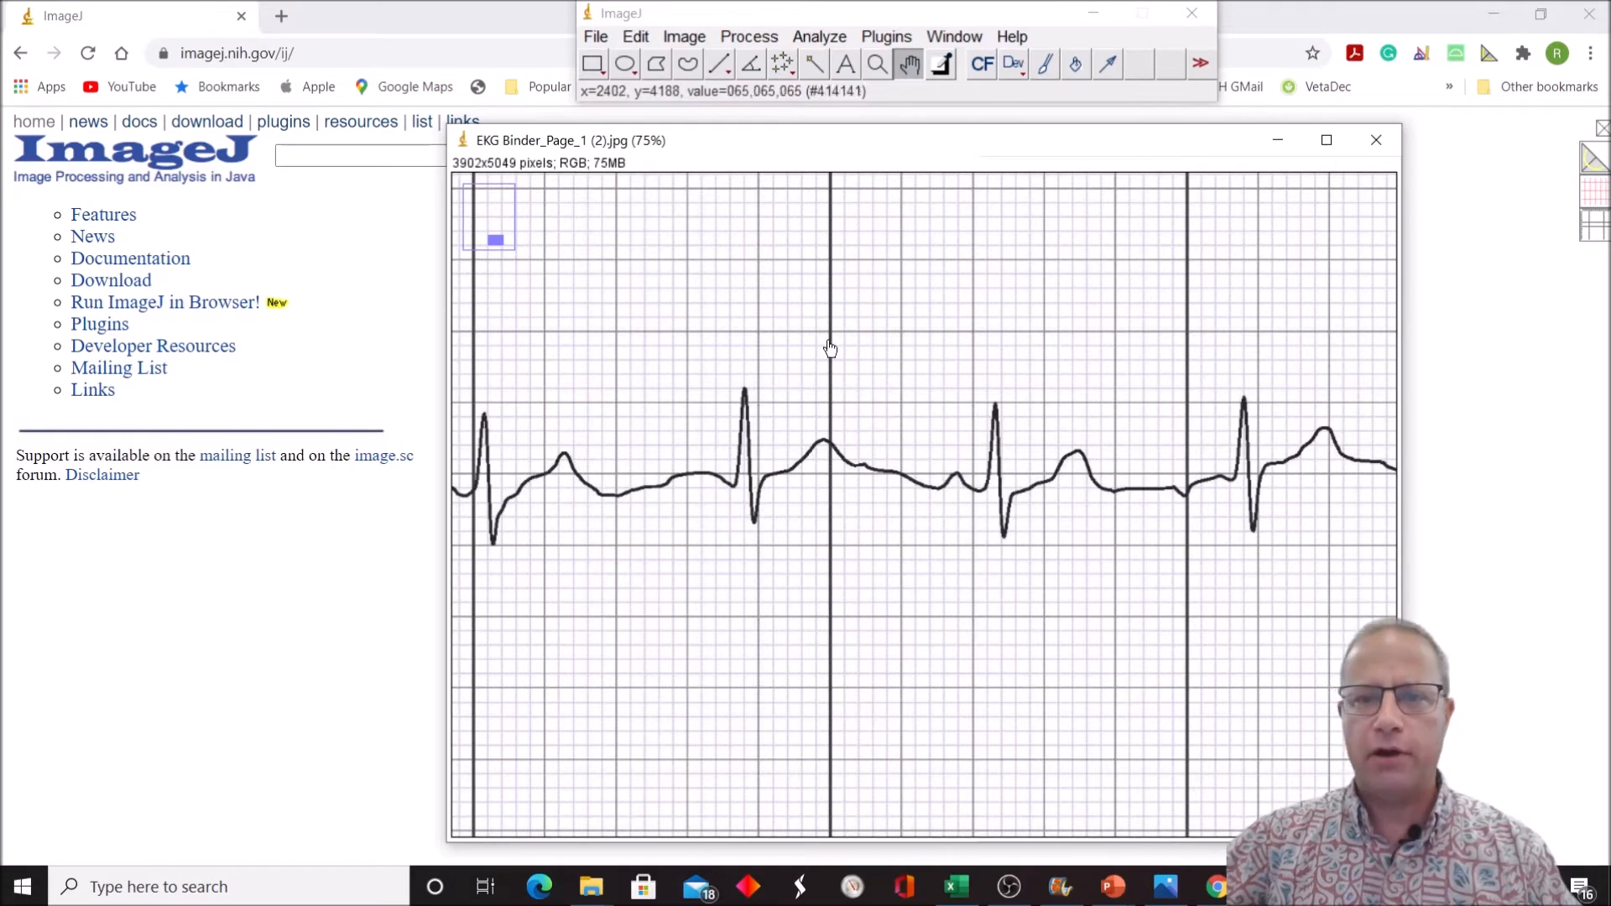
mouse_move(1121, 354)
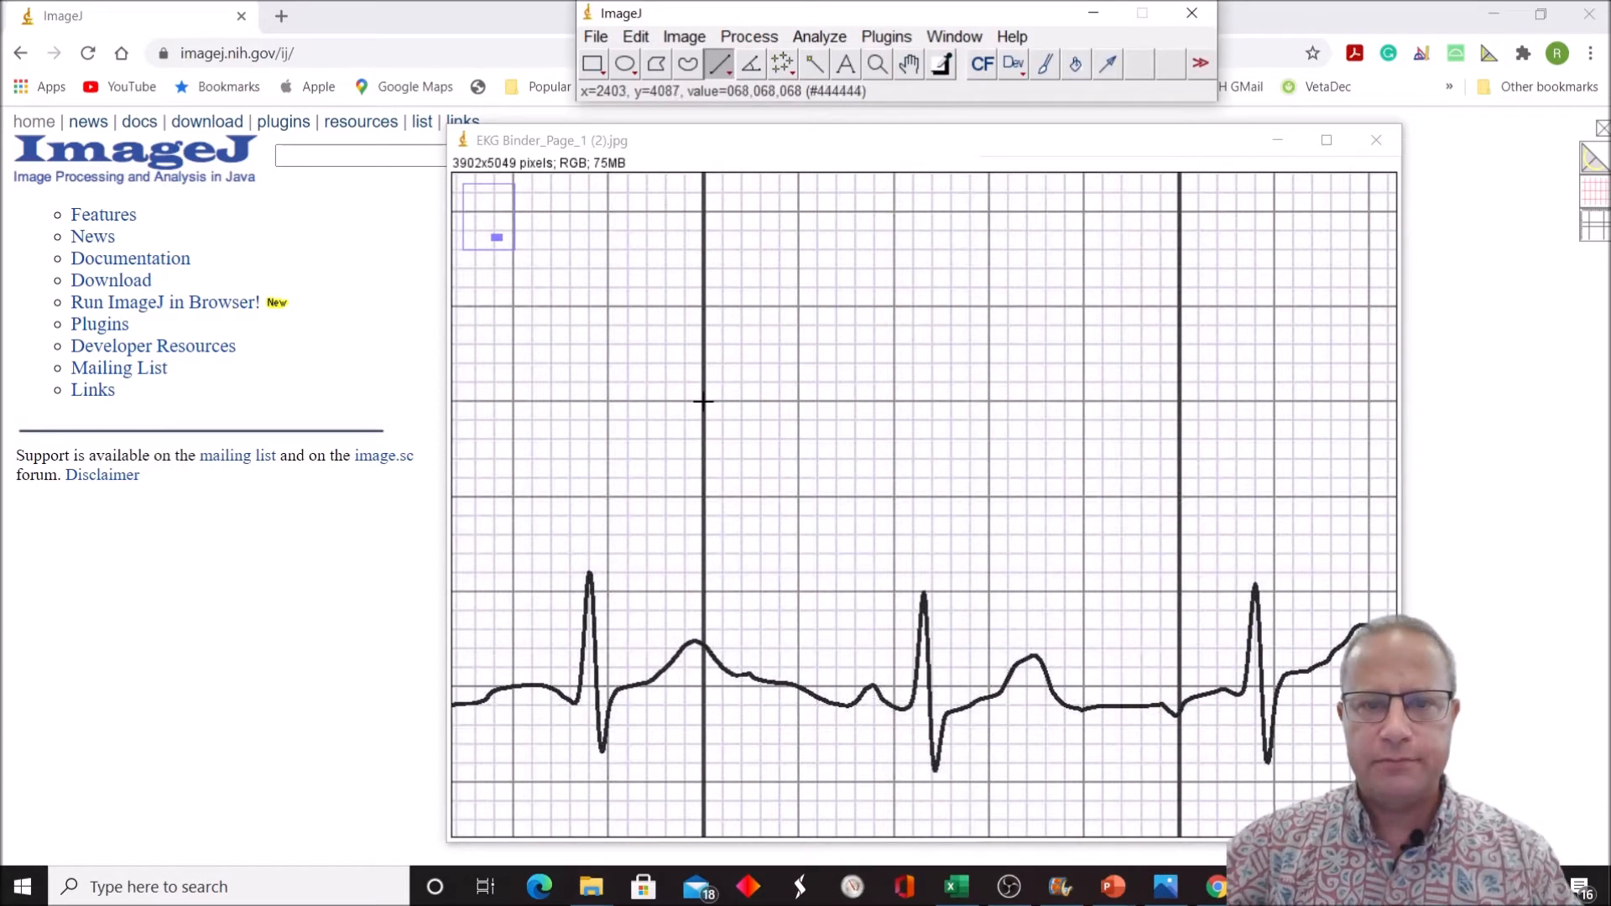
Step: Set a global scale where a line across five large grid boxes equals 1 second
drag(703, 403, 1174, 404)
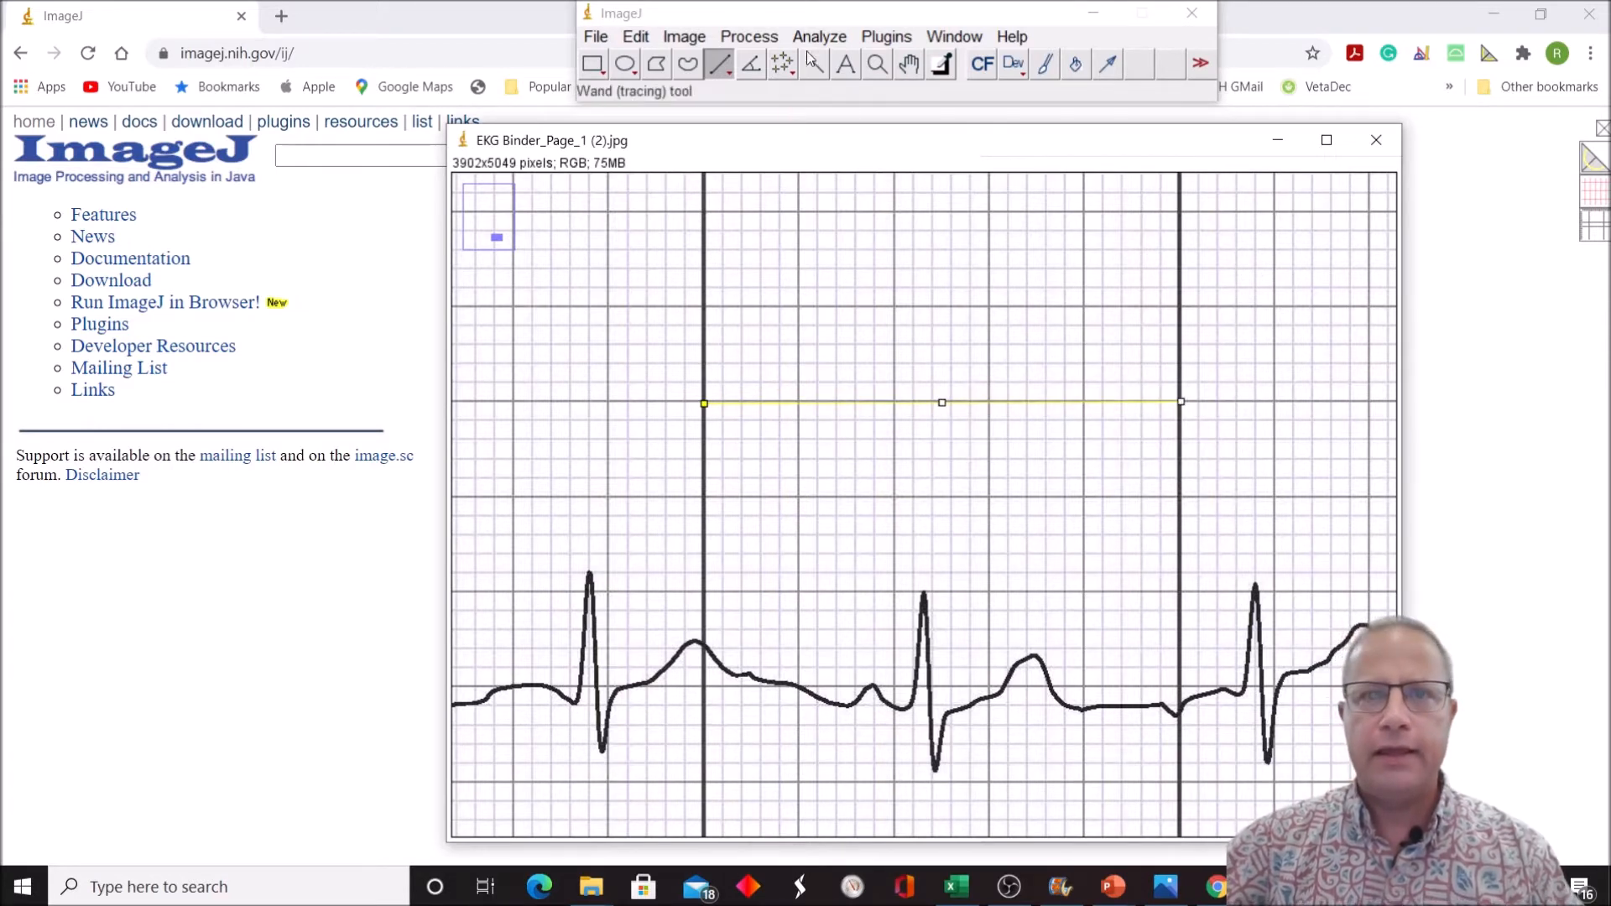
click(819, 37)
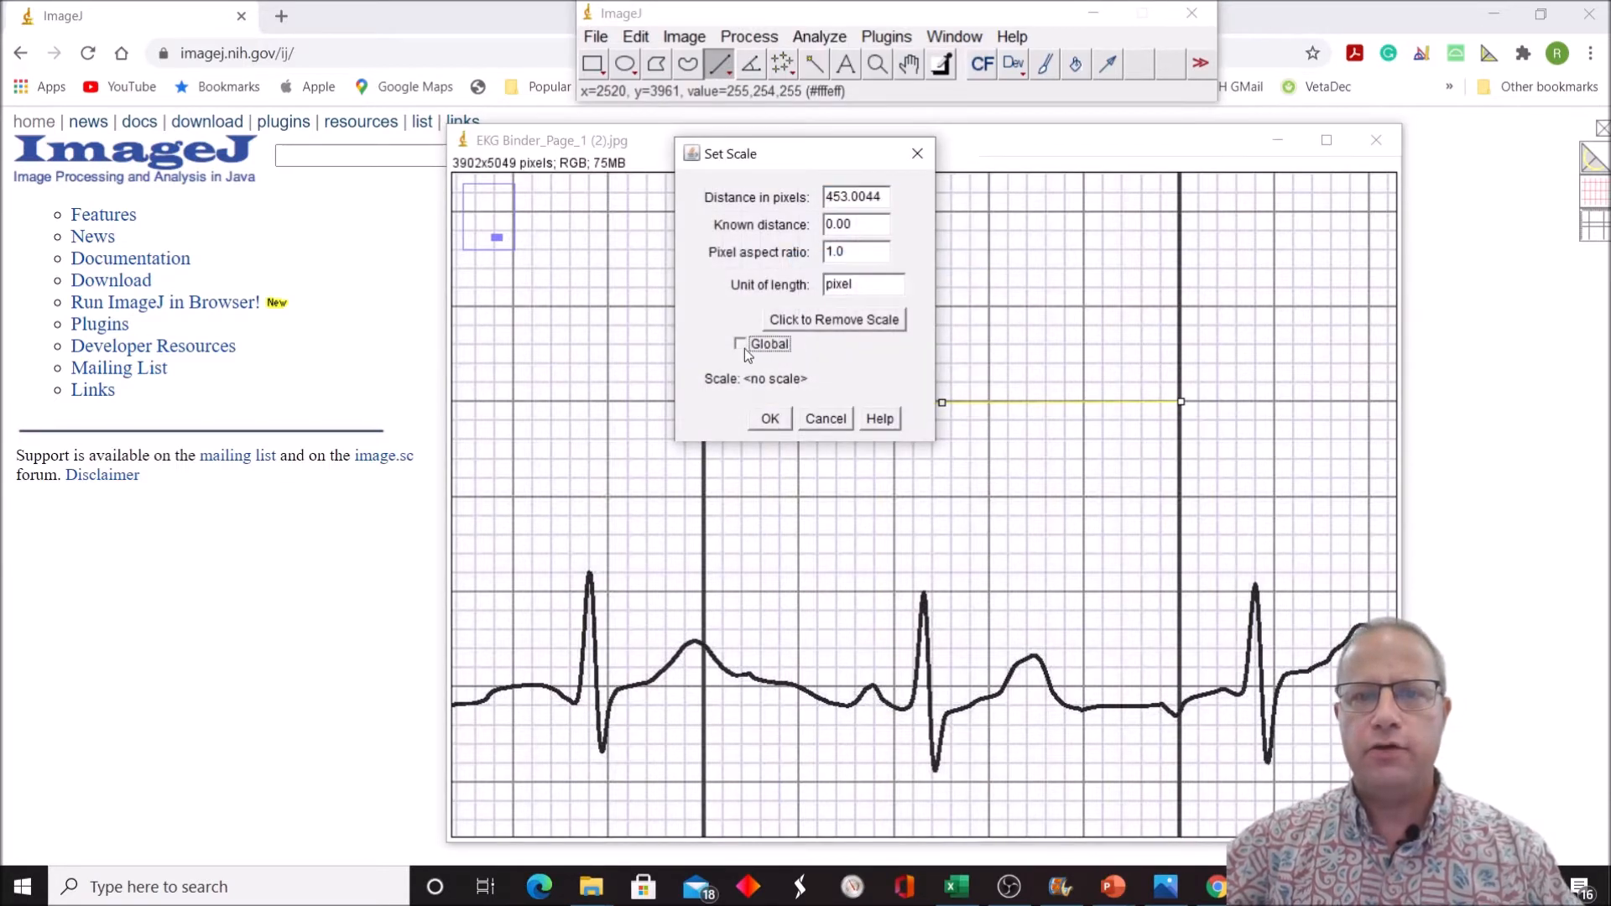
click(740, 343)
text(1)
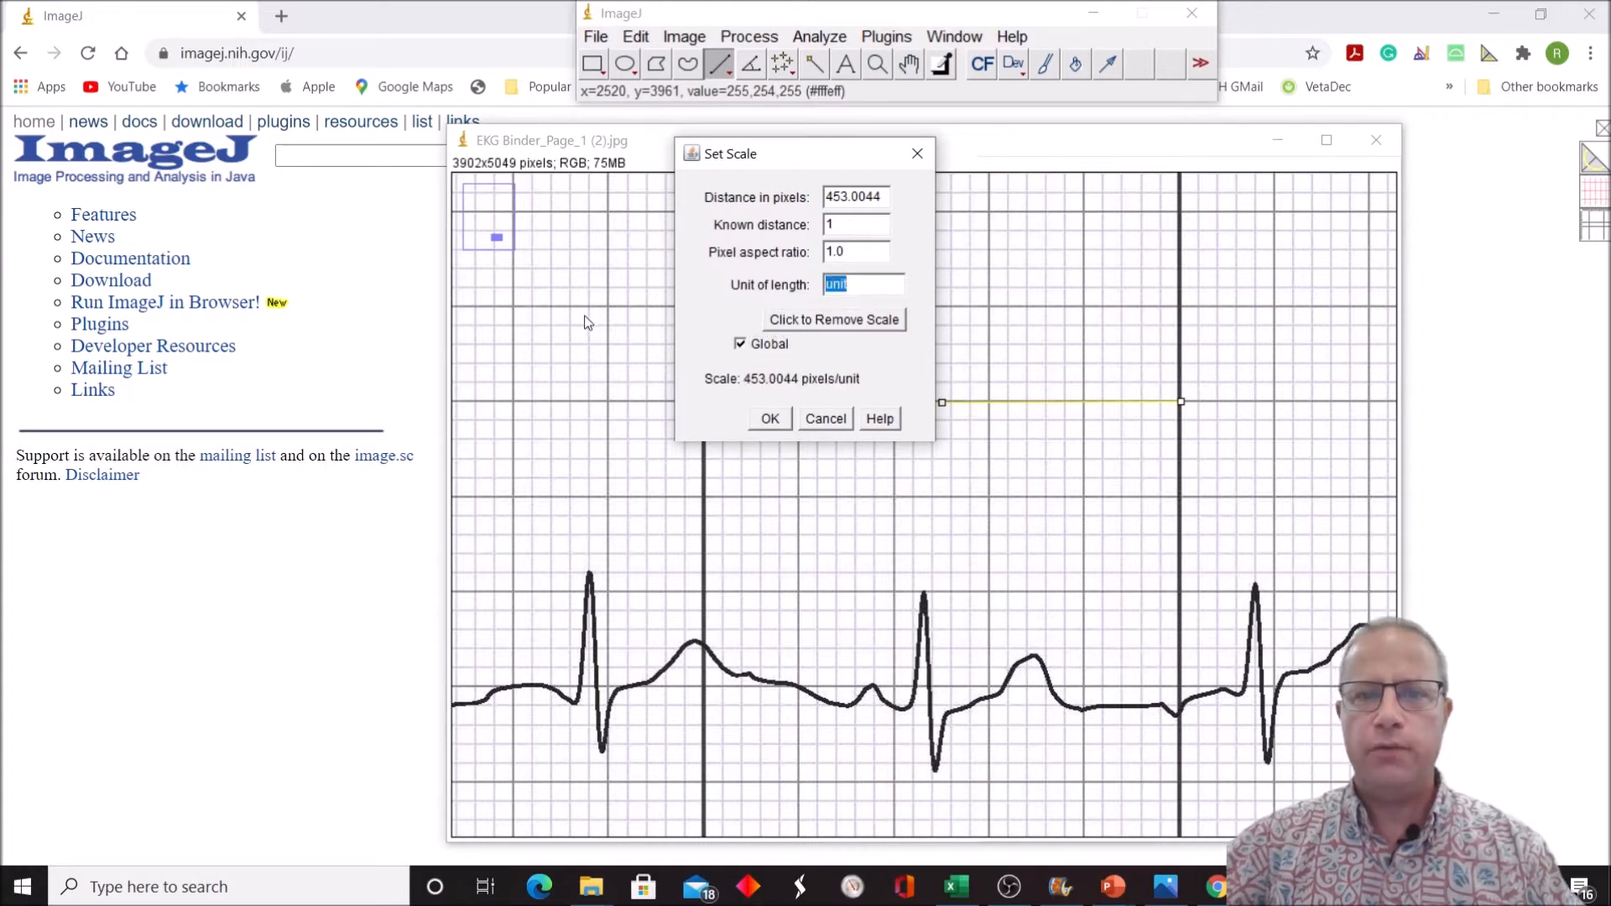
text(second)
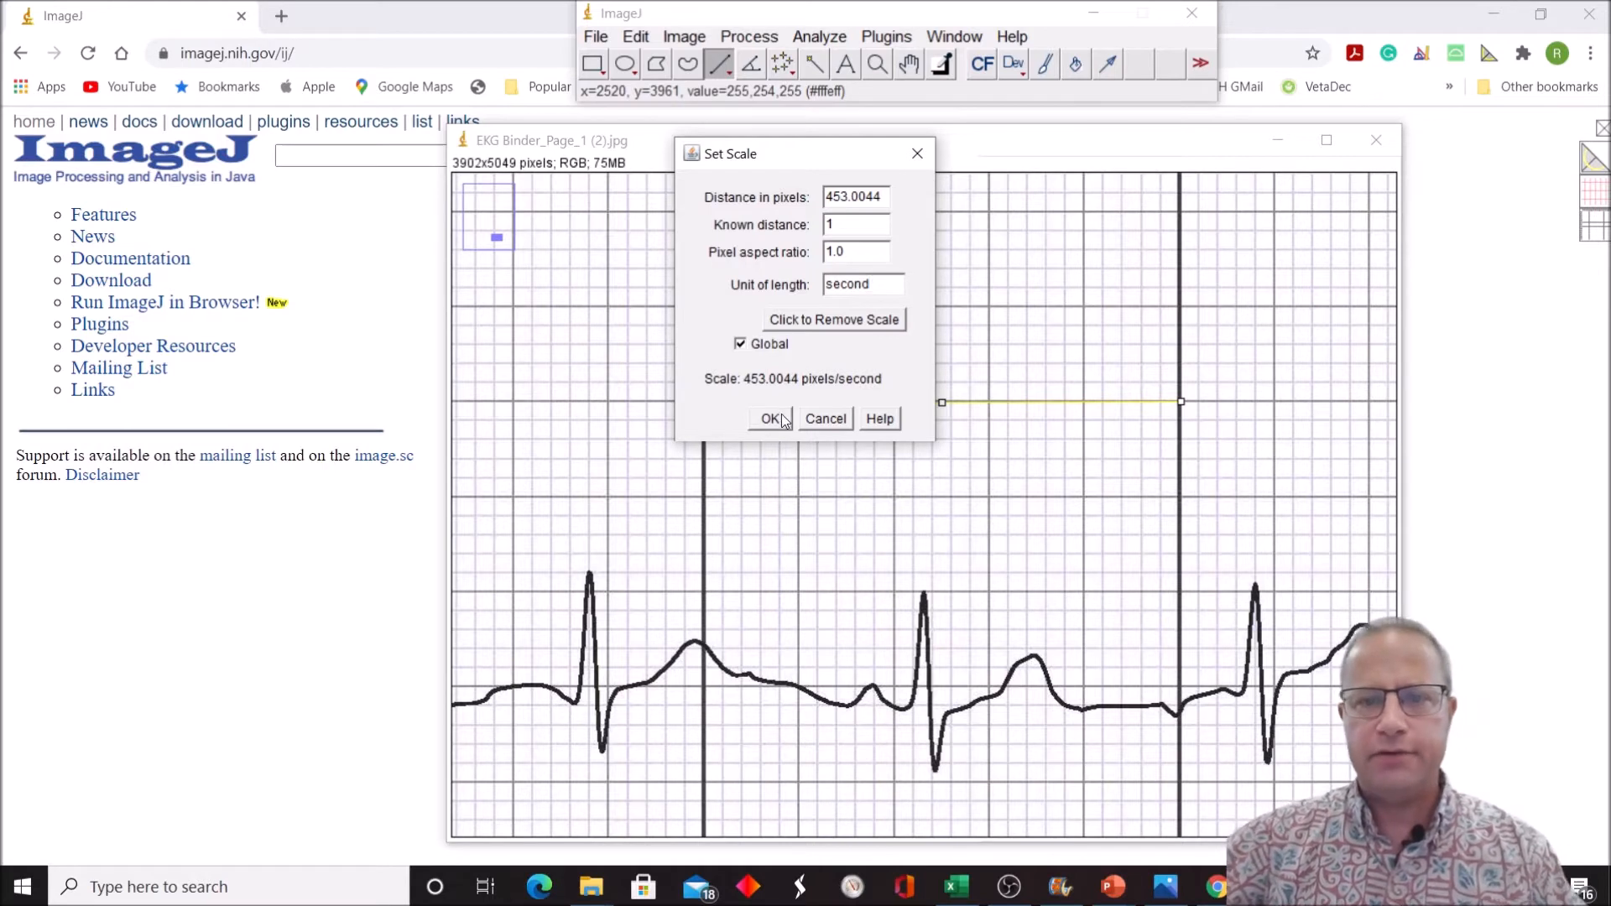
click(769, 420)
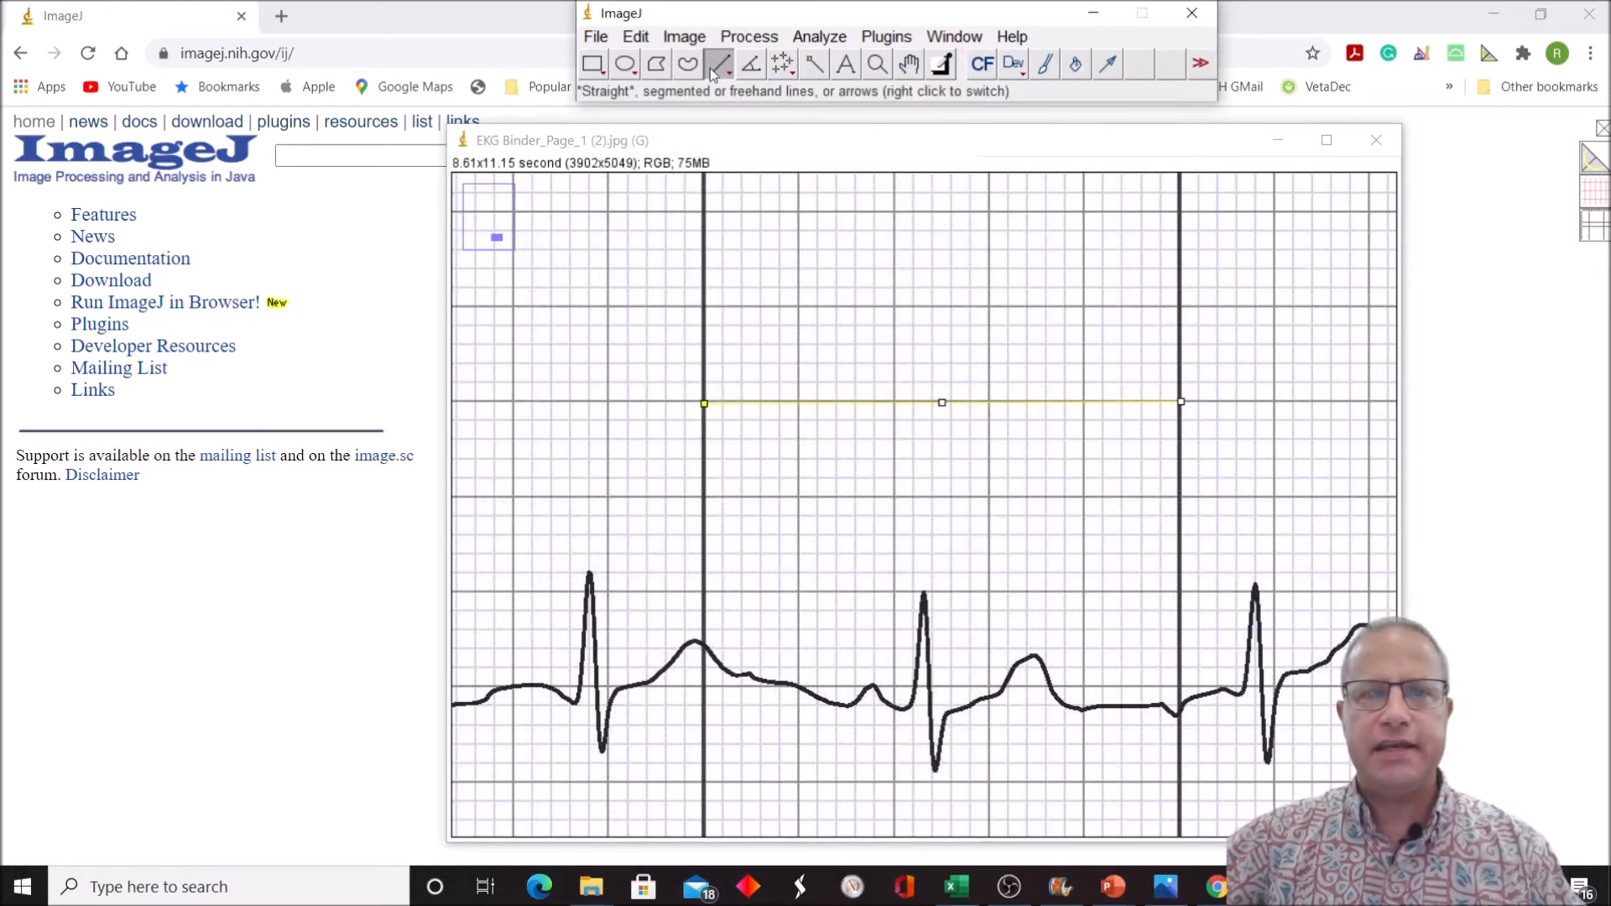
mouse_move(703, 500)
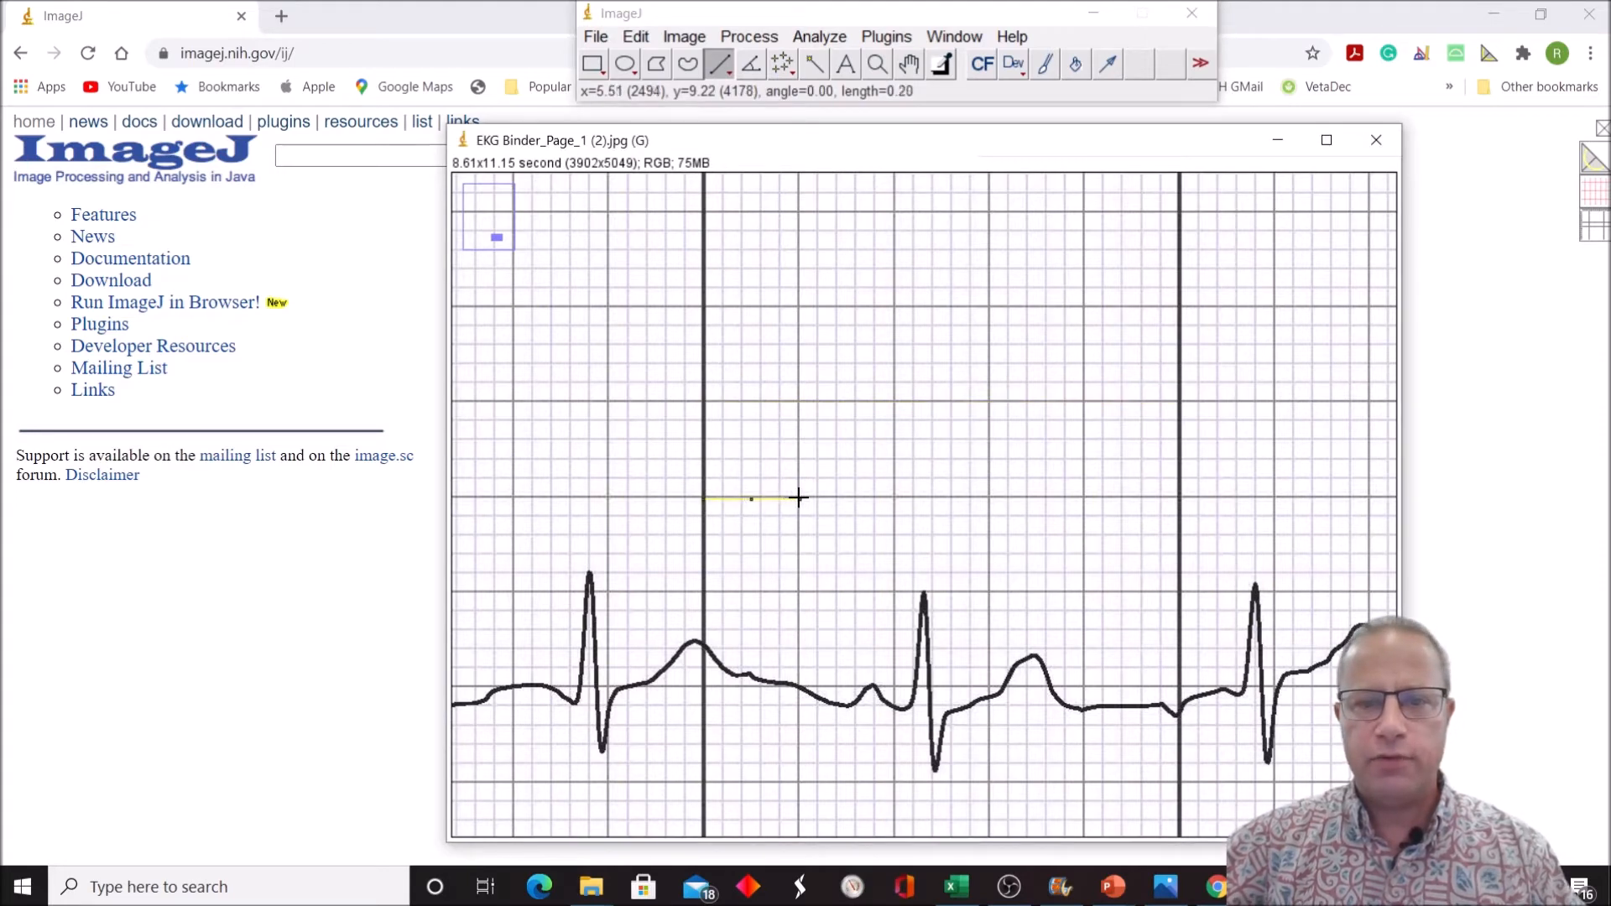
click(818, 37)
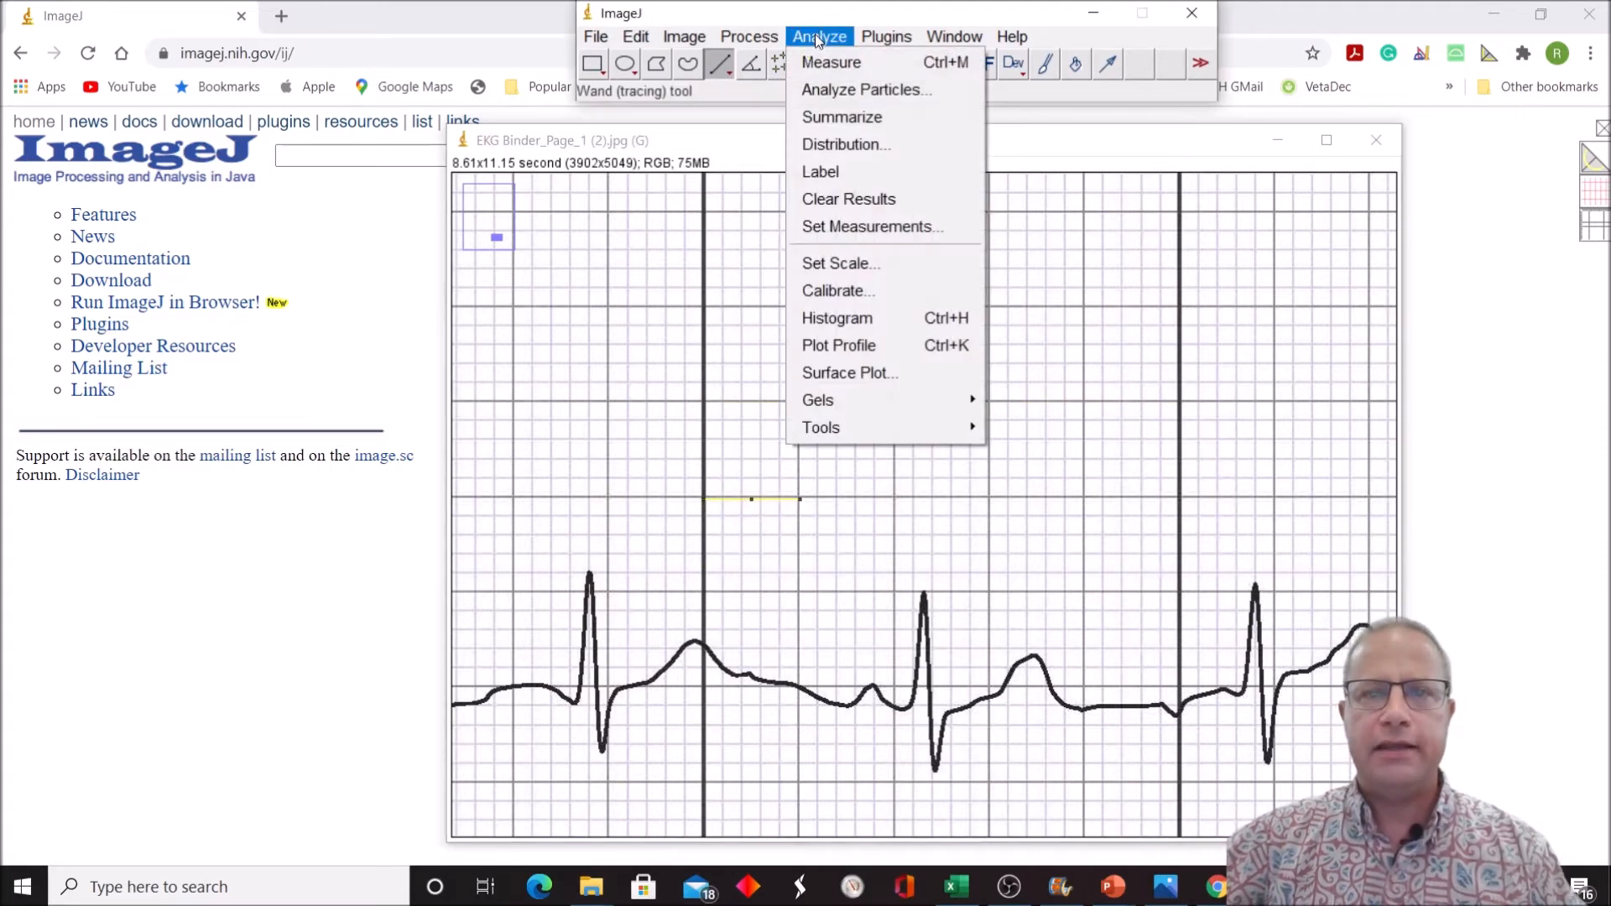
Step: Measure the one-box line, adding a 0.203-second row to Results
click(830, 62)
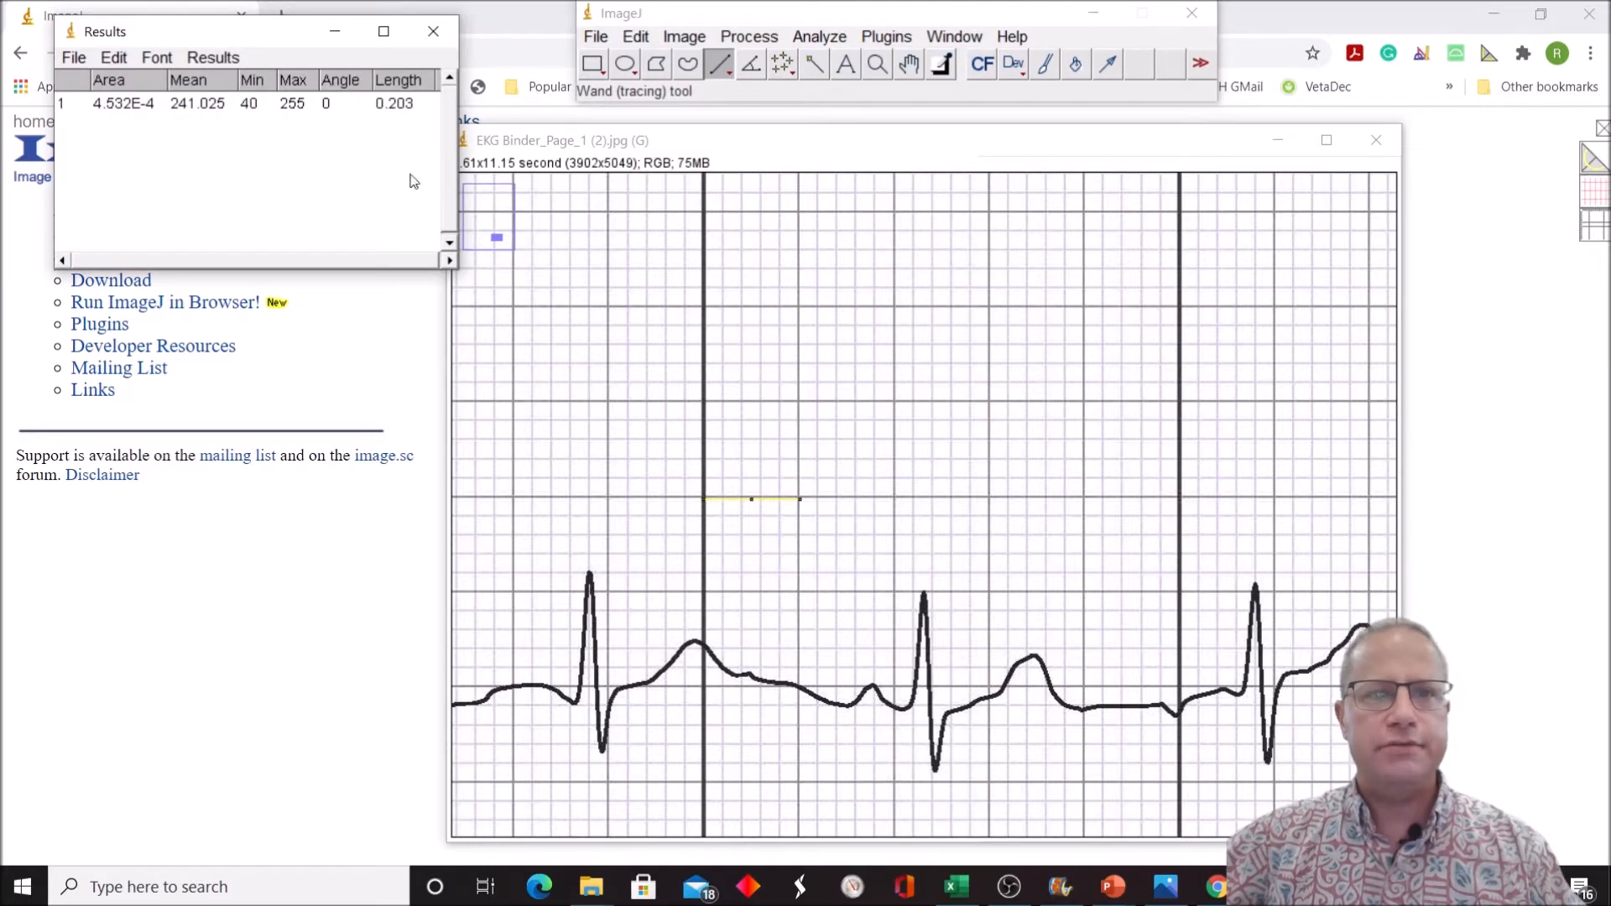
mouse_move(644, 429)
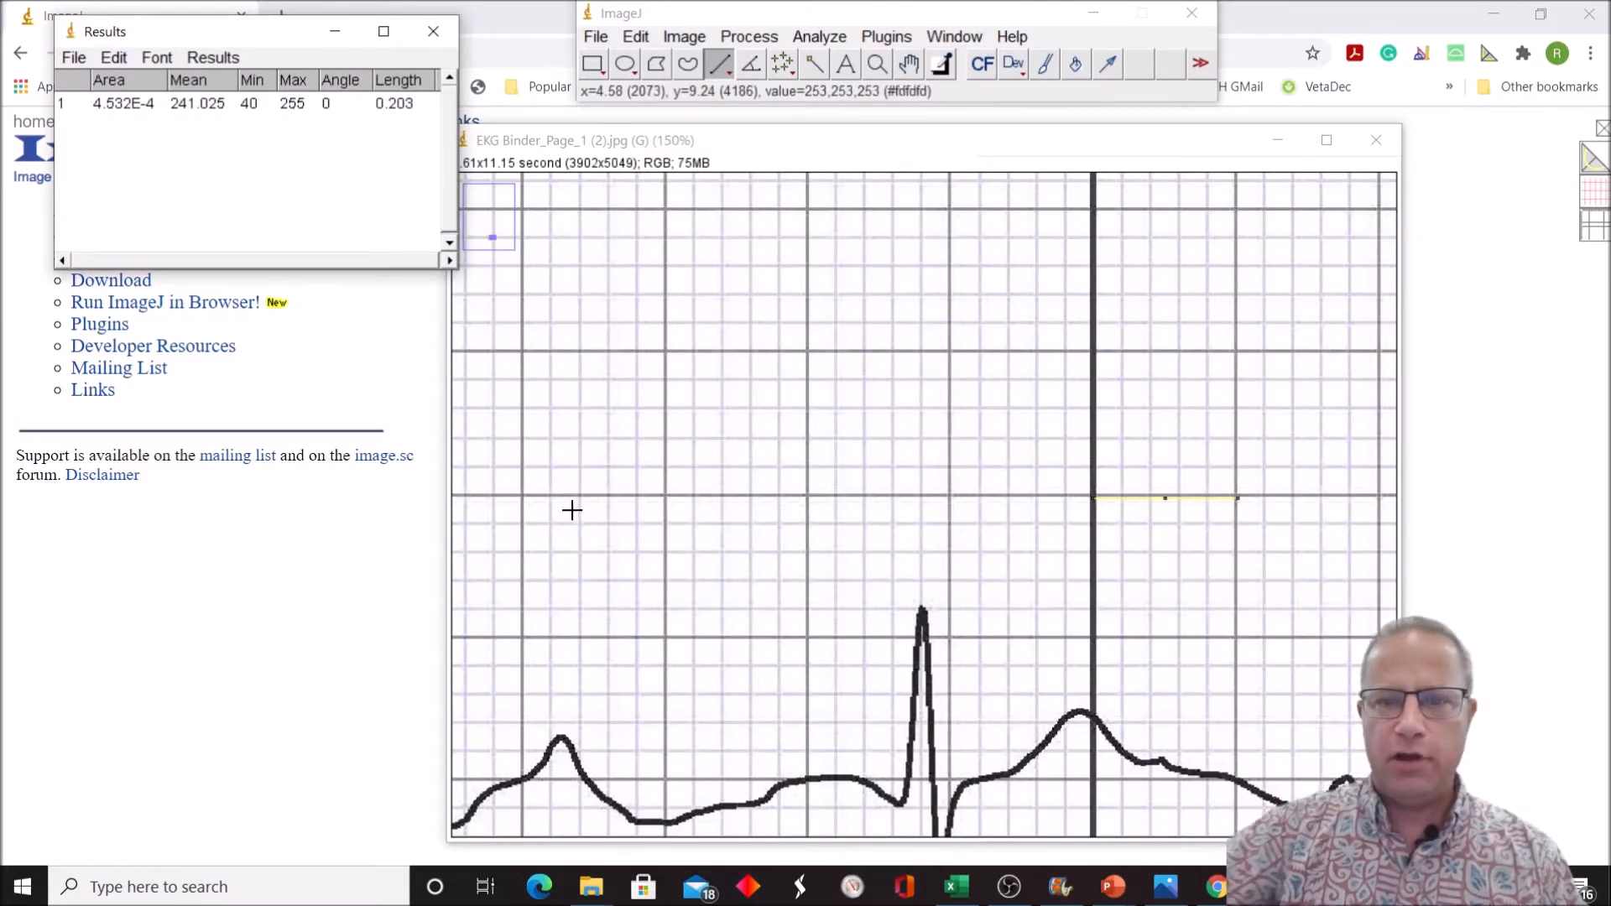
mouse_move(805, 379)
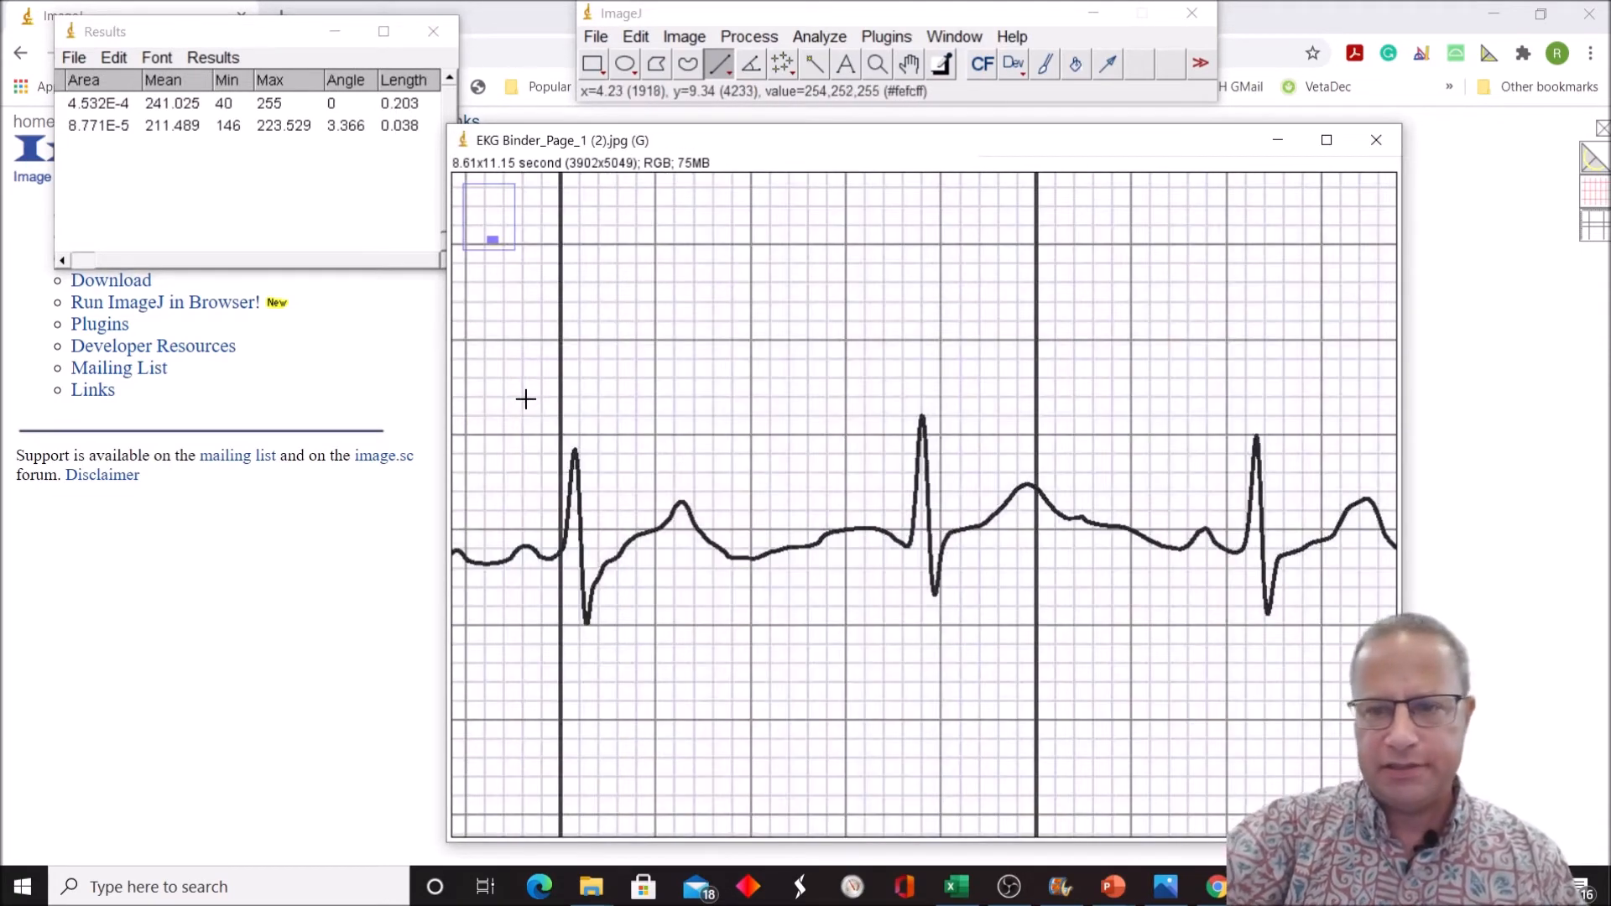
mouse_move(832, 549)
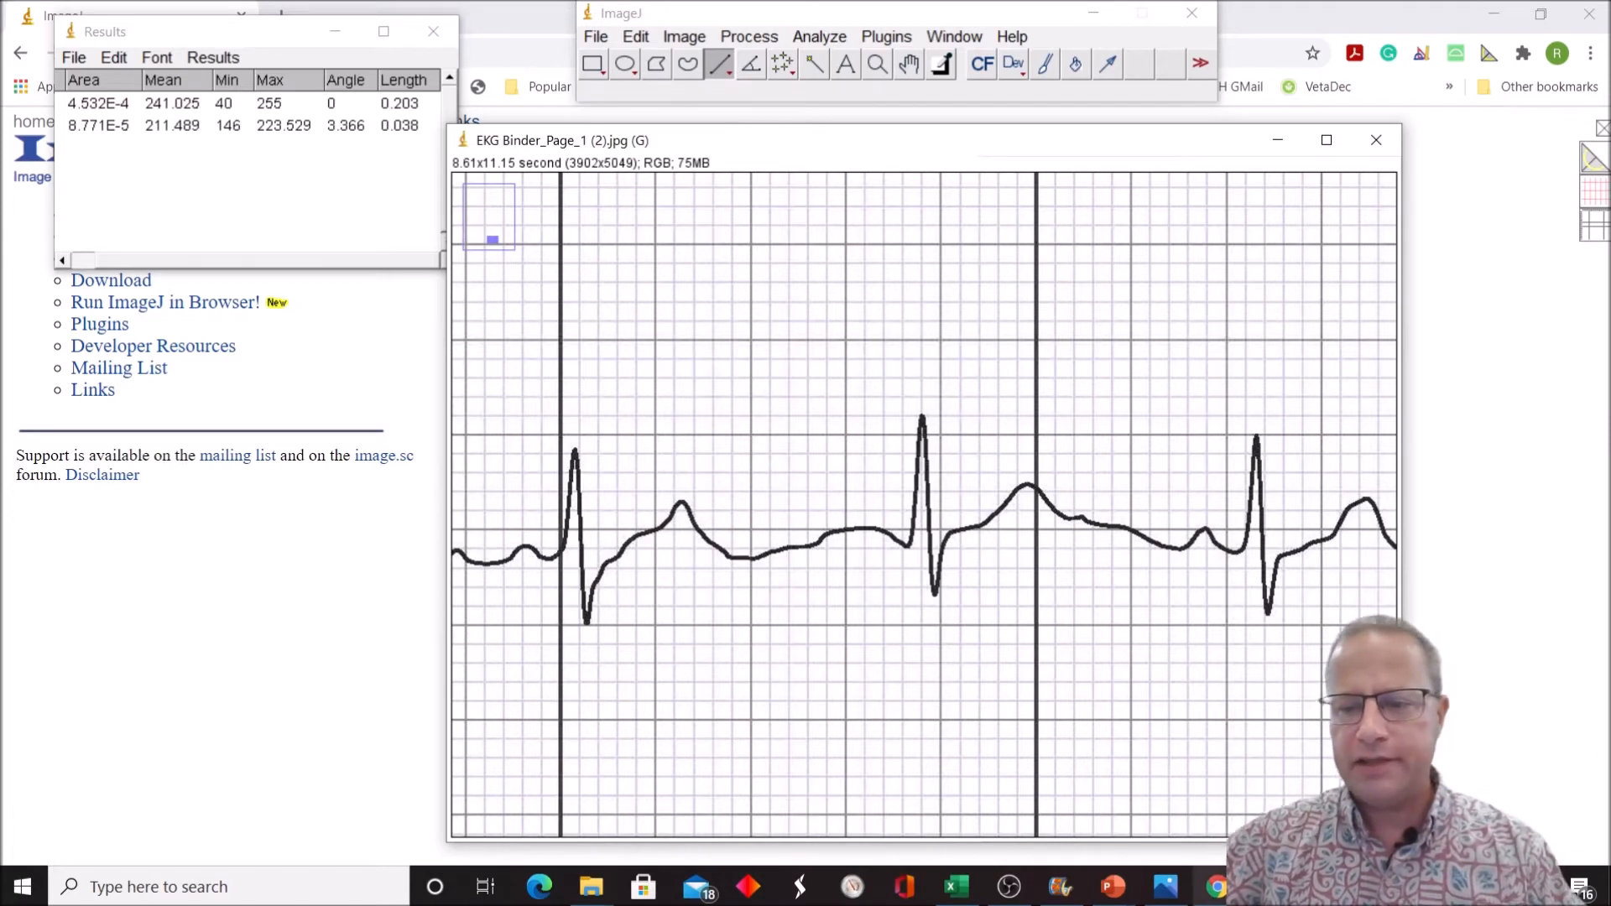
mouse_move(1111, 886)
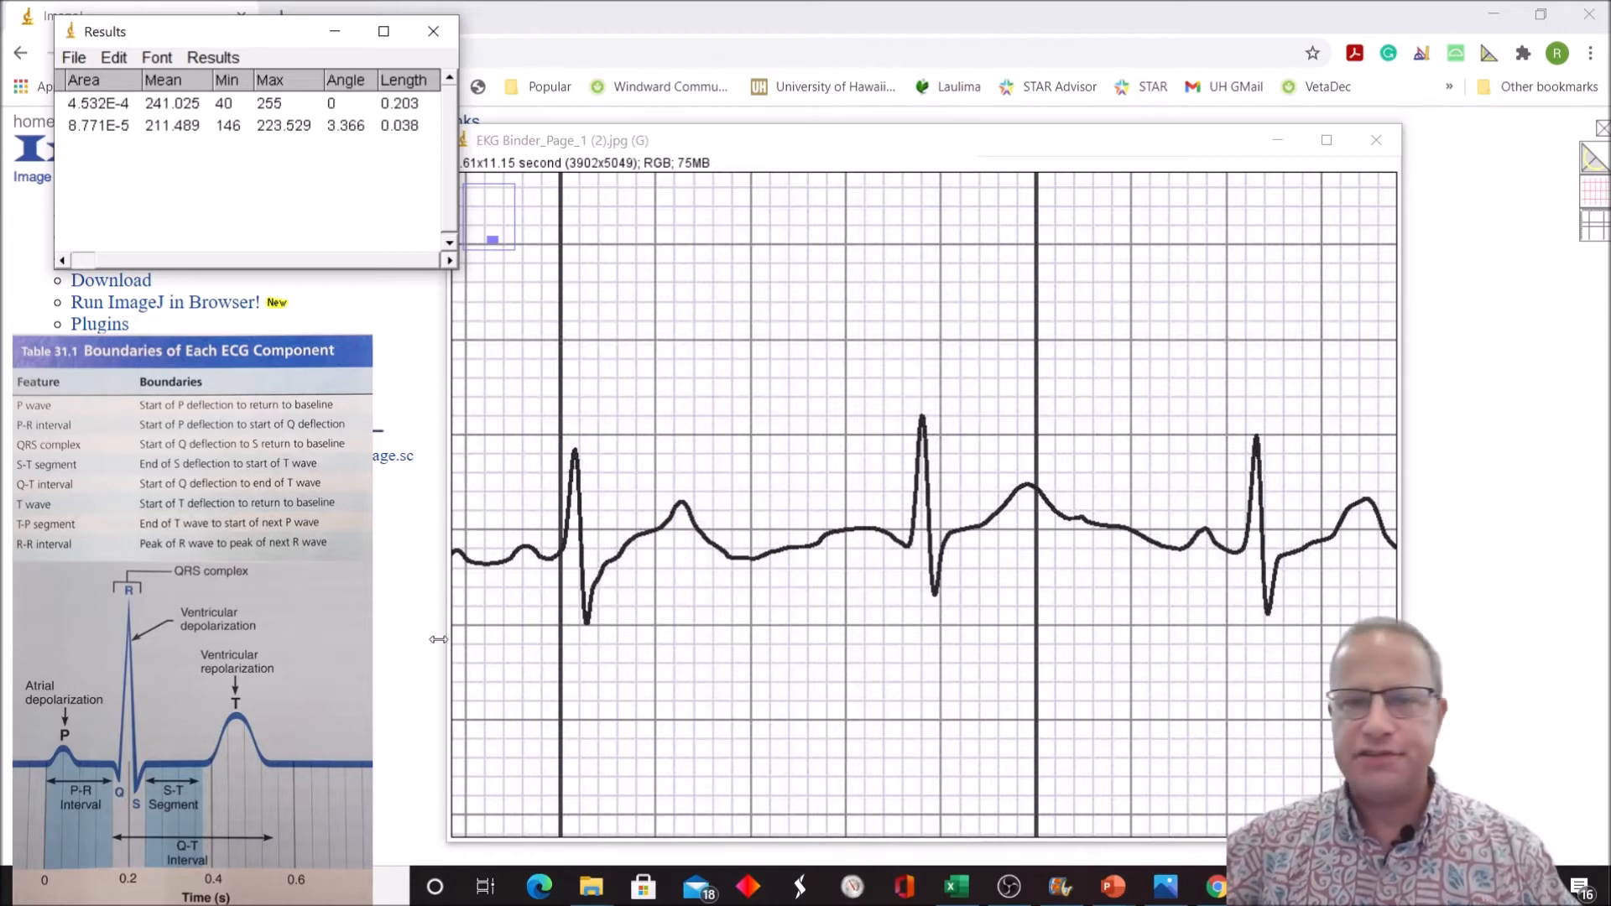
mouse_move(434, 634)
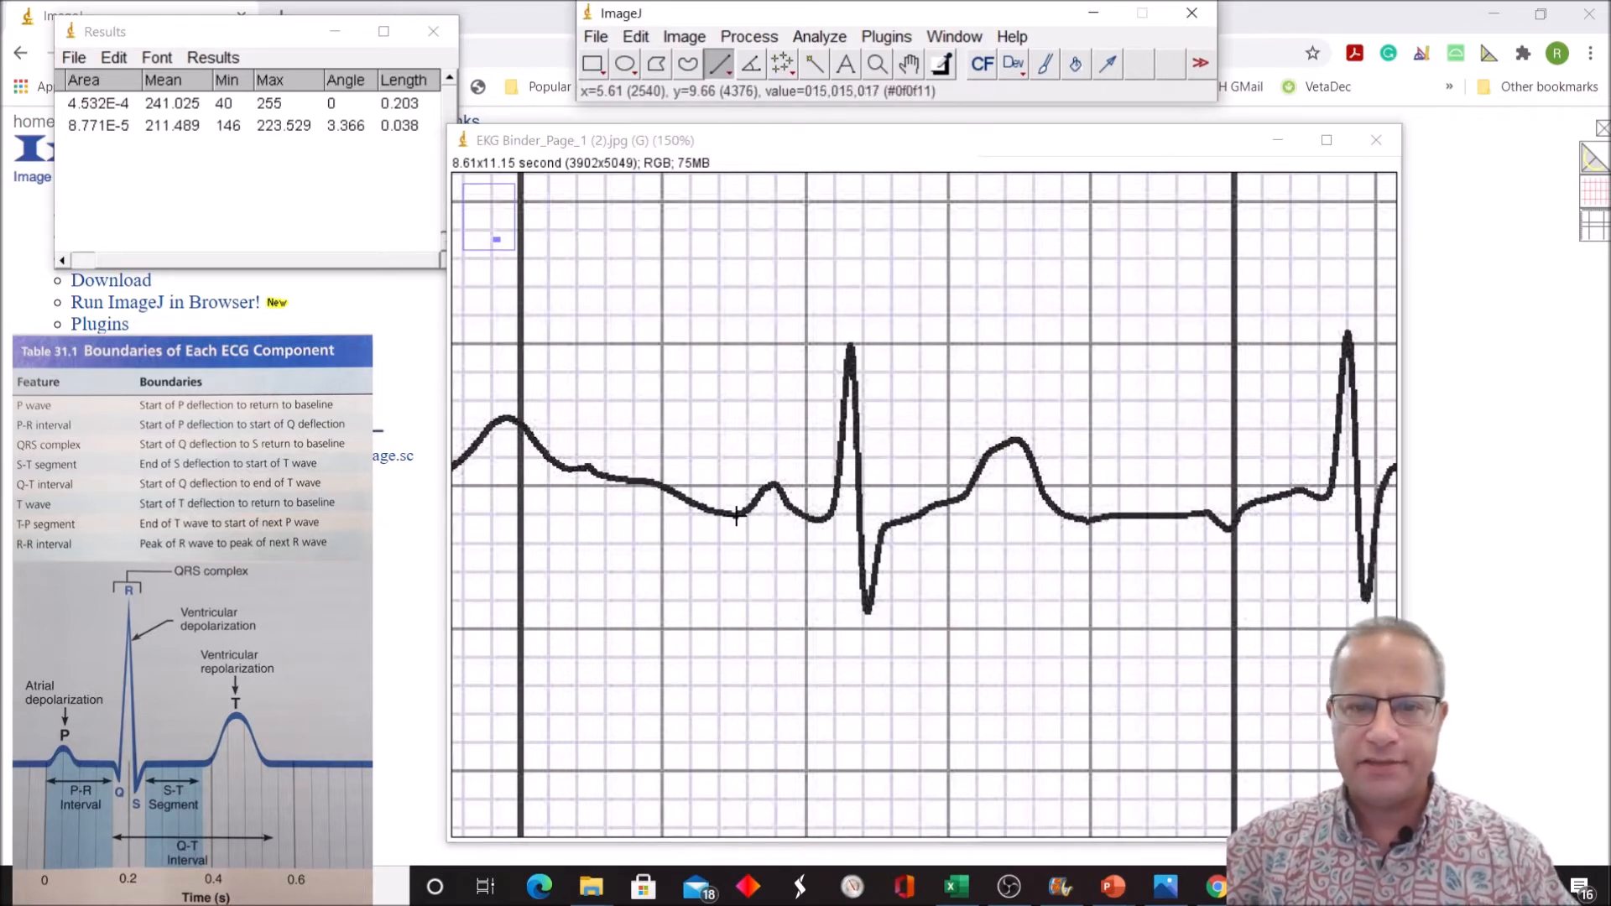
Step: Measure the P wave width (0.091), then redraw the span for a second 0.111 measurement
drag(736, 517, 798, 519)
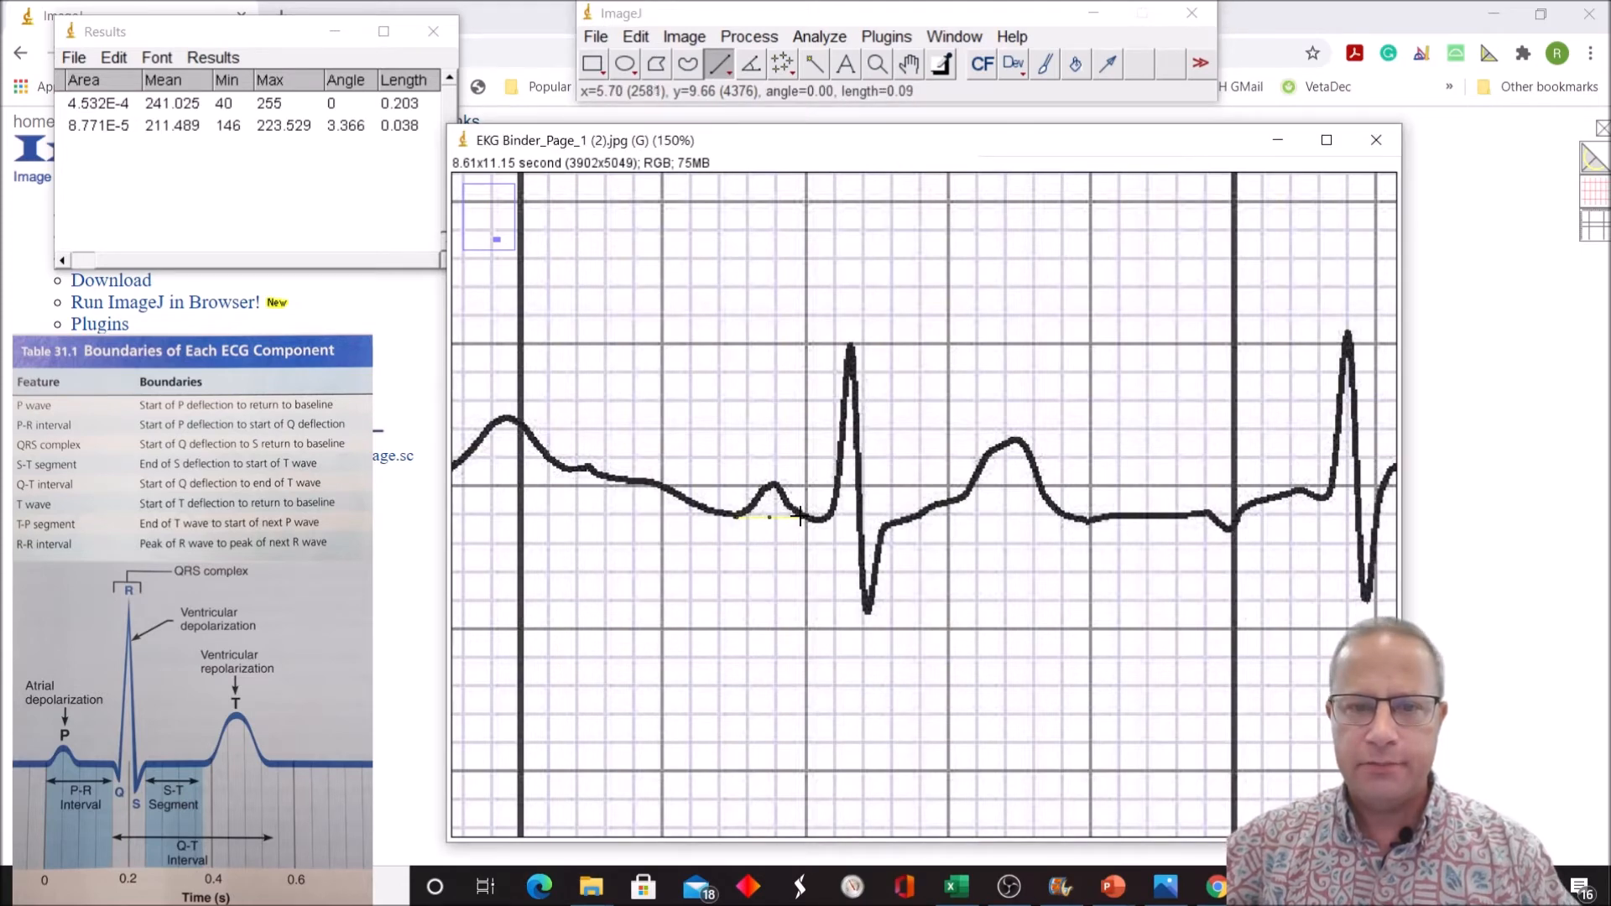
click(818, 37)
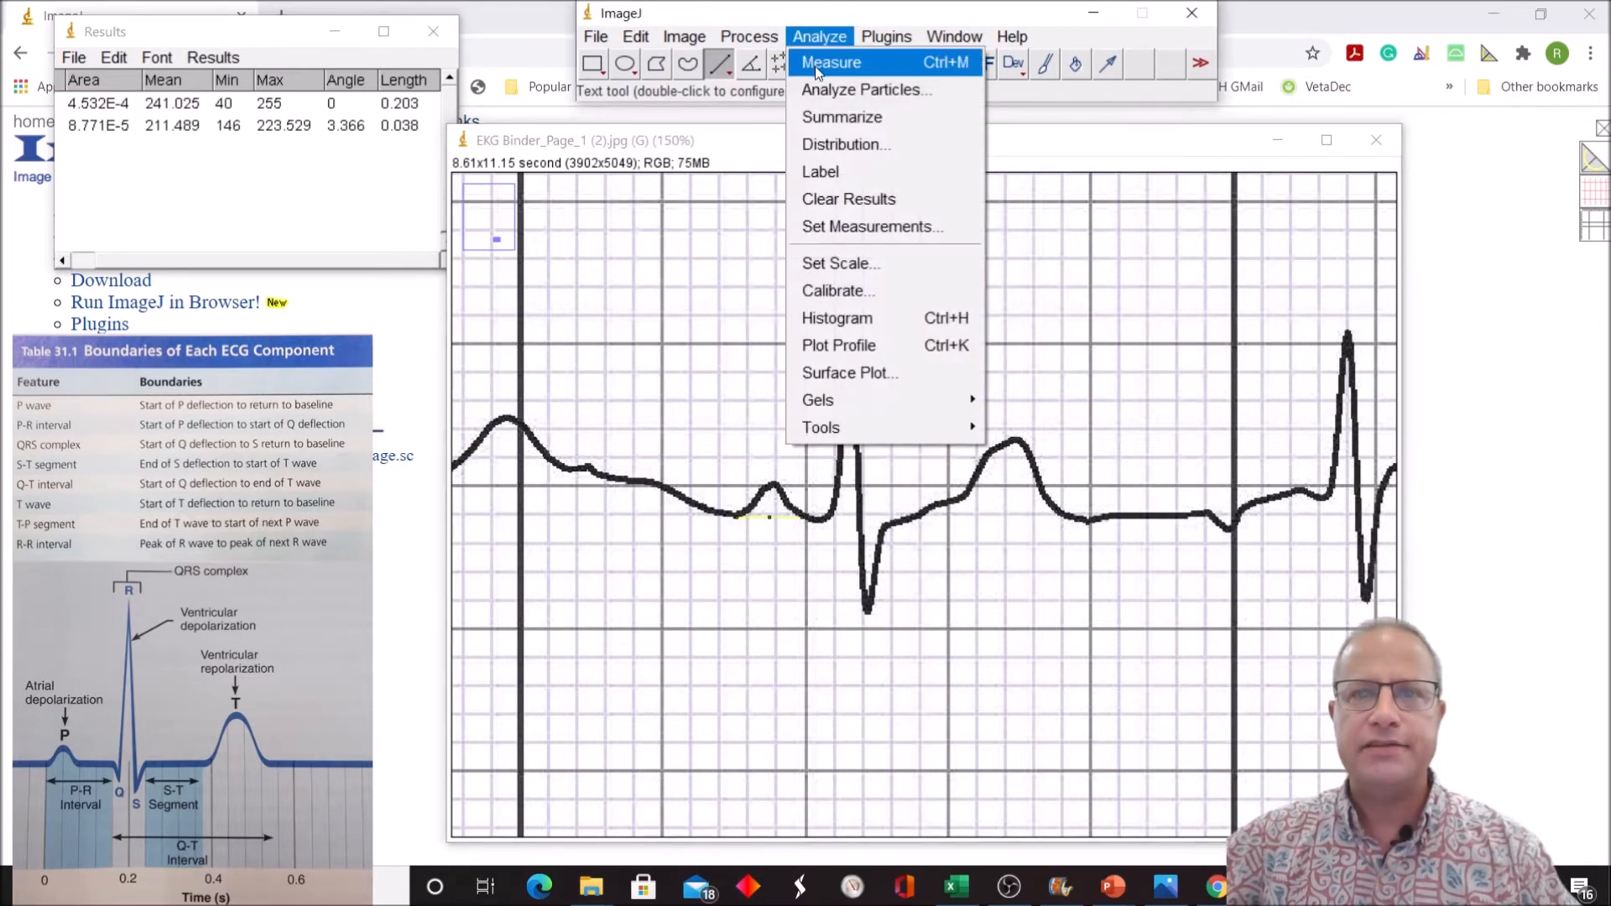
click(831, 62)
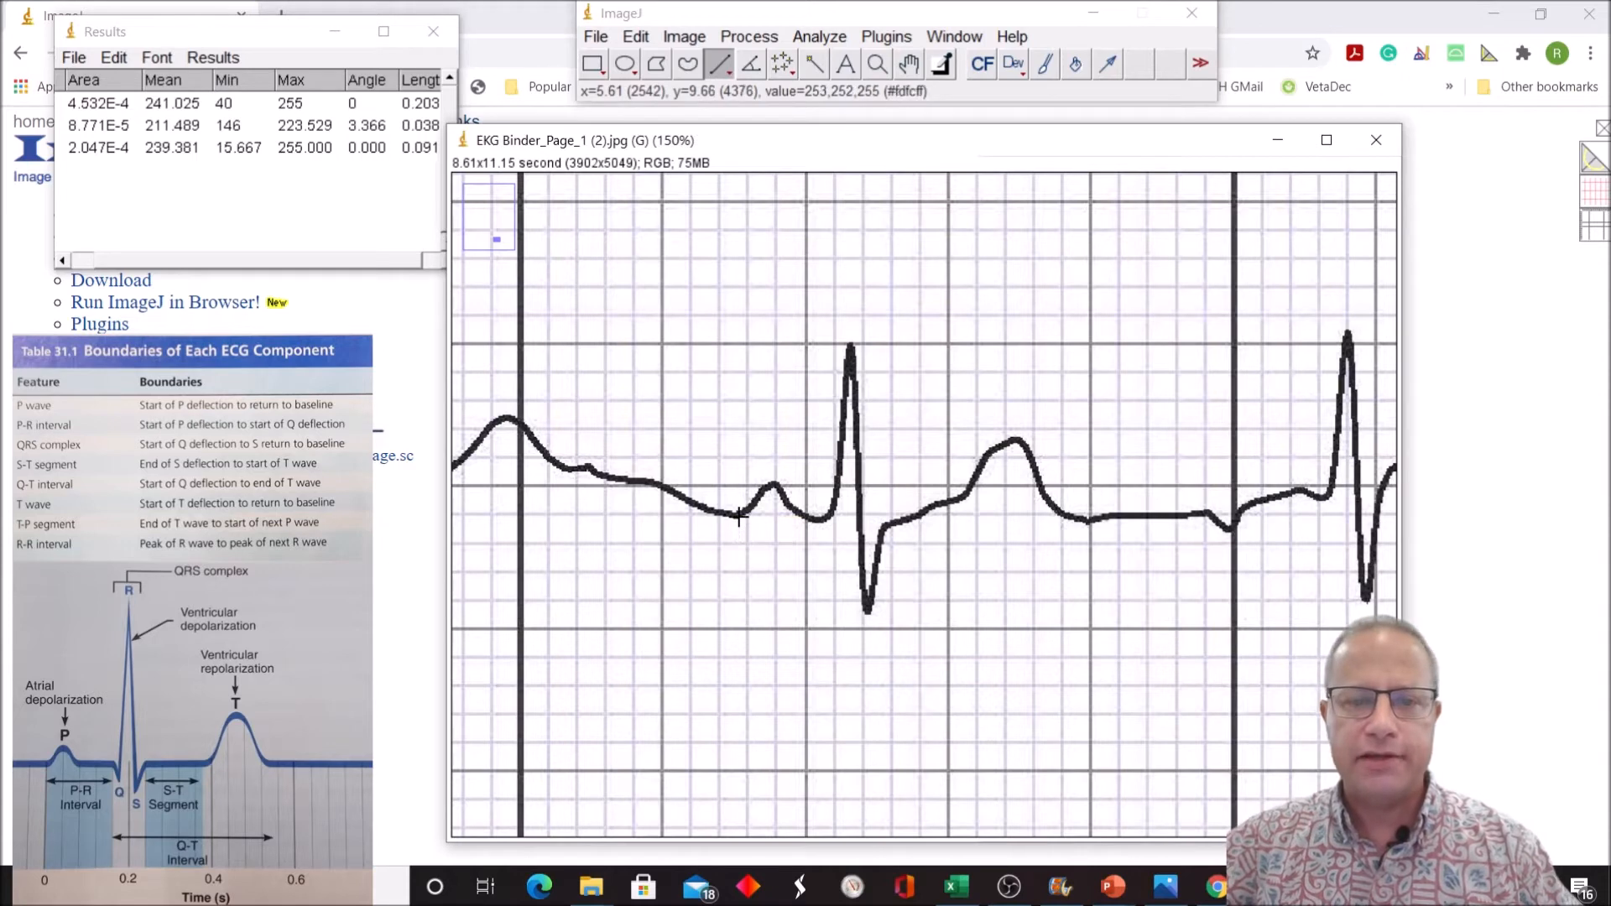
drag(740, 518, 822, 524)
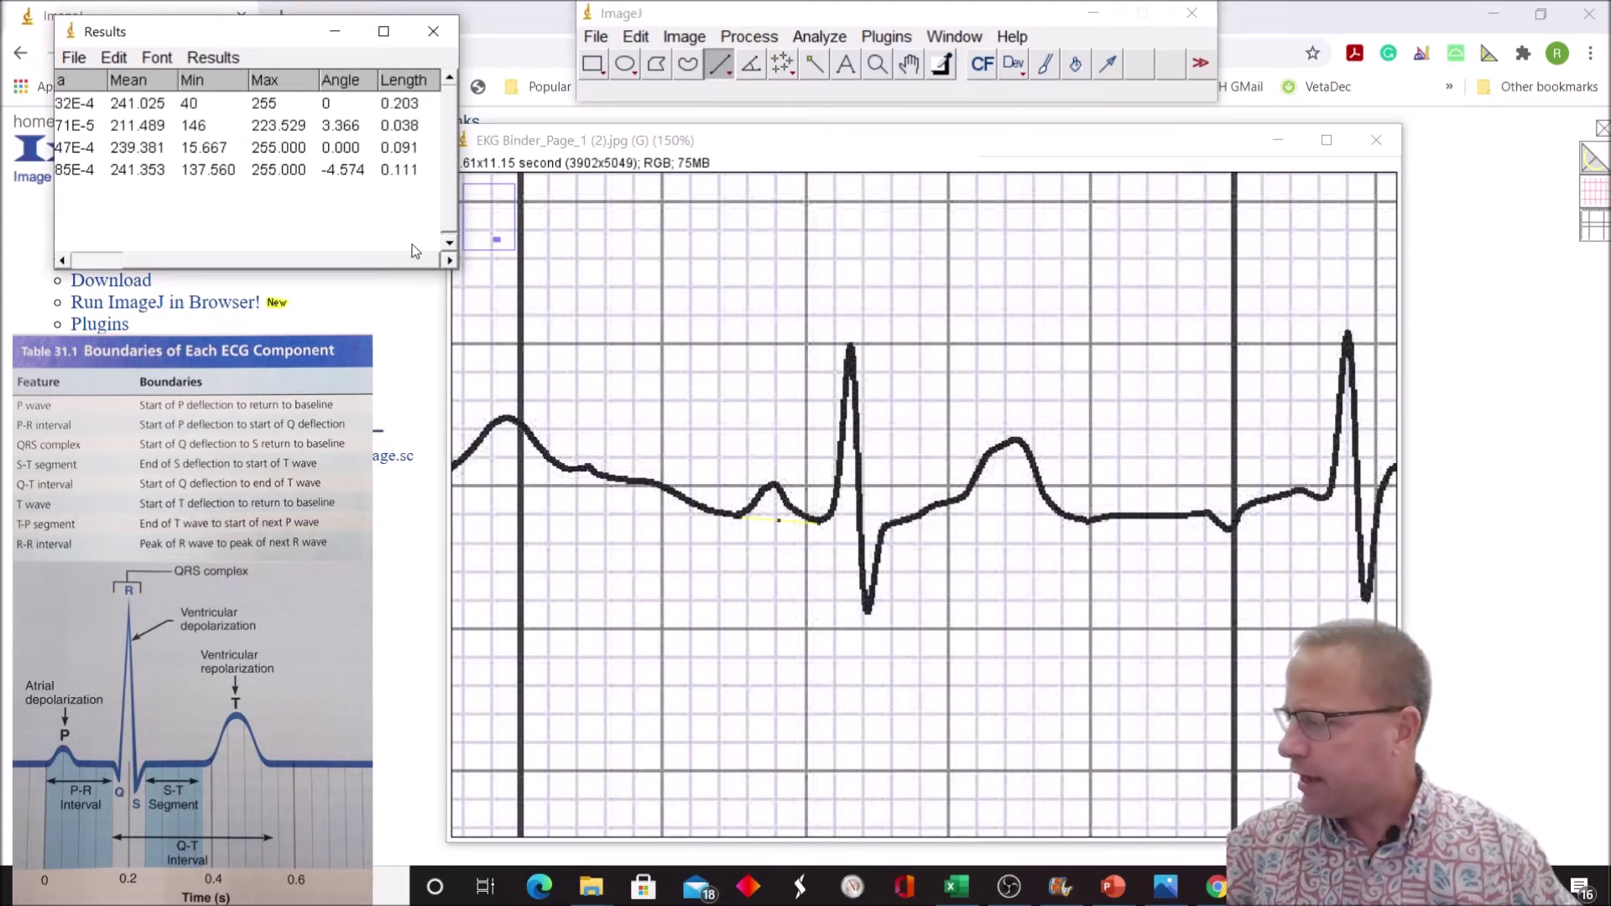
mouse_move(490, 383)
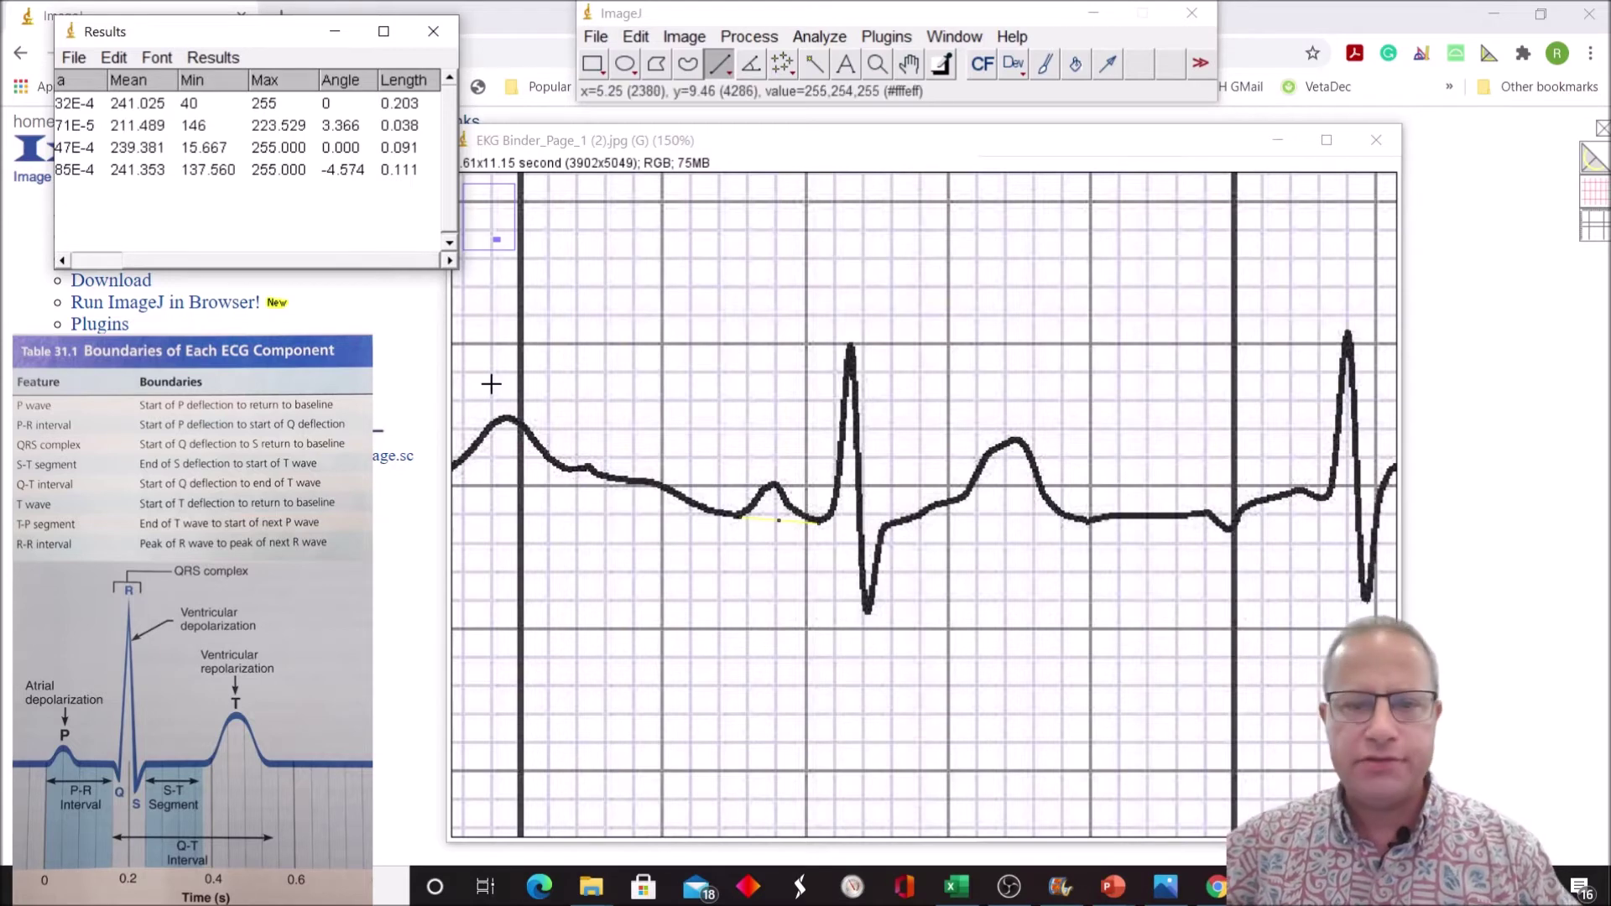
mouse_move(843, 419)
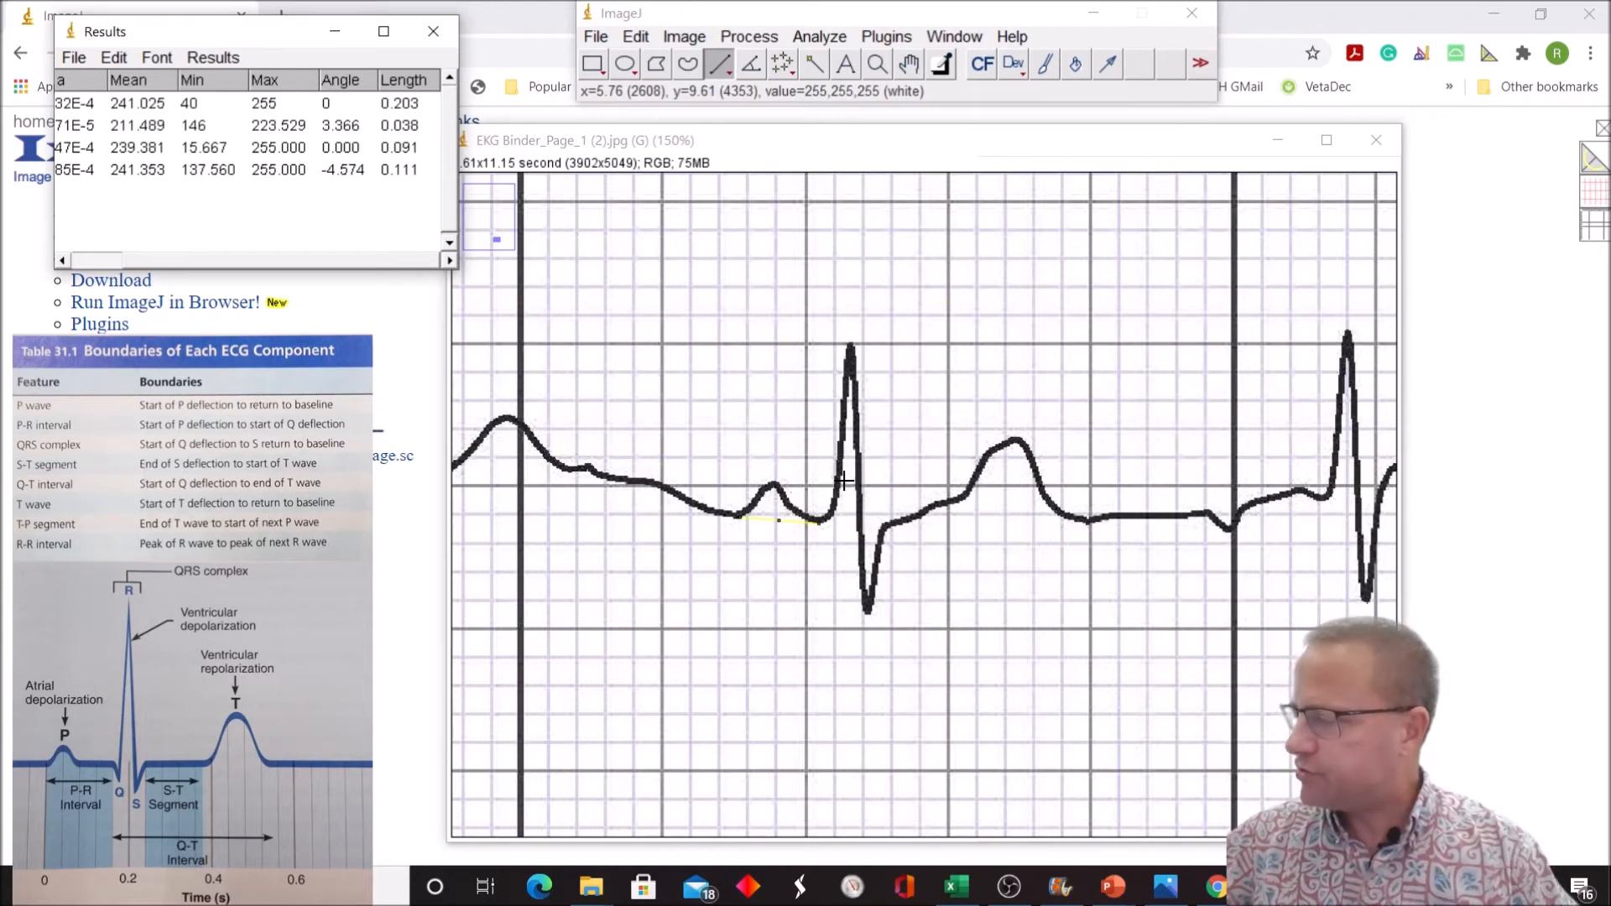
mouse_move(841, 480)
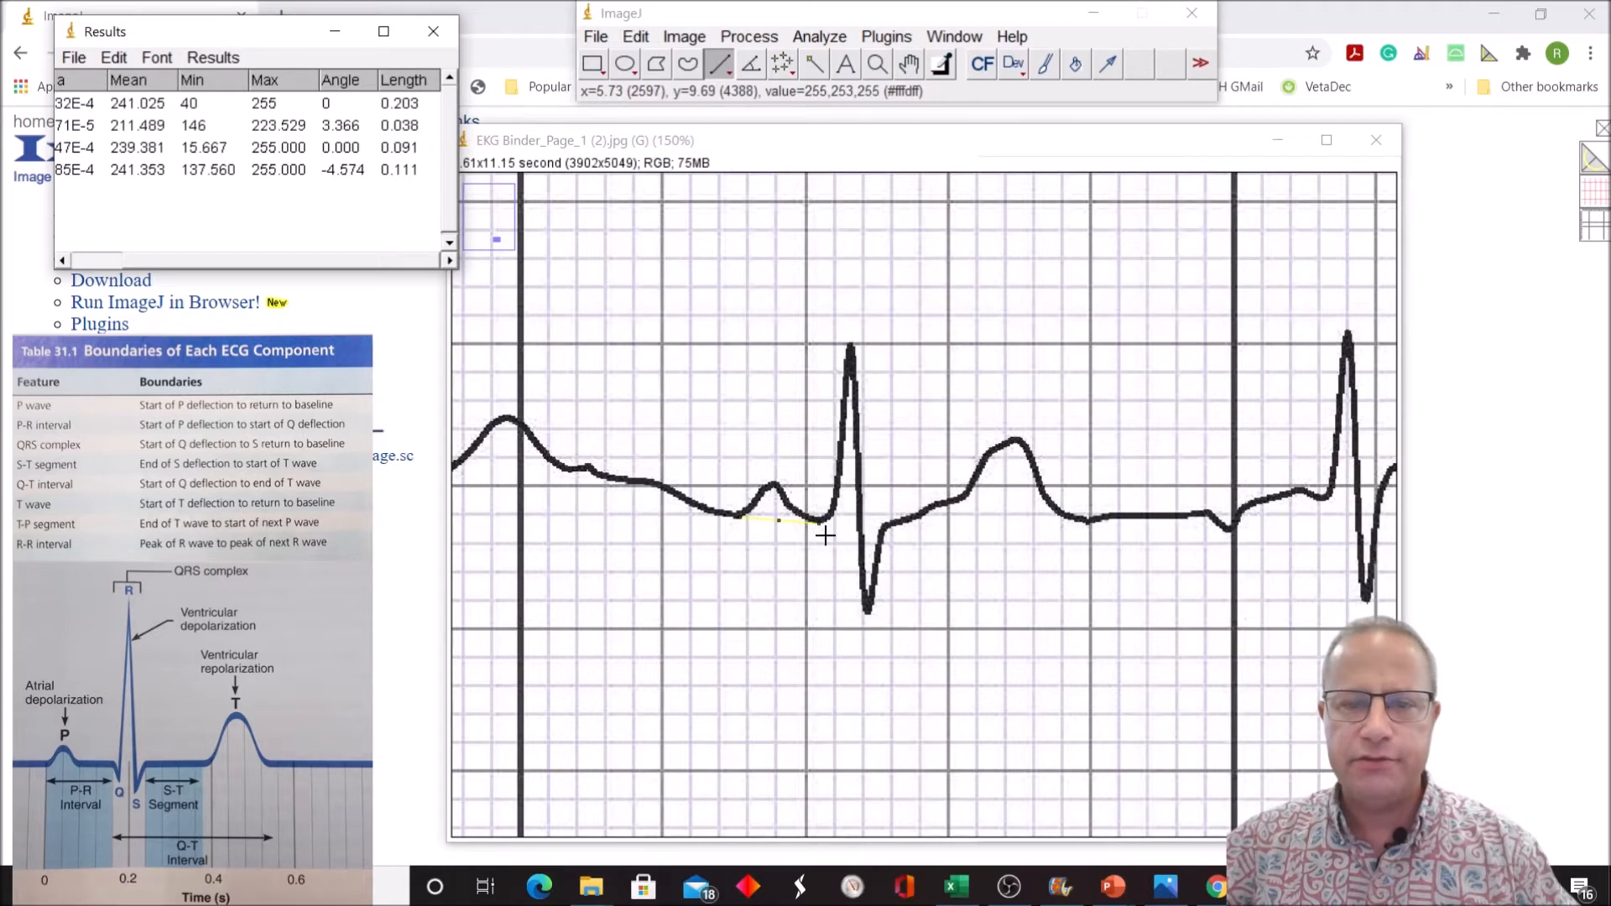
mouse_move(872, 525)
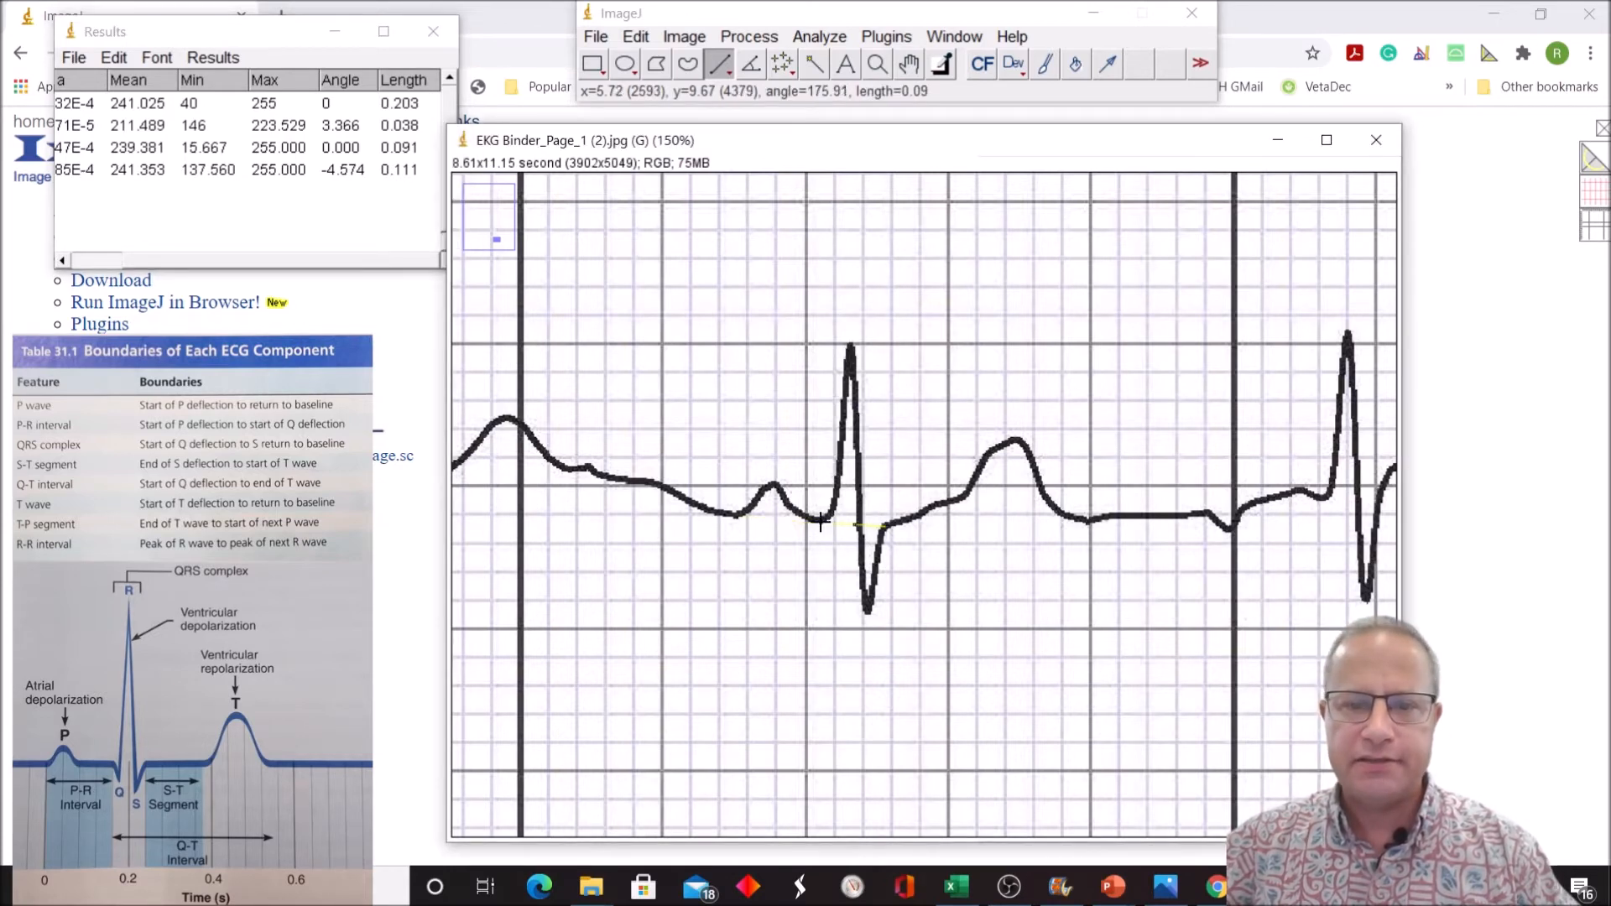
mouse_move(1349, 614)
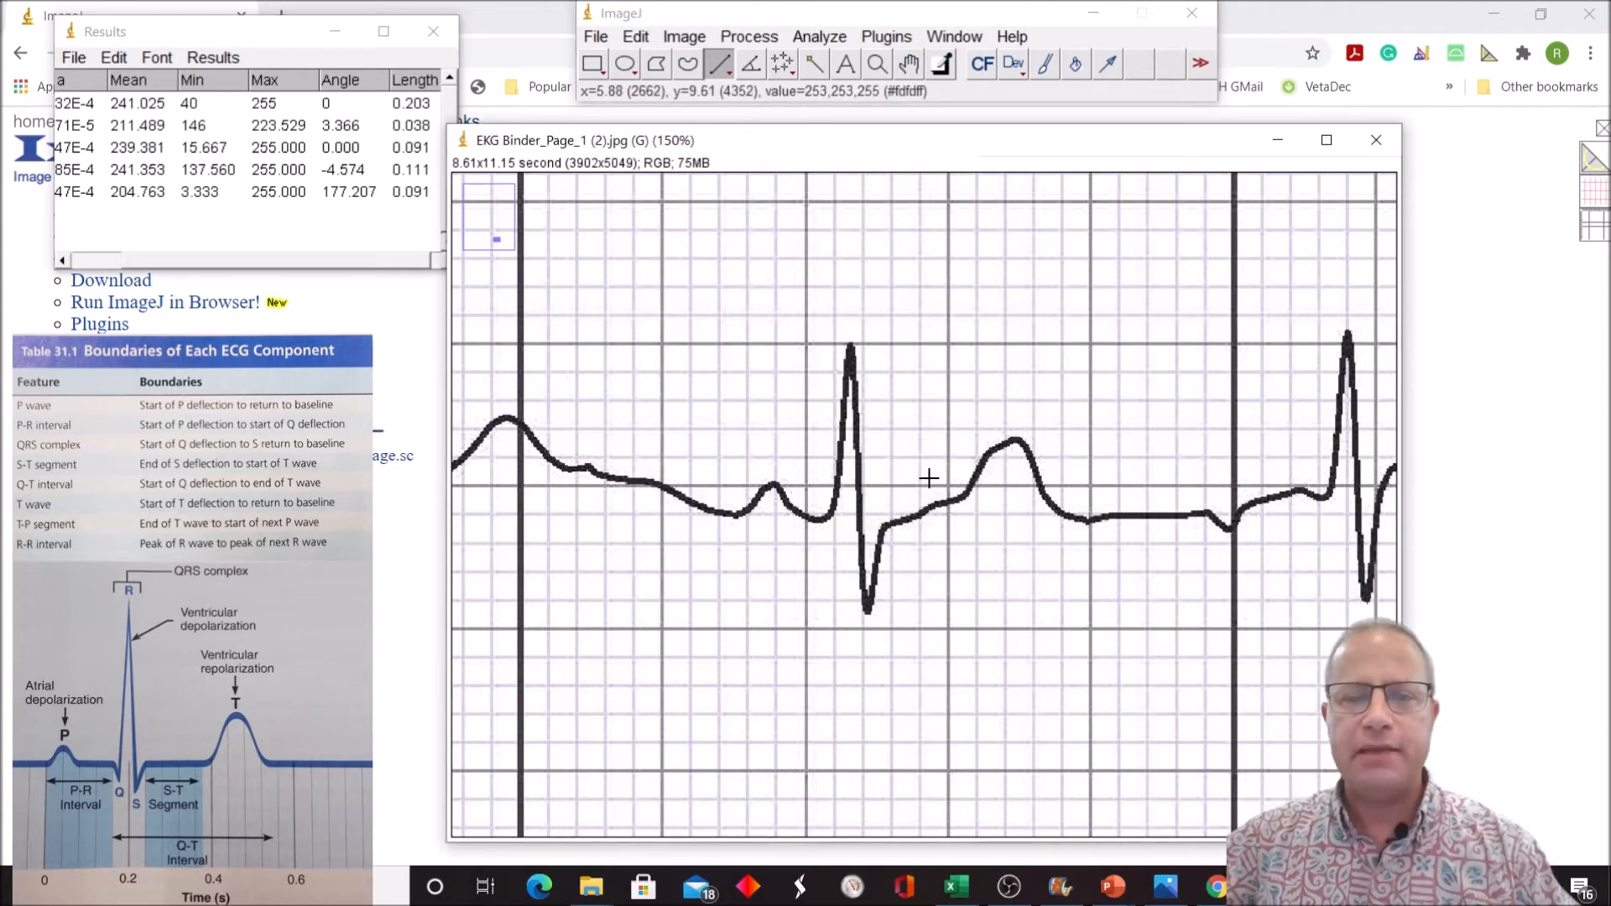
mouse_move(829, 526)
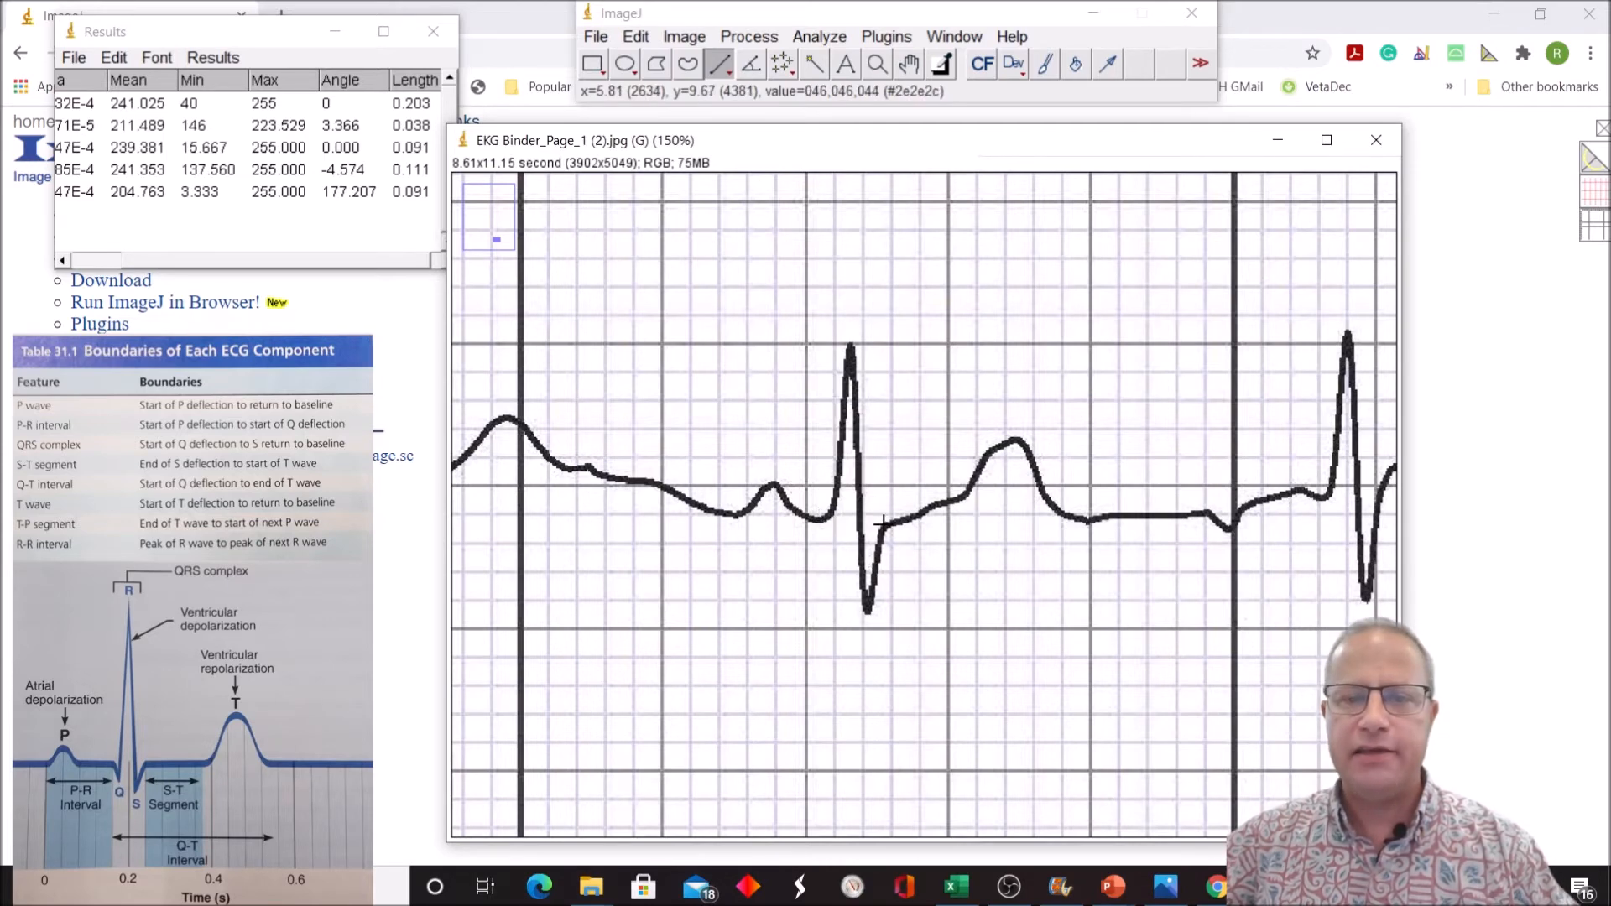
Step: Draw lines across the S-T segment and the Q-T interval, measuring 0.055 and 0.371
drag(881, 525, 924, 527)
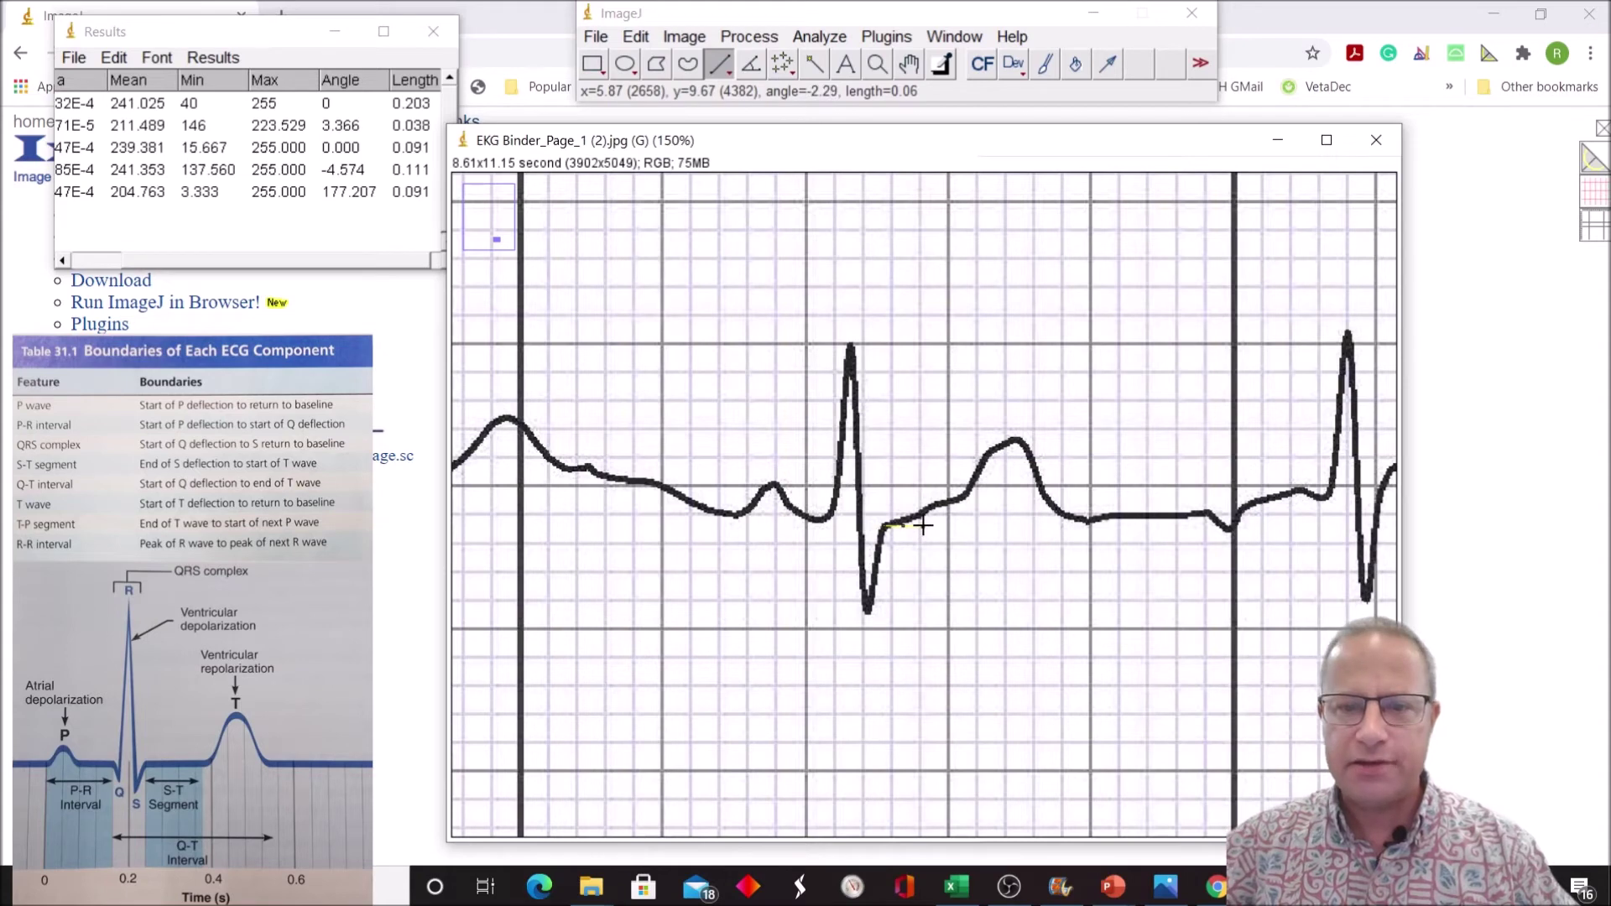
mouse_move(1149, 504)
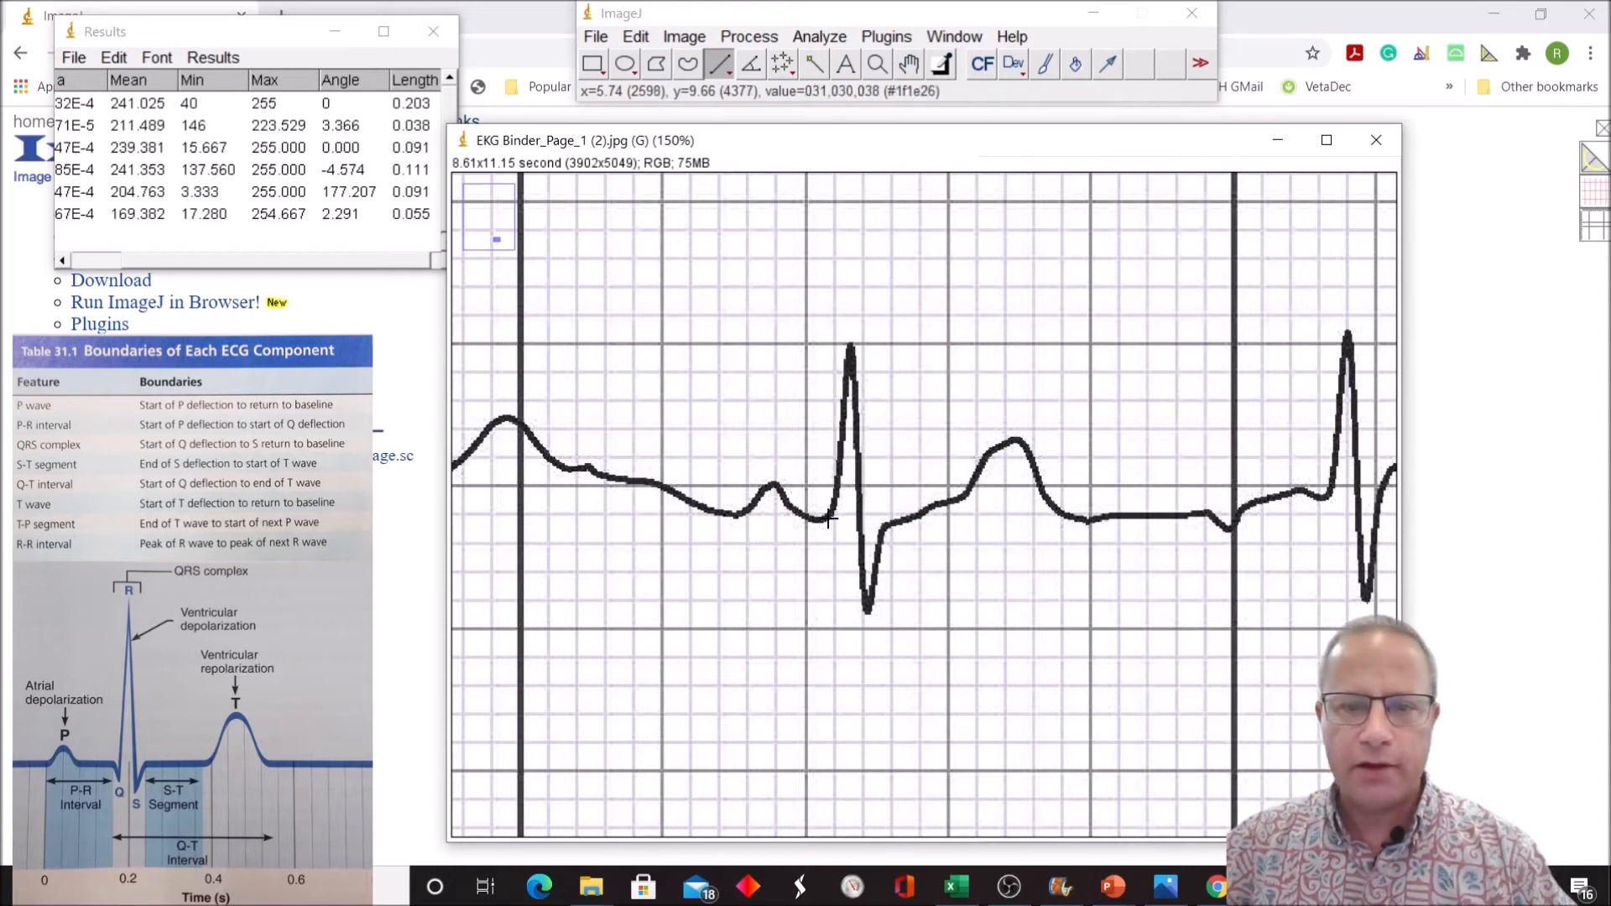
drag(832, 523, 1086, 527)
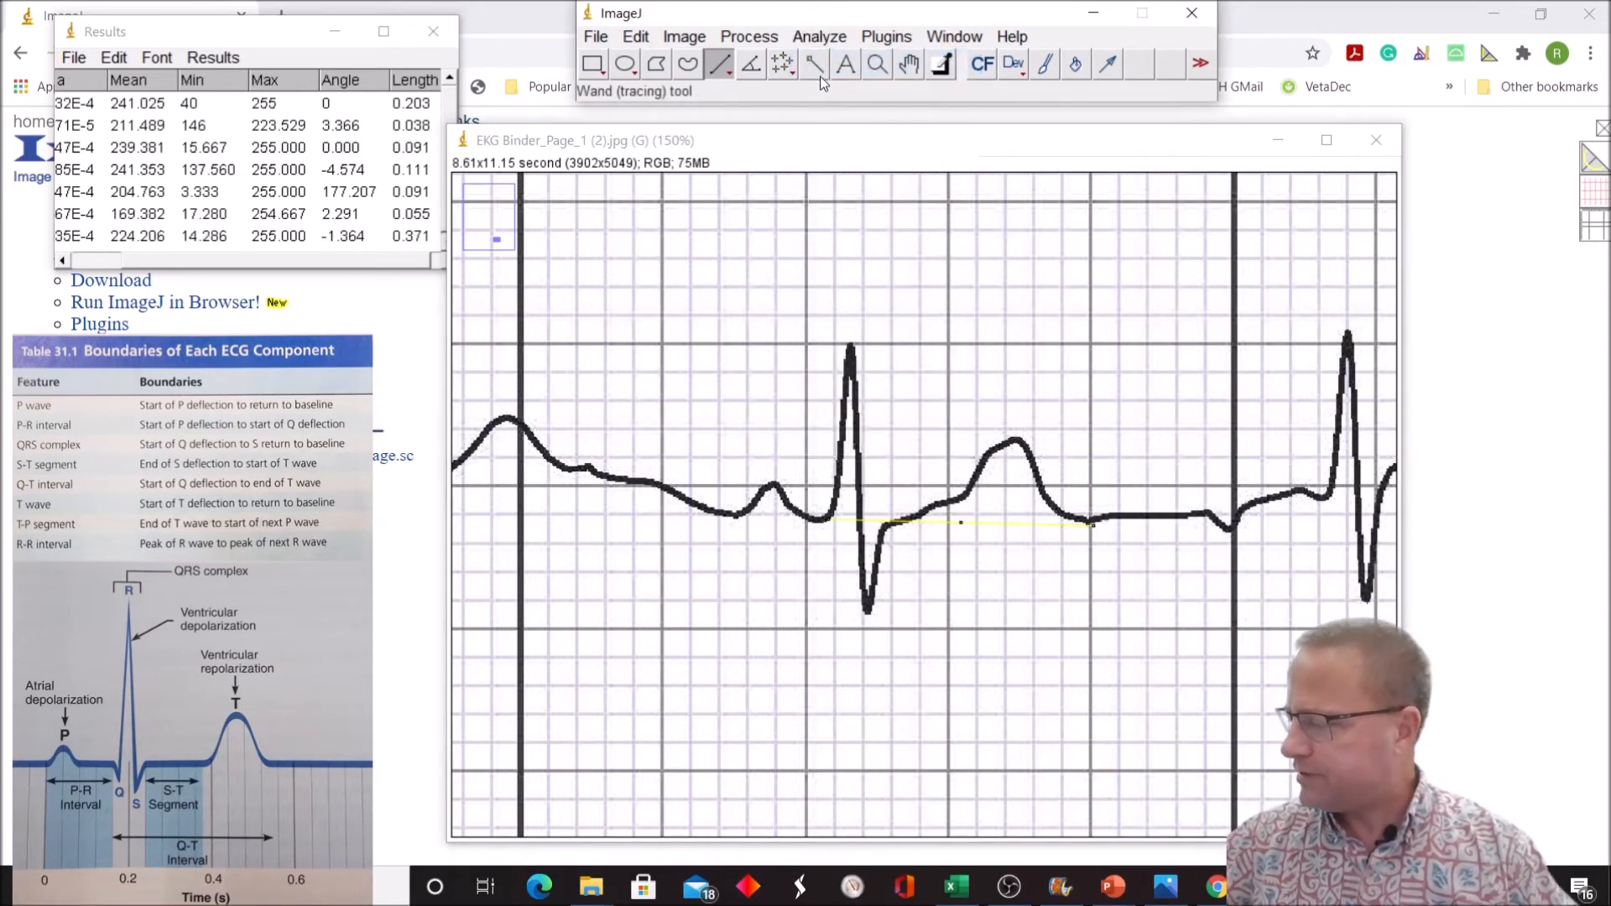
mouse_move(926, 304)
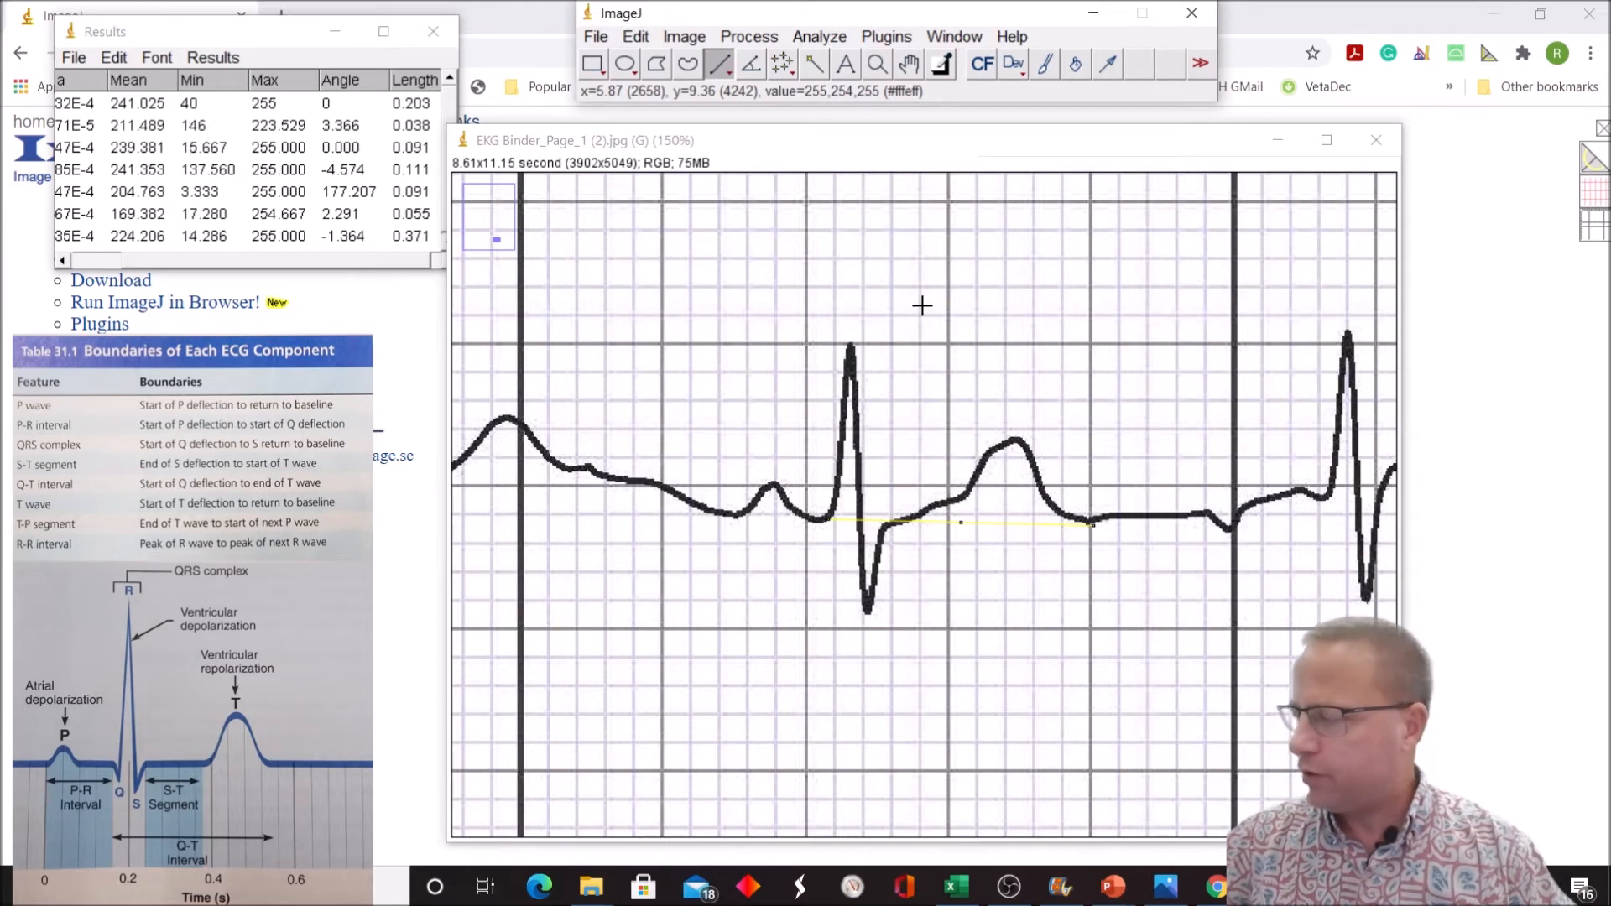
mouse_move(916, 308)
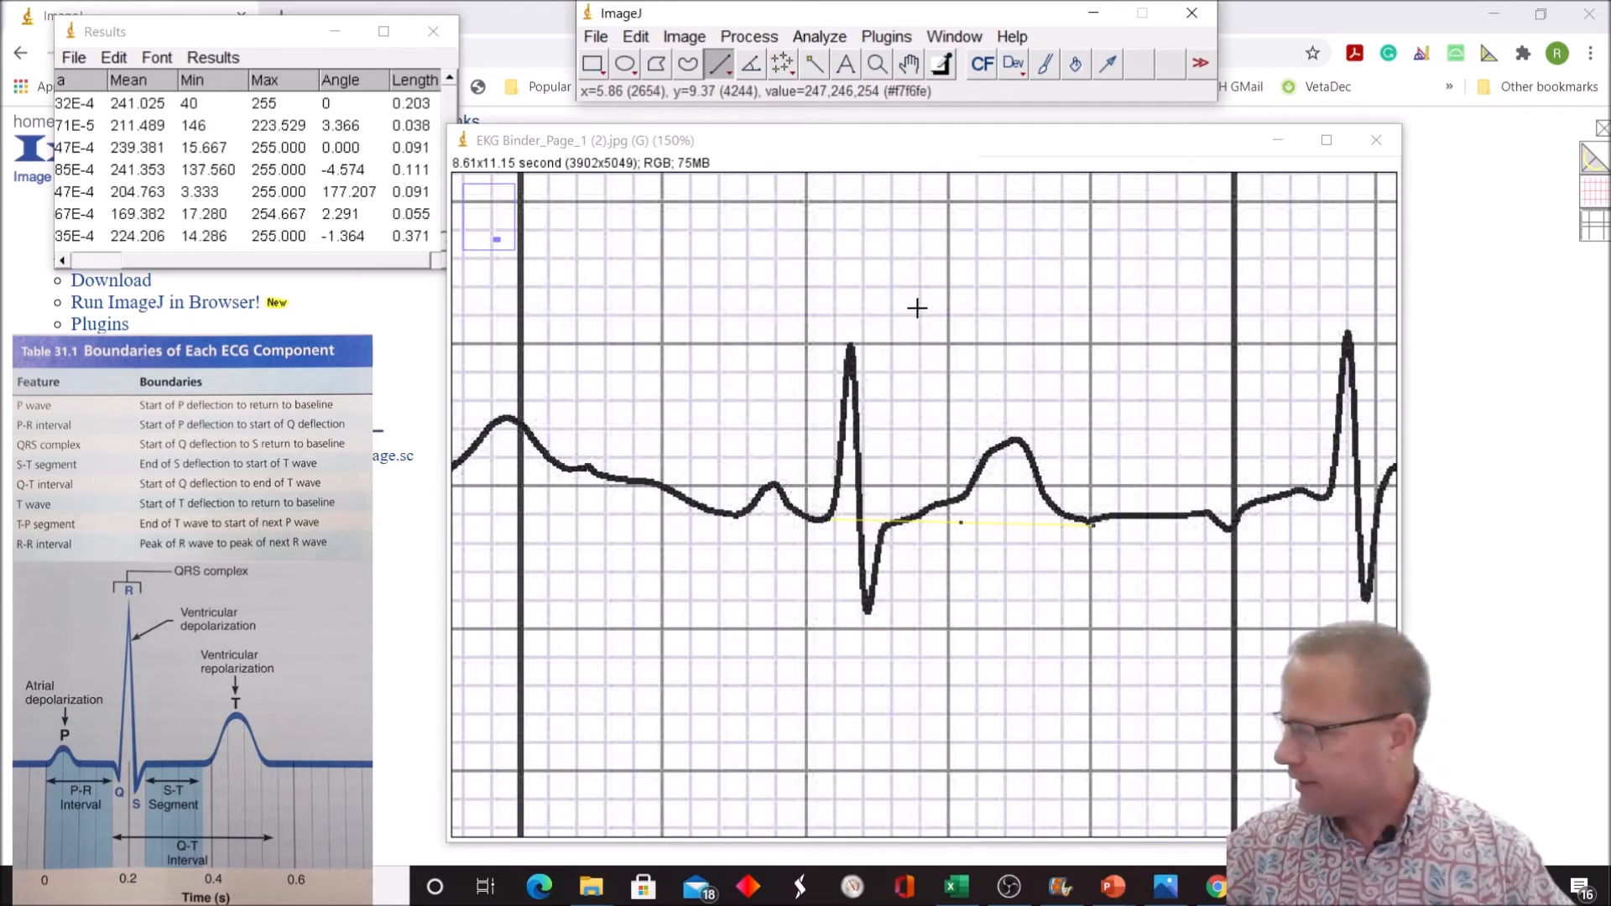
mouse_move(772, 323)
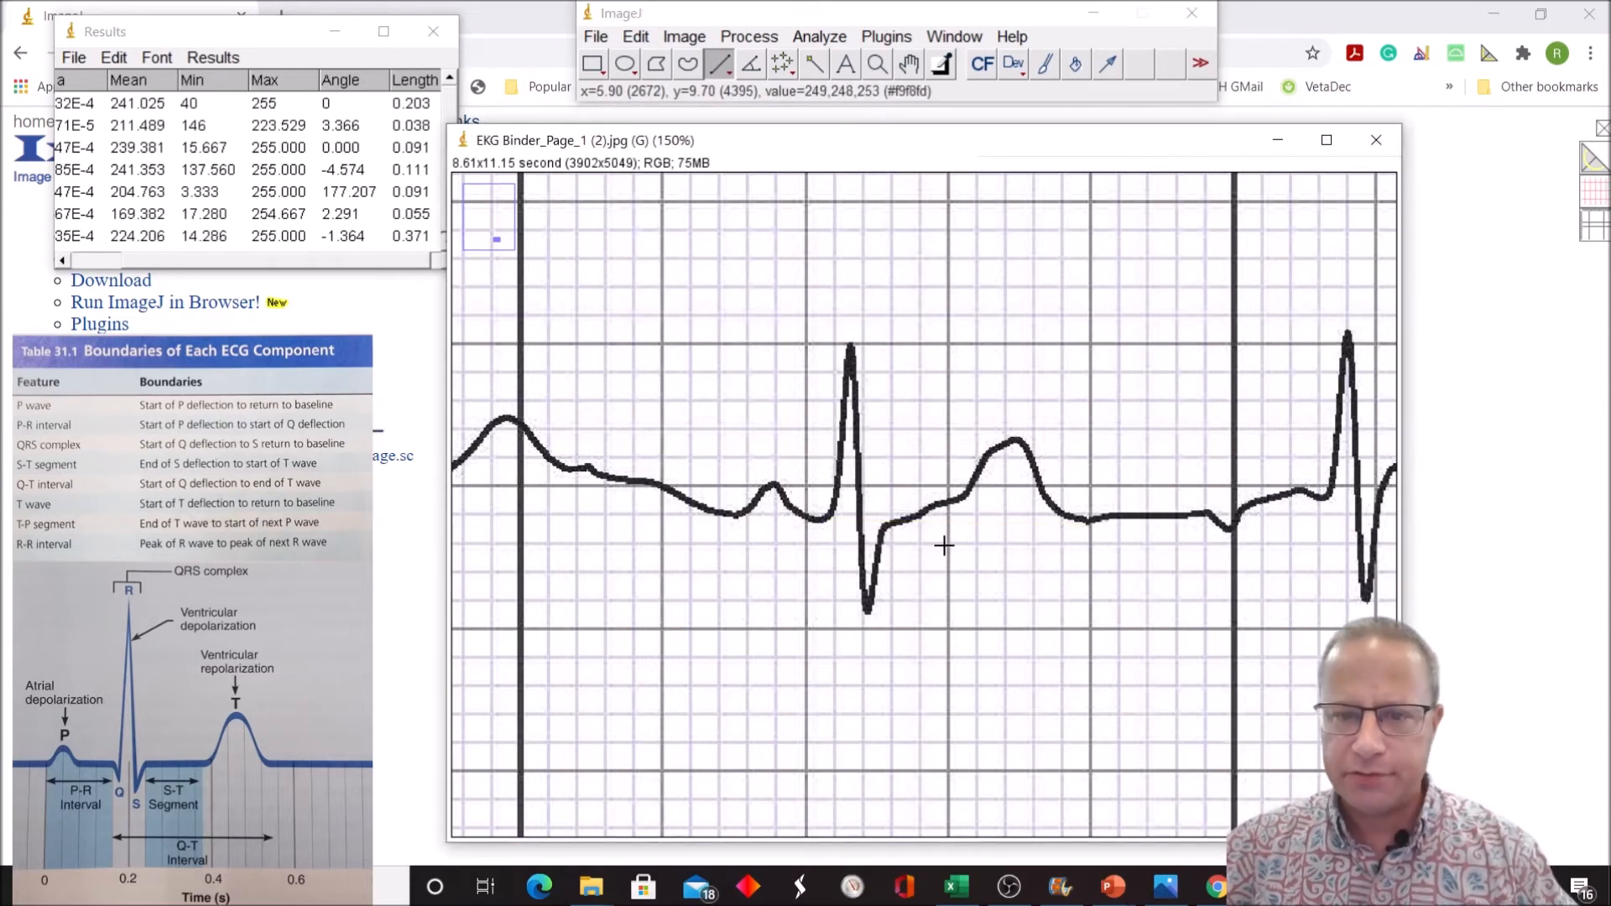
mouse_move(920, 520)
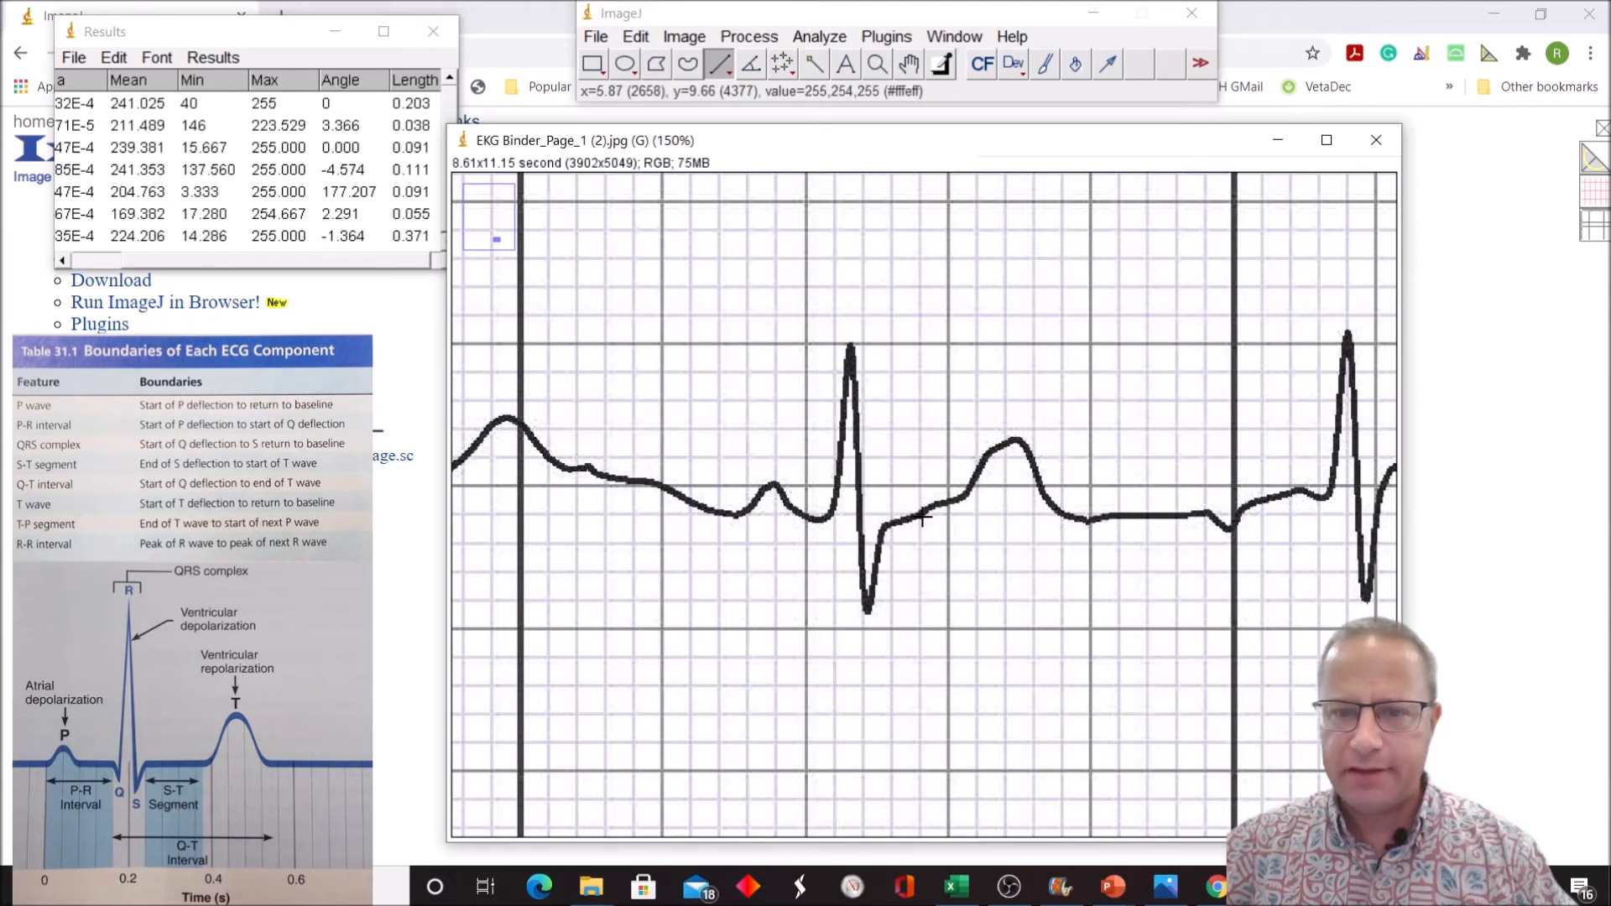
Step: Span the T wave from start to baseline return, measuring 0.201
drag(922, 520, 1066, 518)
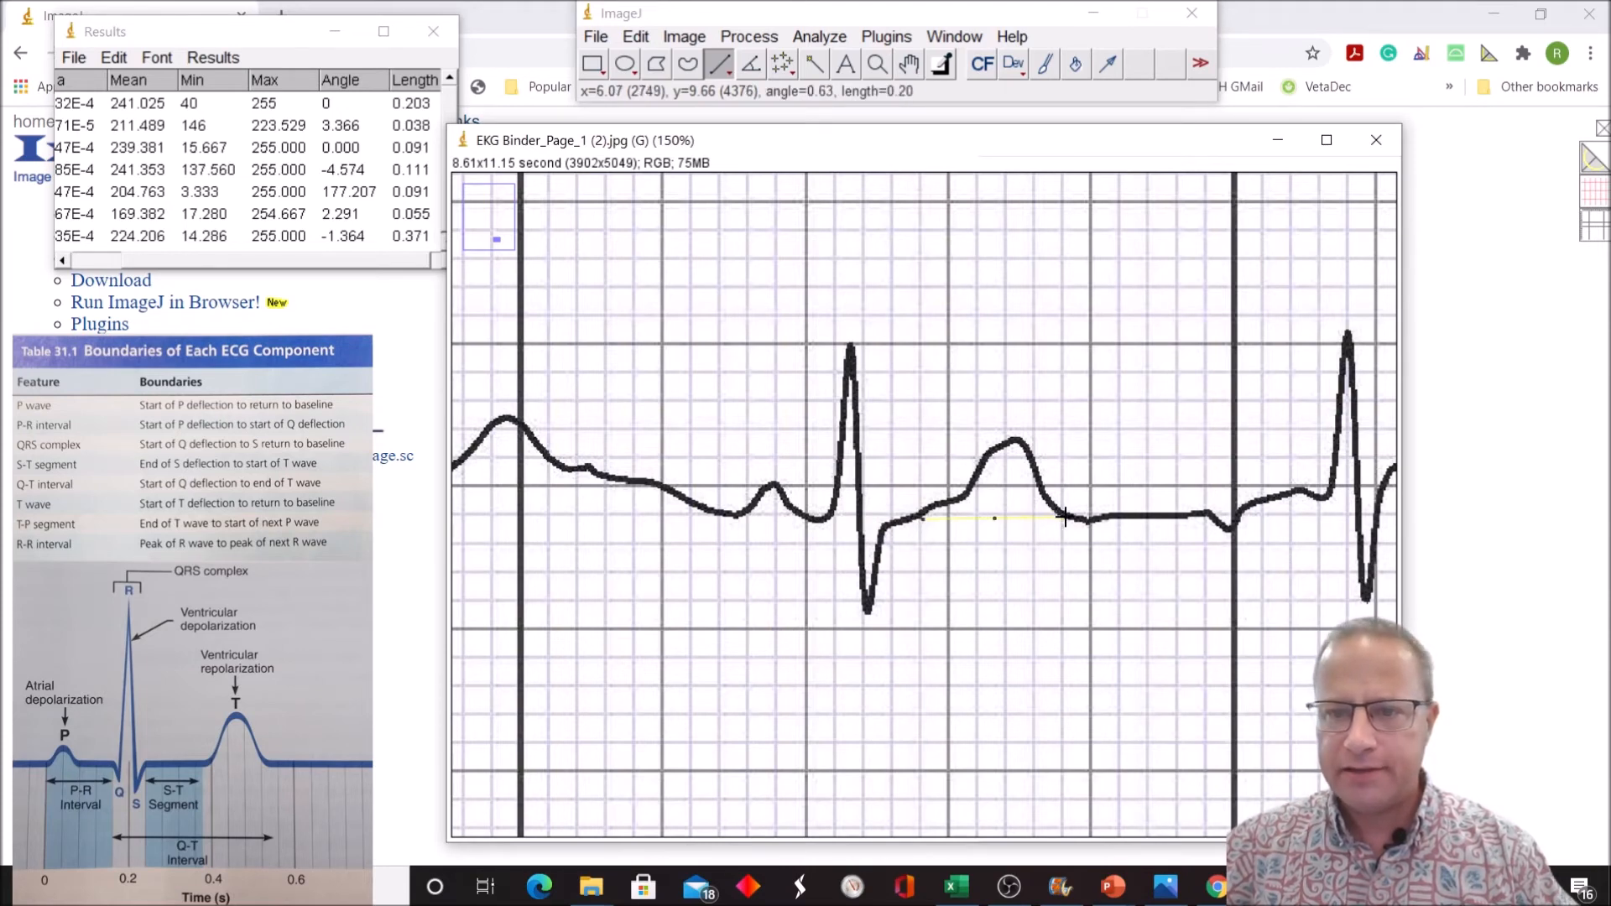
mouse_move(1129, 495)
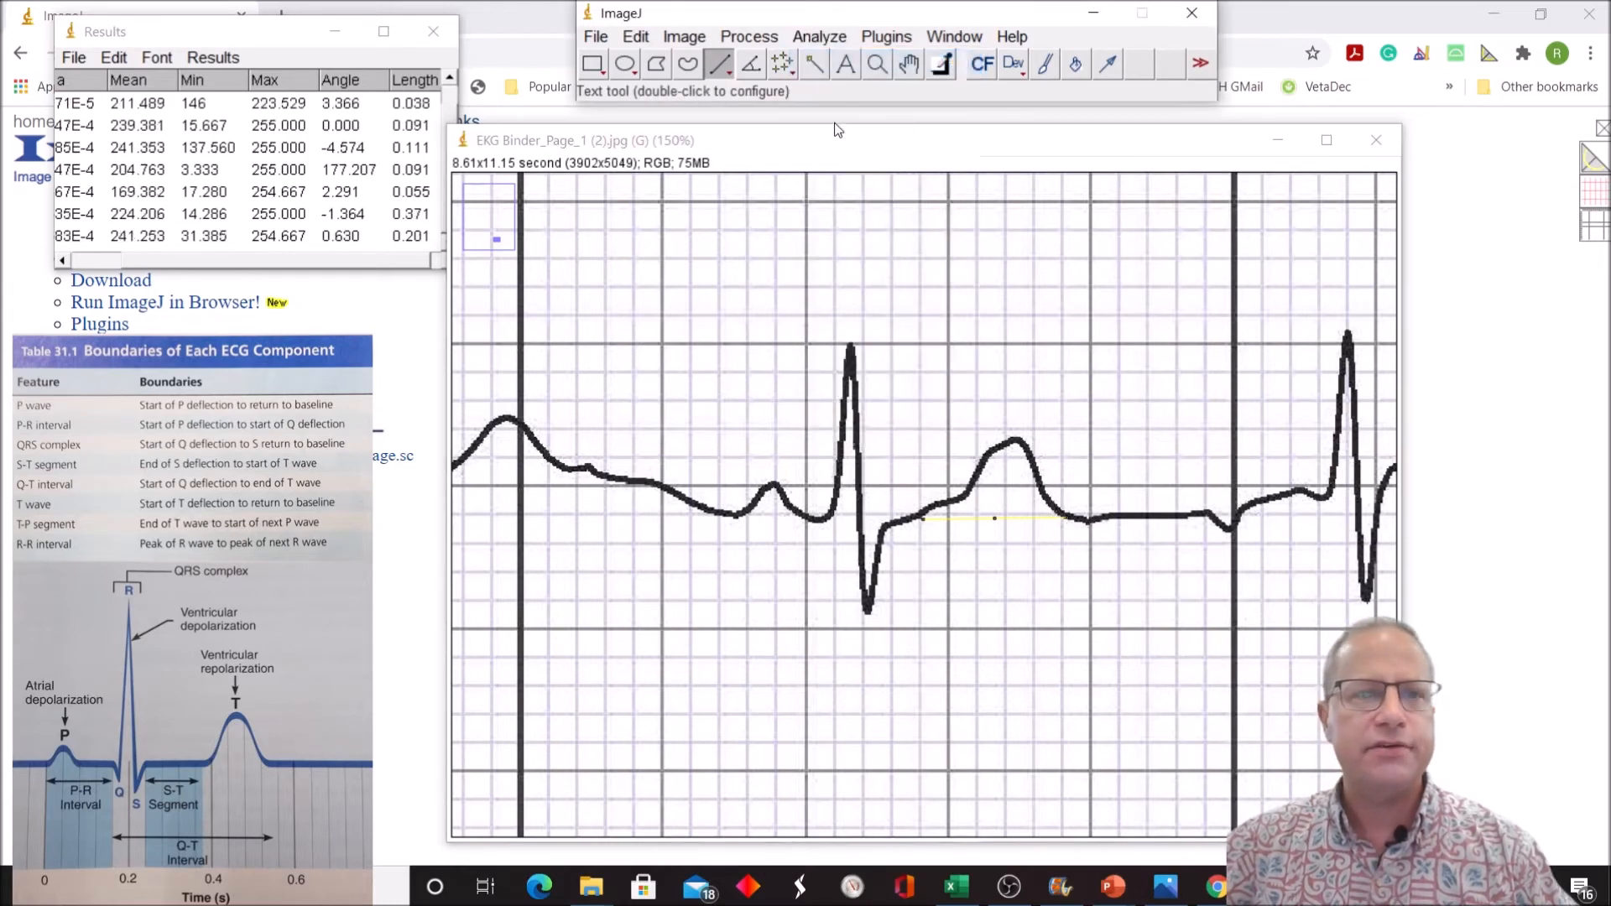
mouse_move(1018, 227)
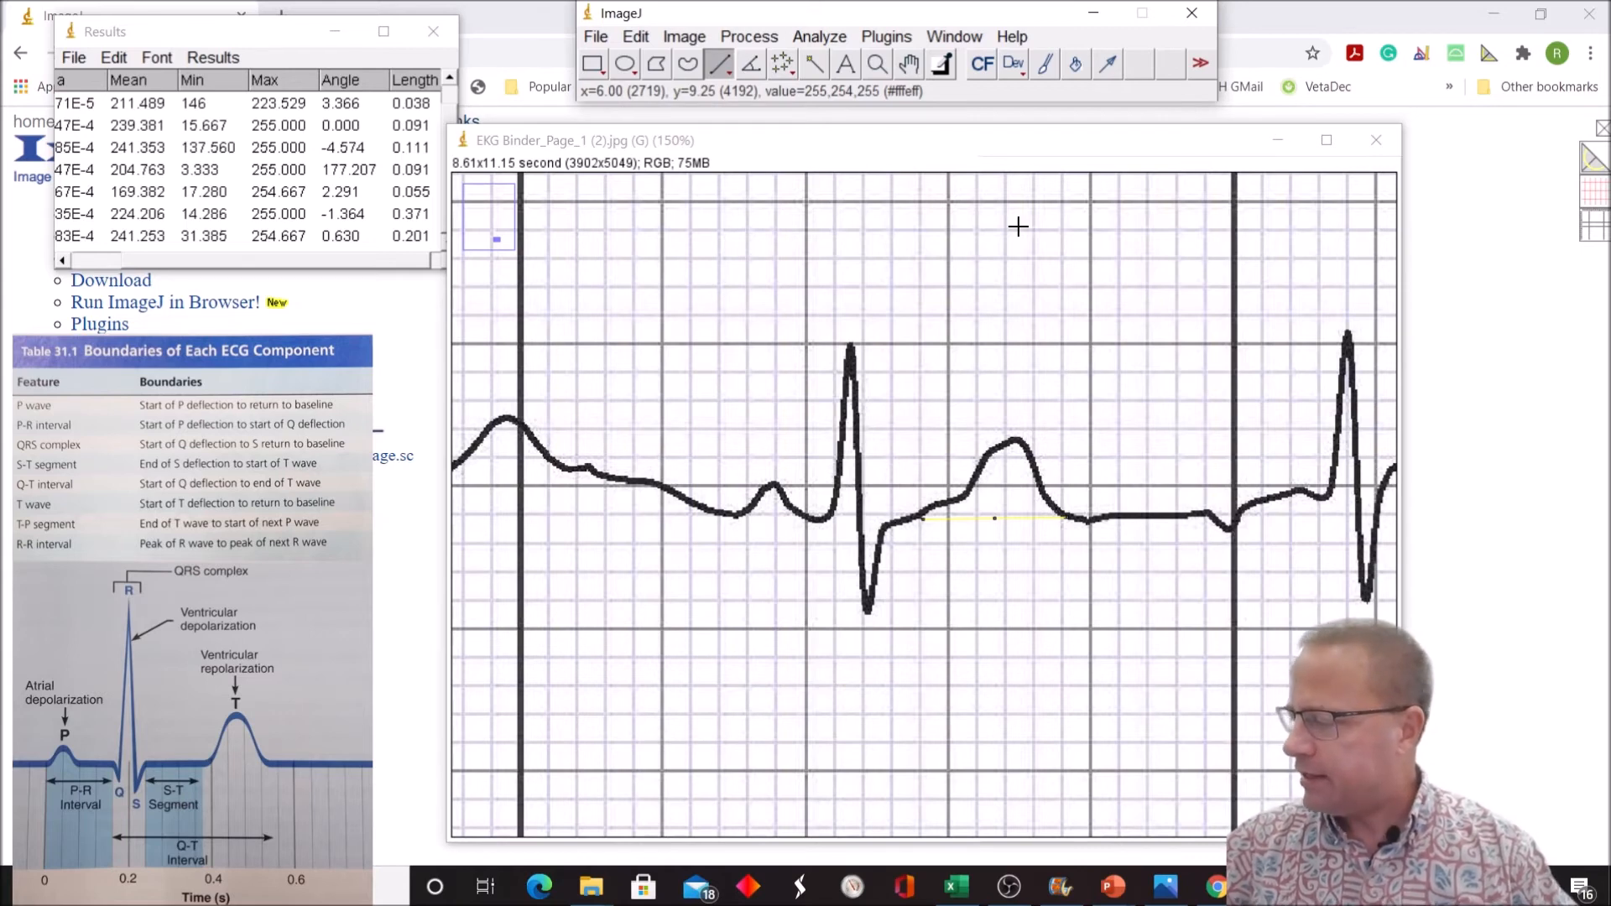
mouse_move(1012, 230)
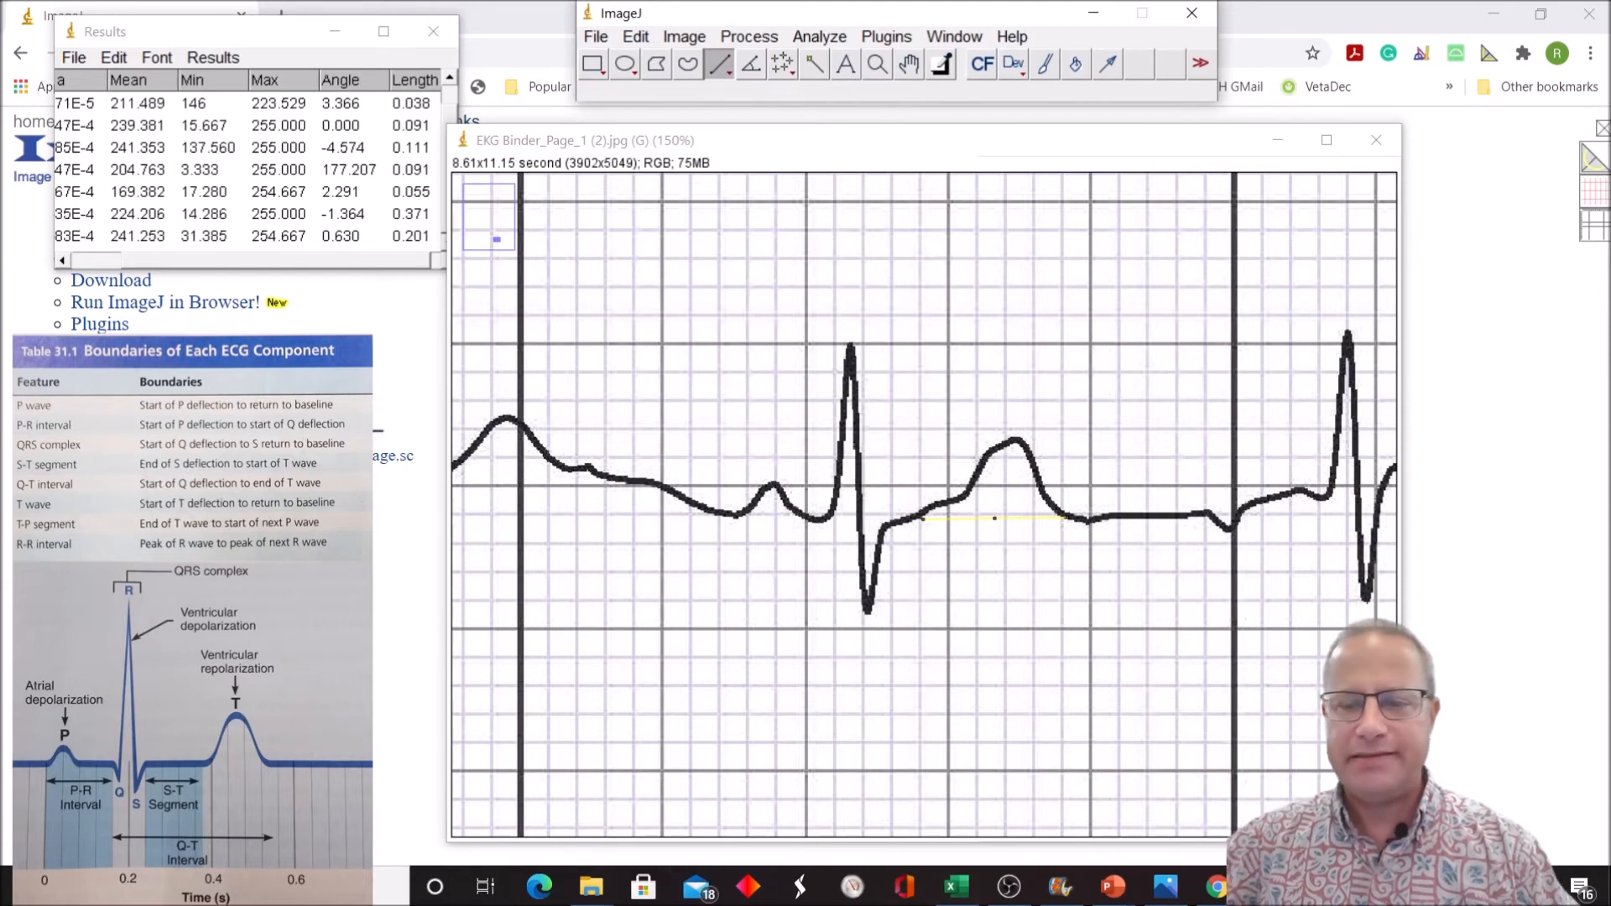
mouse_move(1244, 564)
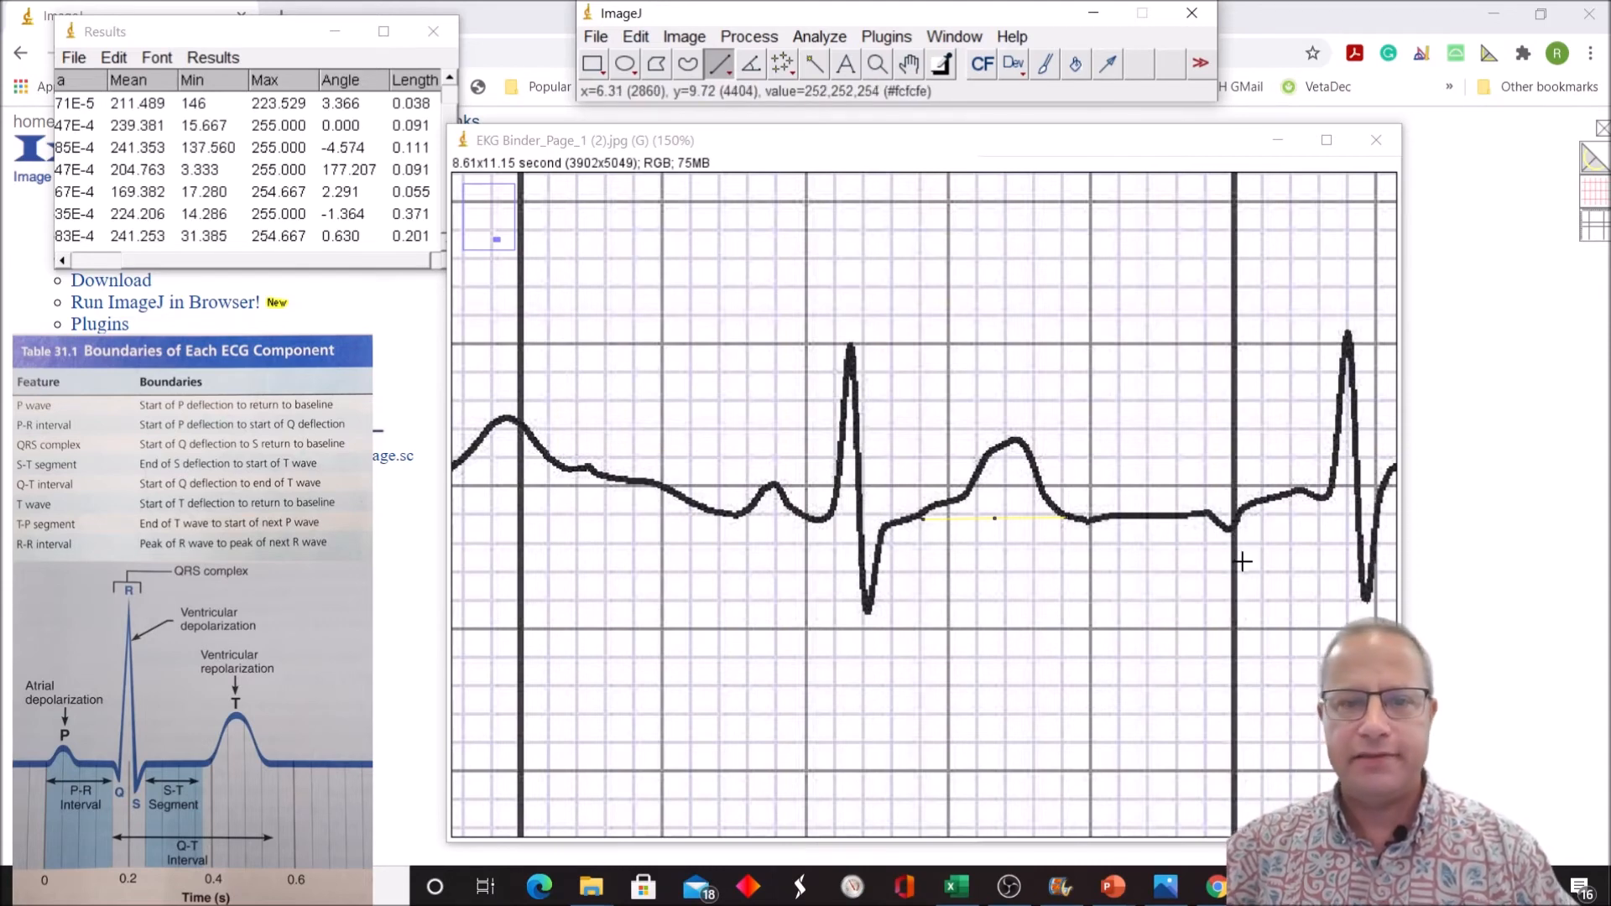
mouse_move(1100, 532)
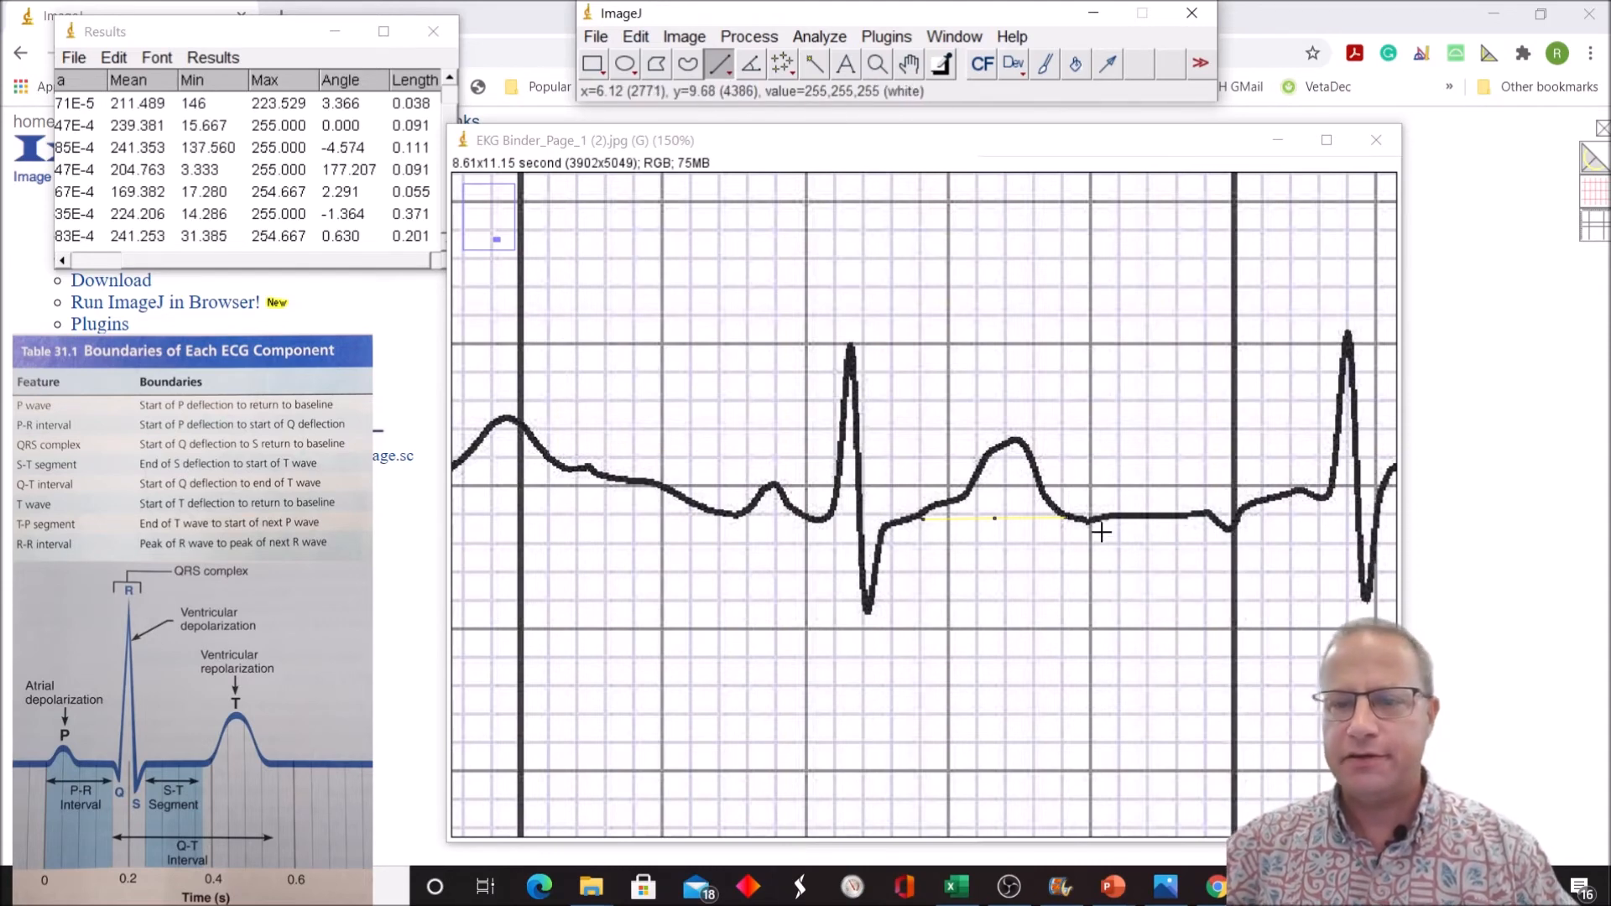
mouse_move(1265, 517)
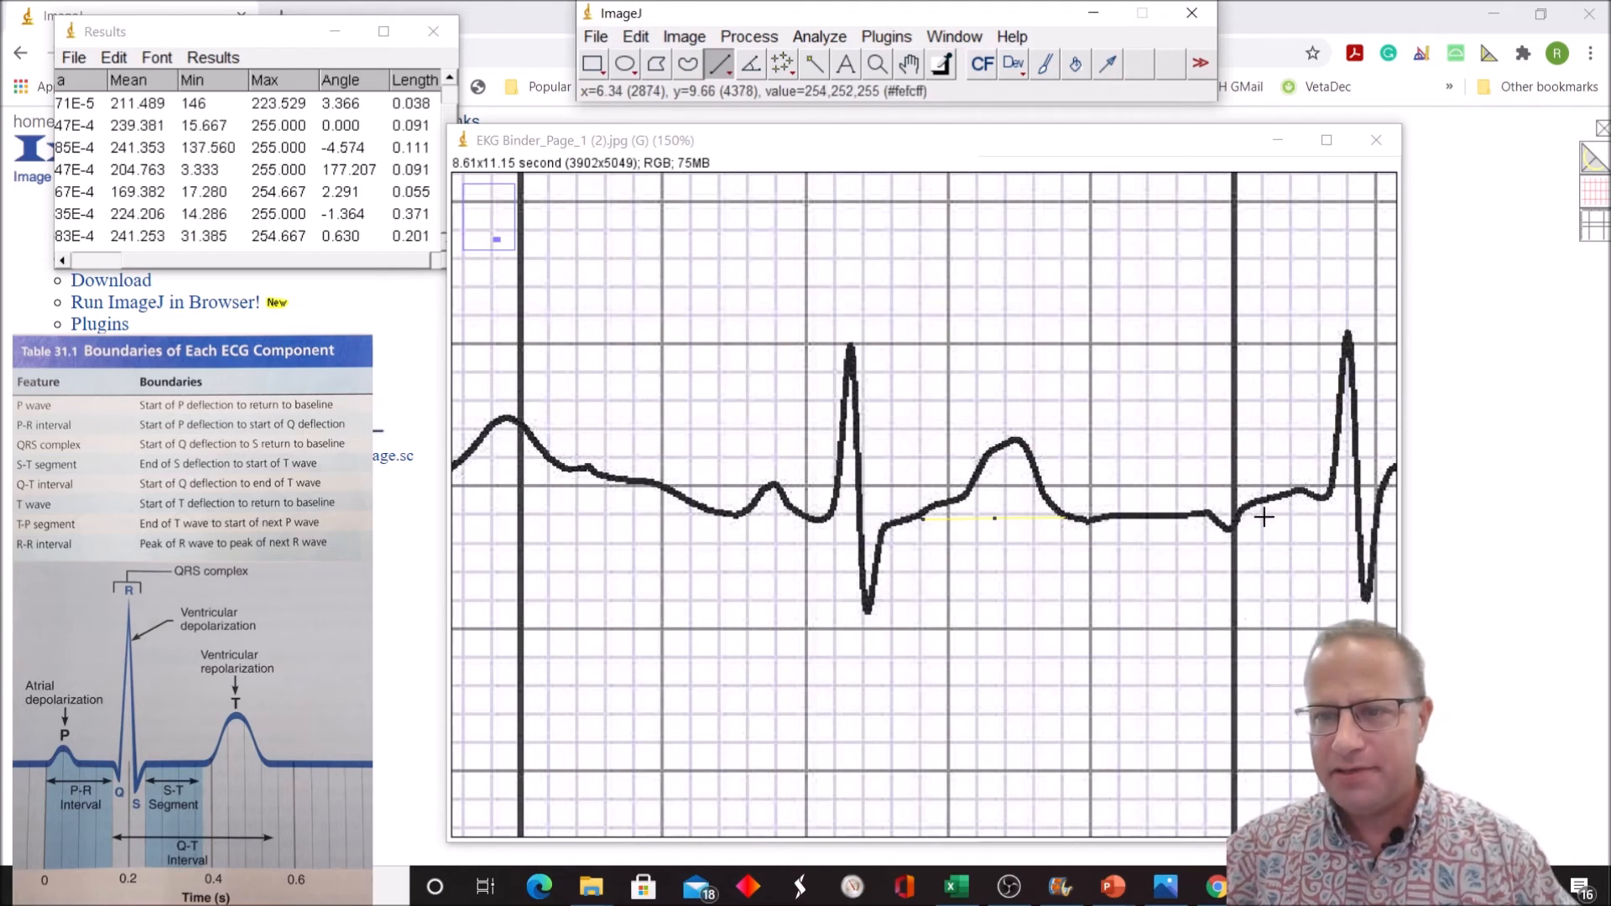
mouse_move(1289, 478)
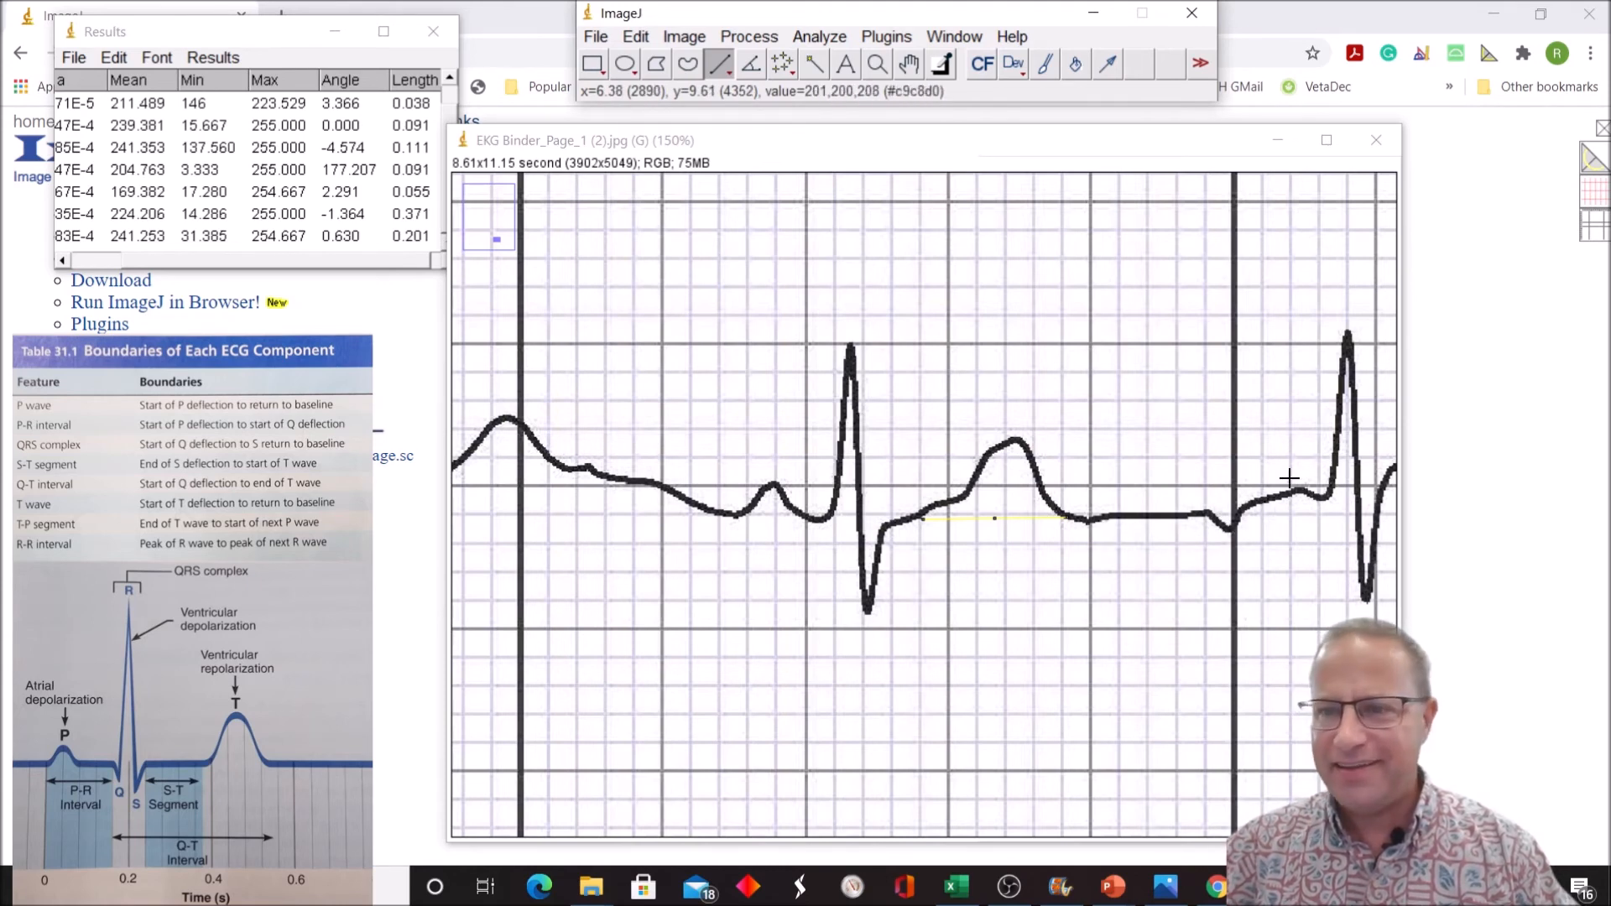
mouse_move(1094, 537)
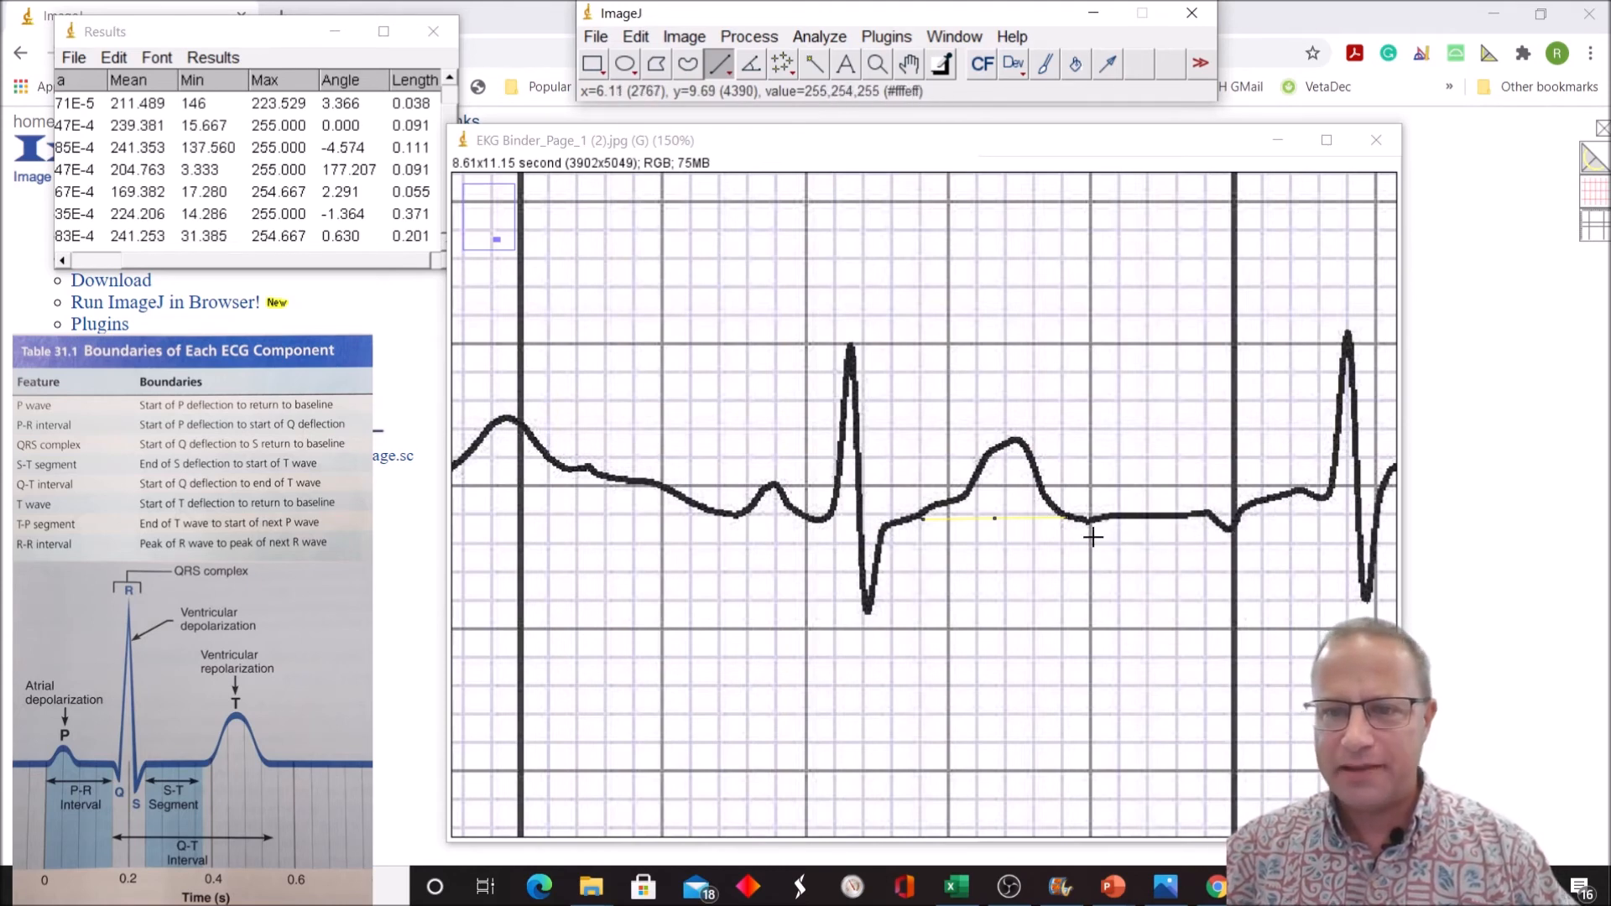
mouse_move(1067, 522)
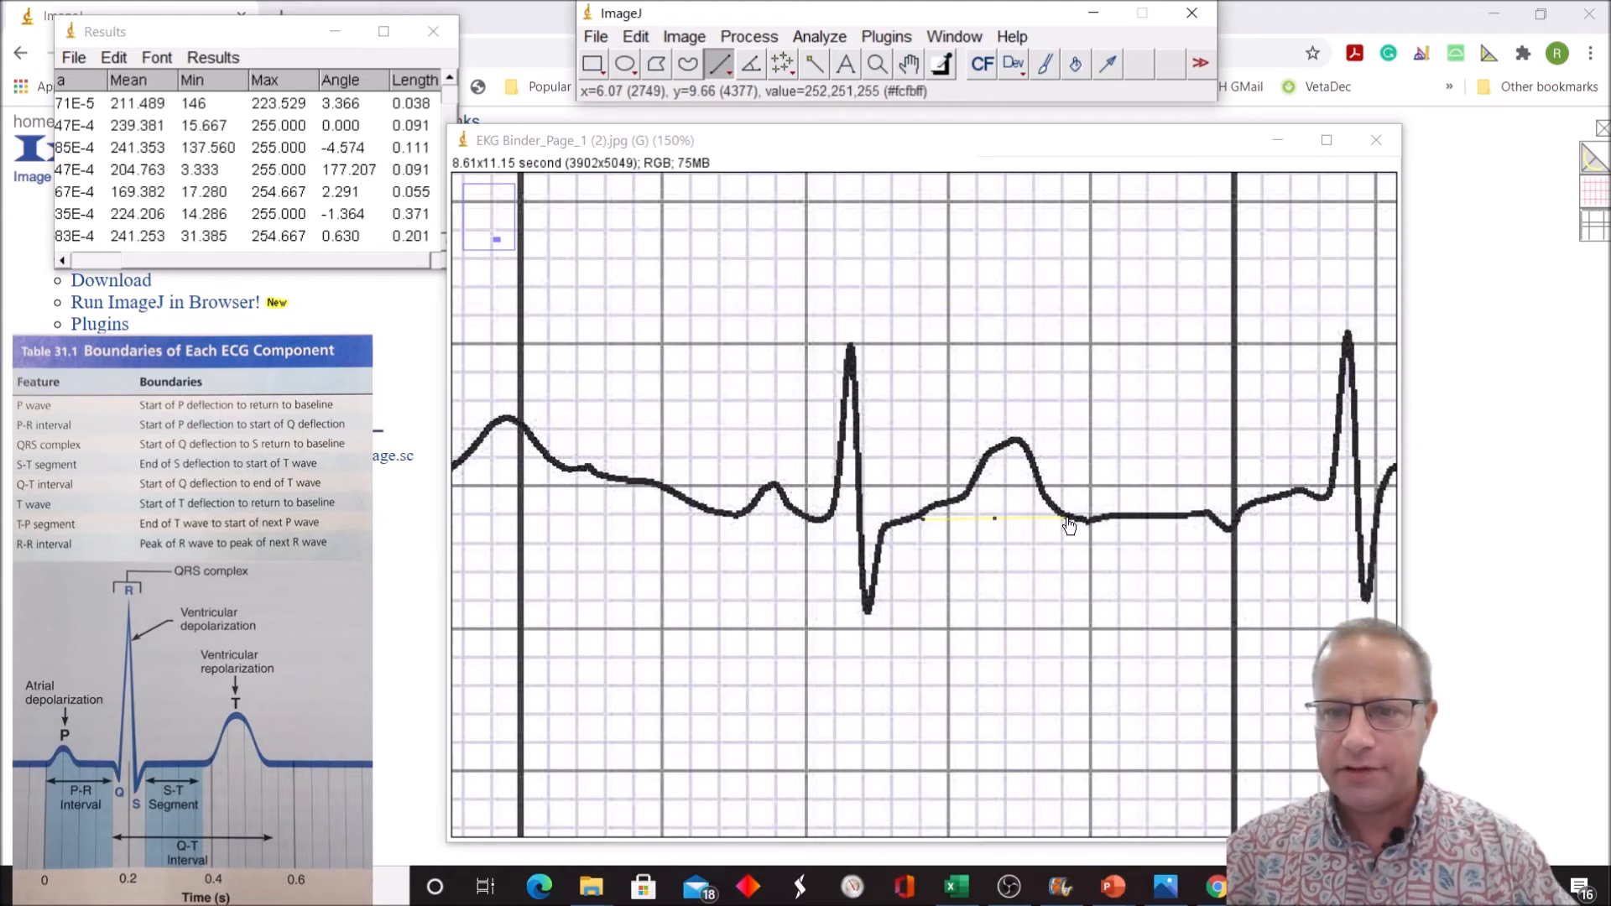
mouse_move(1064, 477)
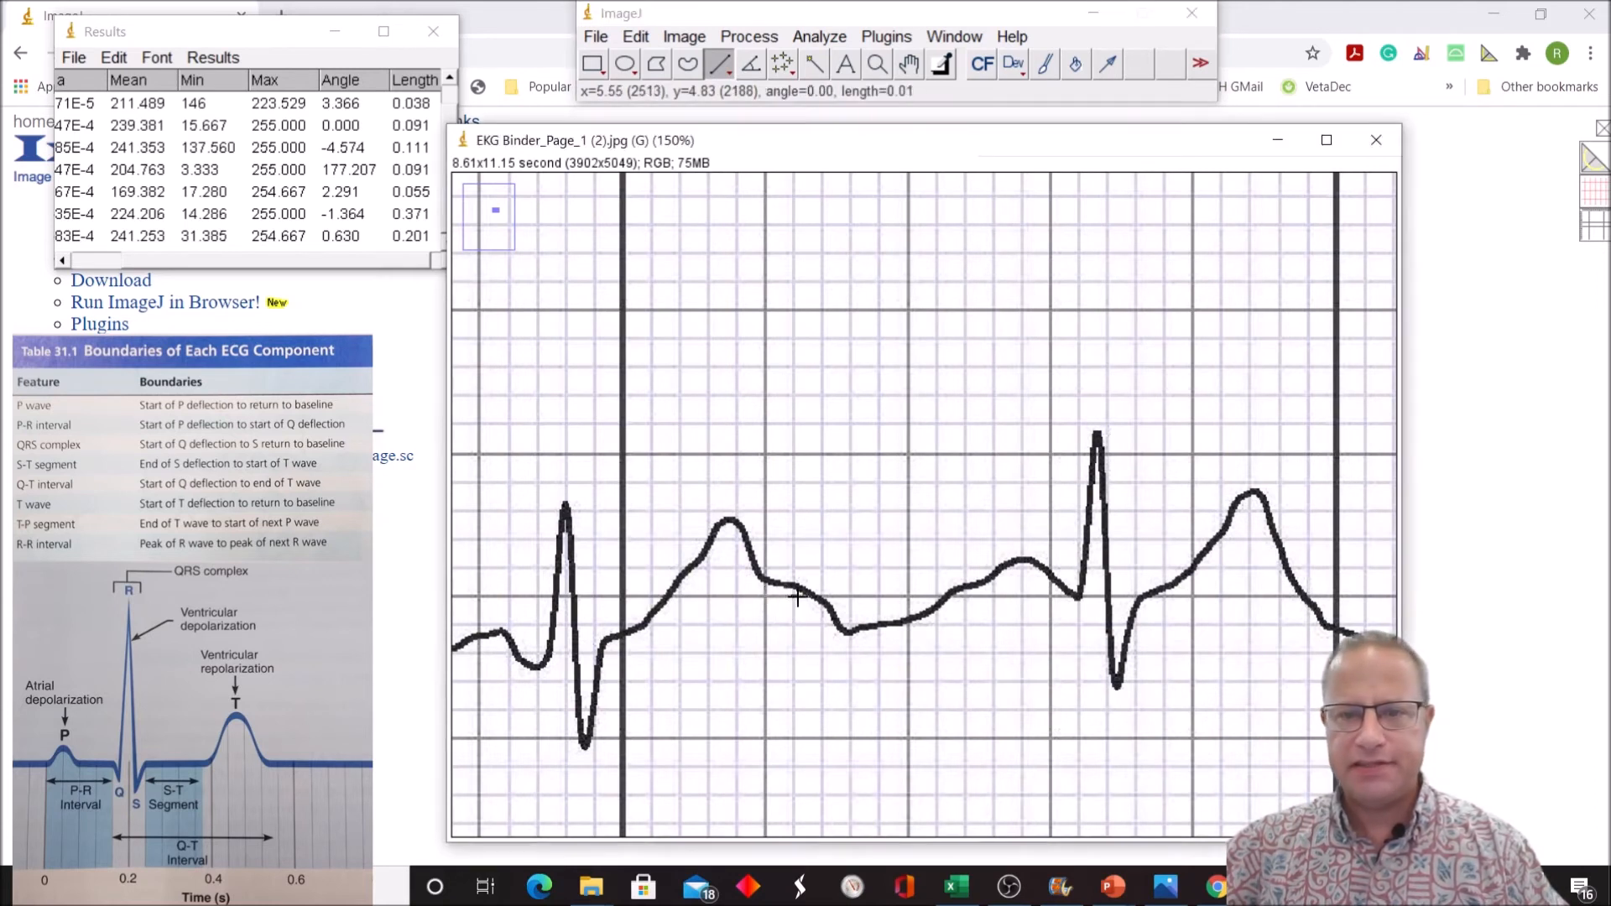
Step: Measure the flat TP segment from T wave end to next P wave, 0.230
drag(796, 598, 950, 601)
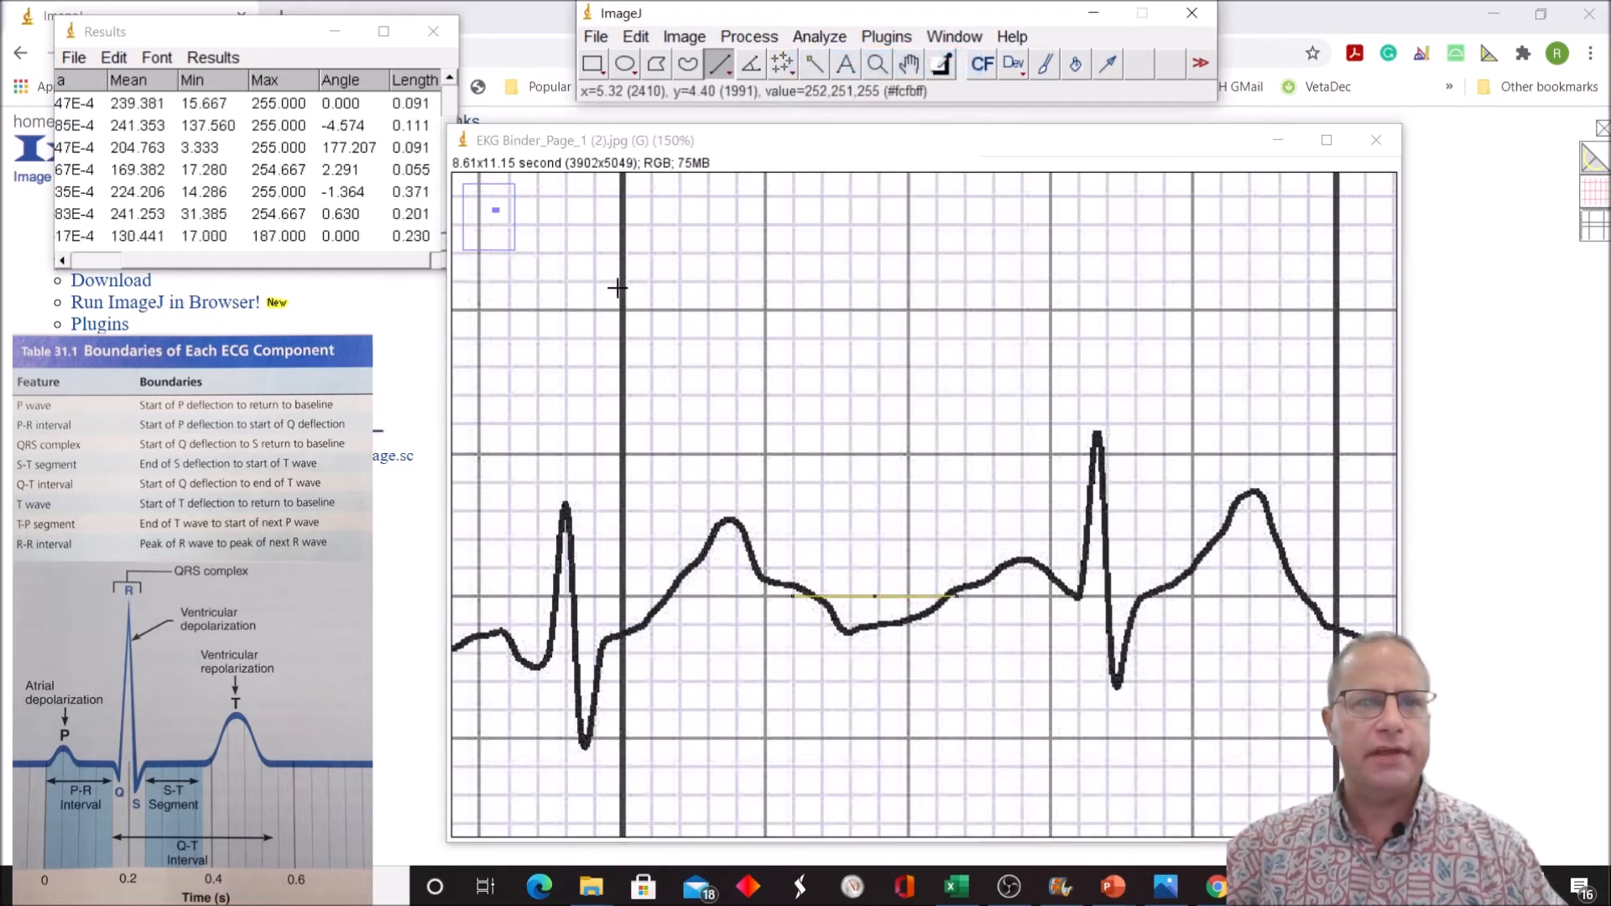
mouse_move(879, 289)
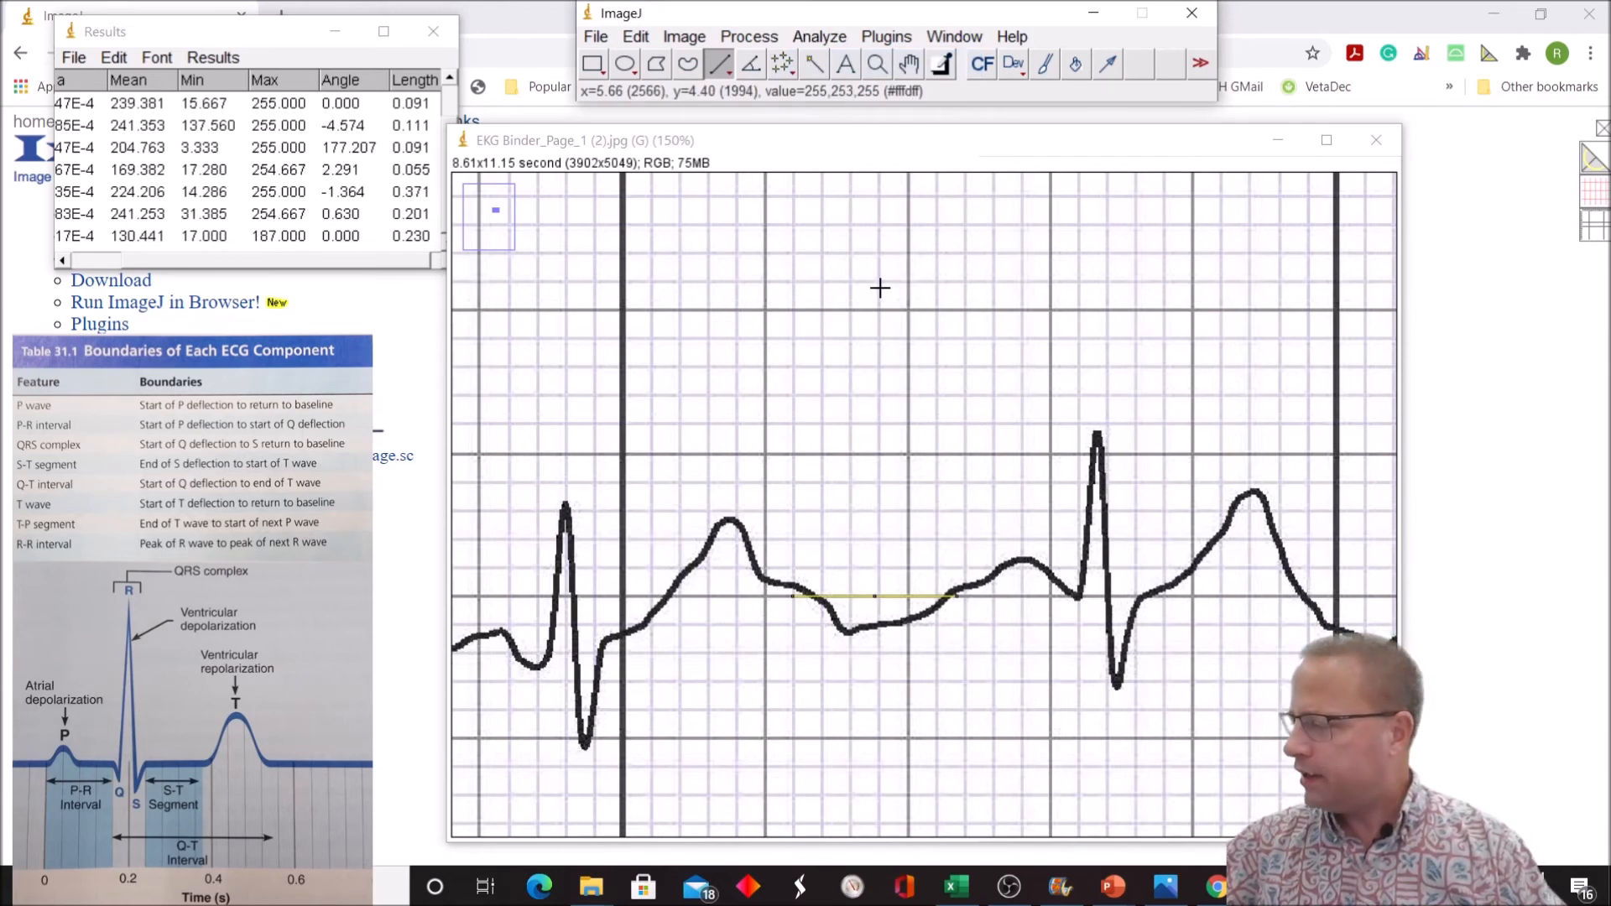
mouse_move(903, 279)
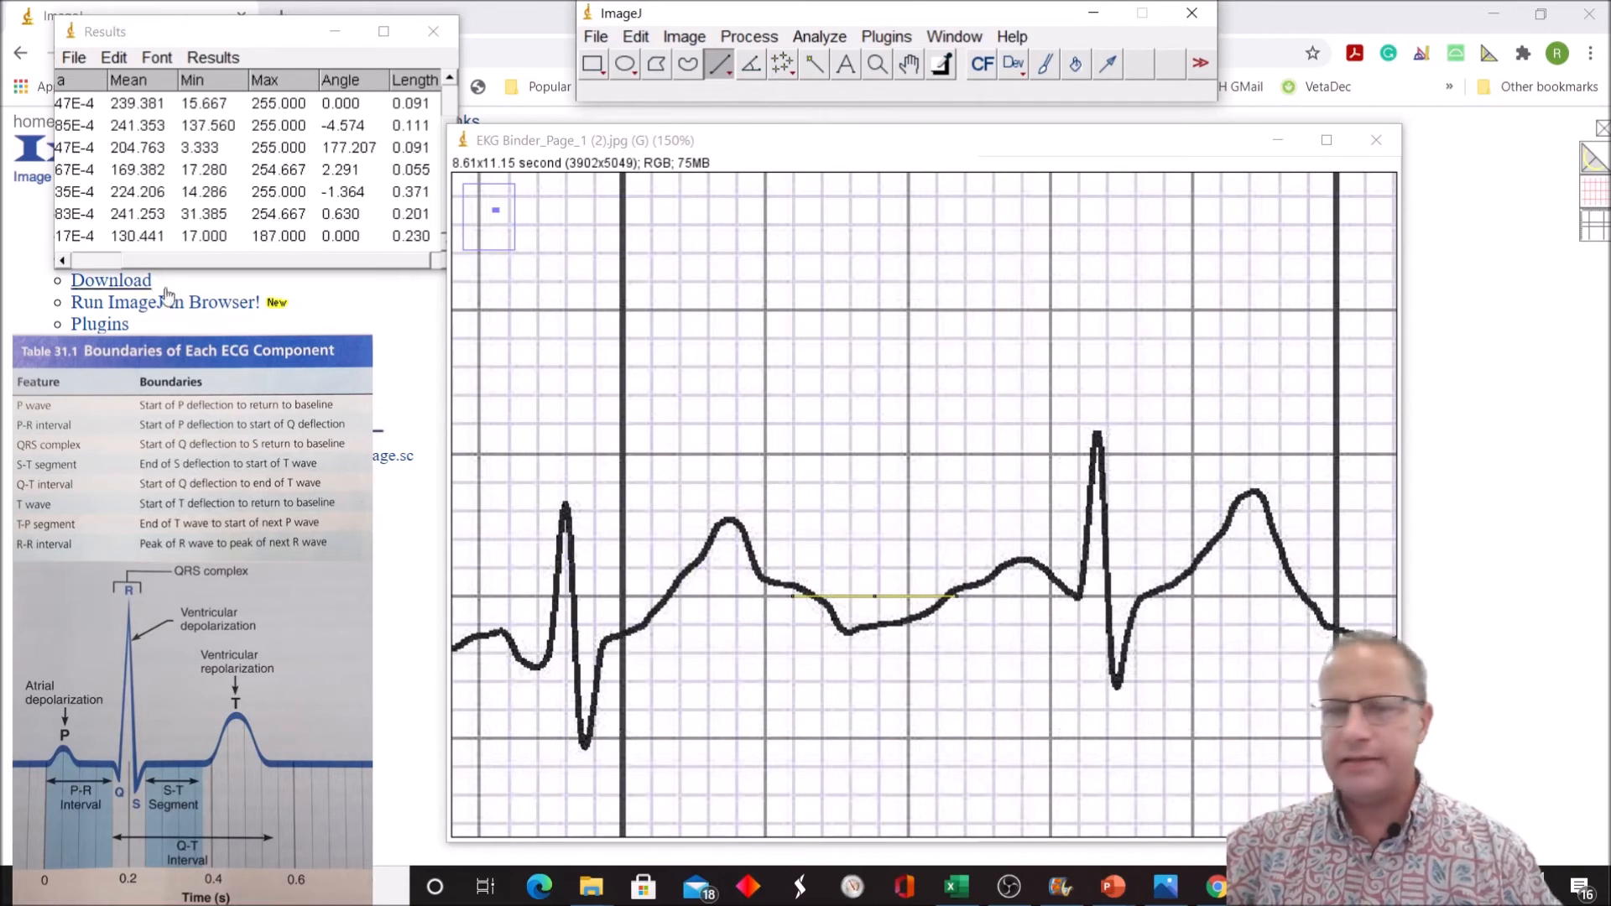
mouse_move(1221, 830)
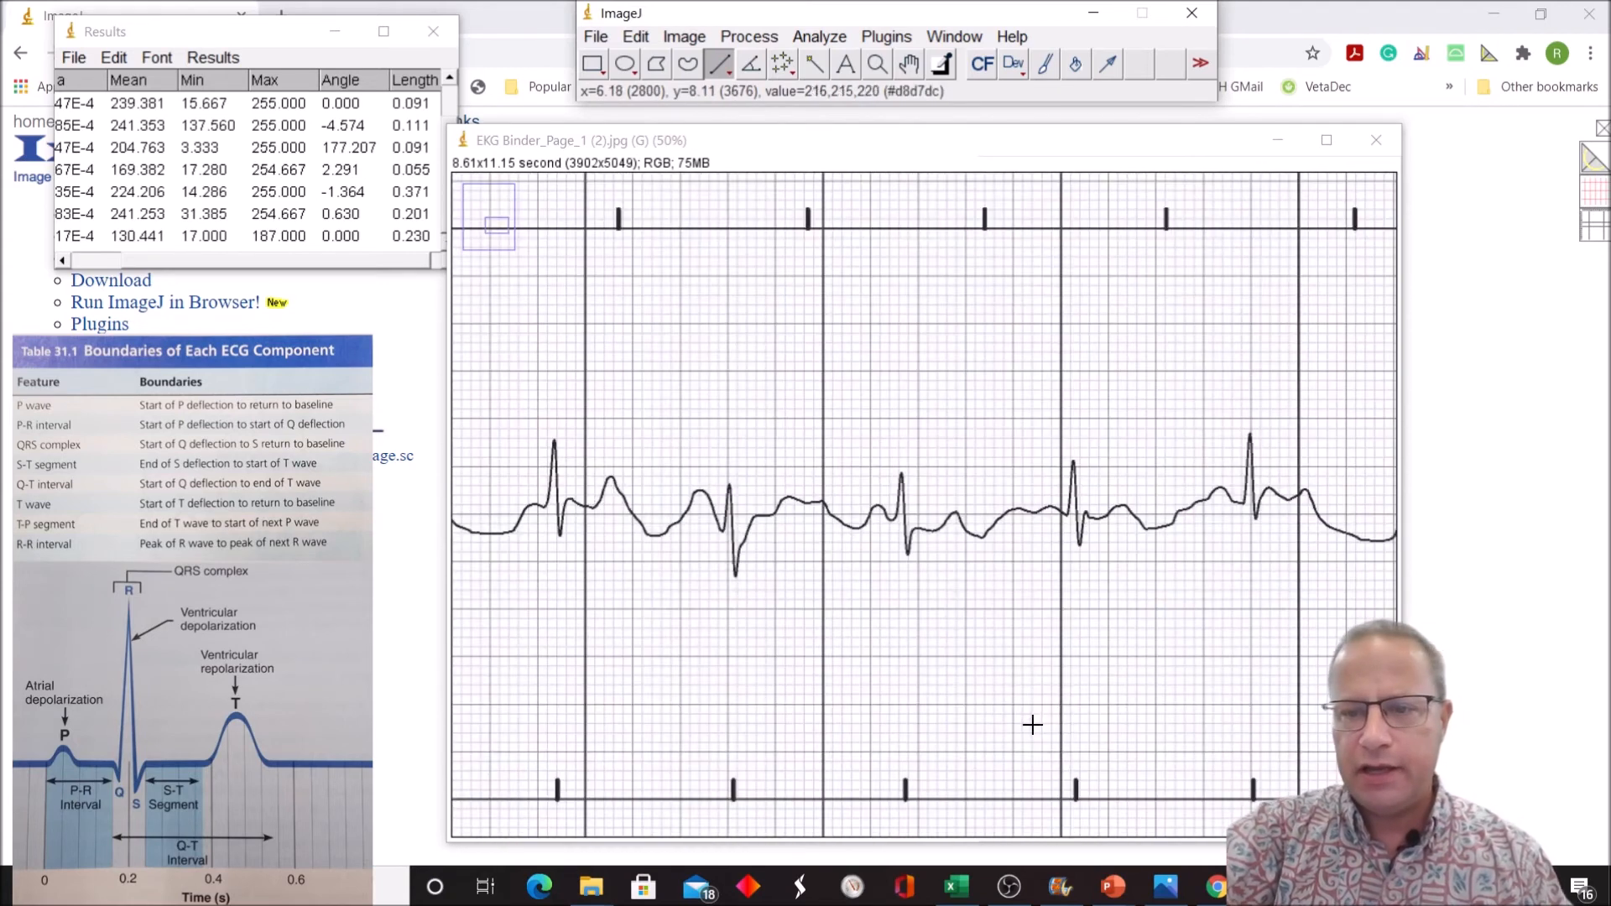
mouse_move(1119, 429)
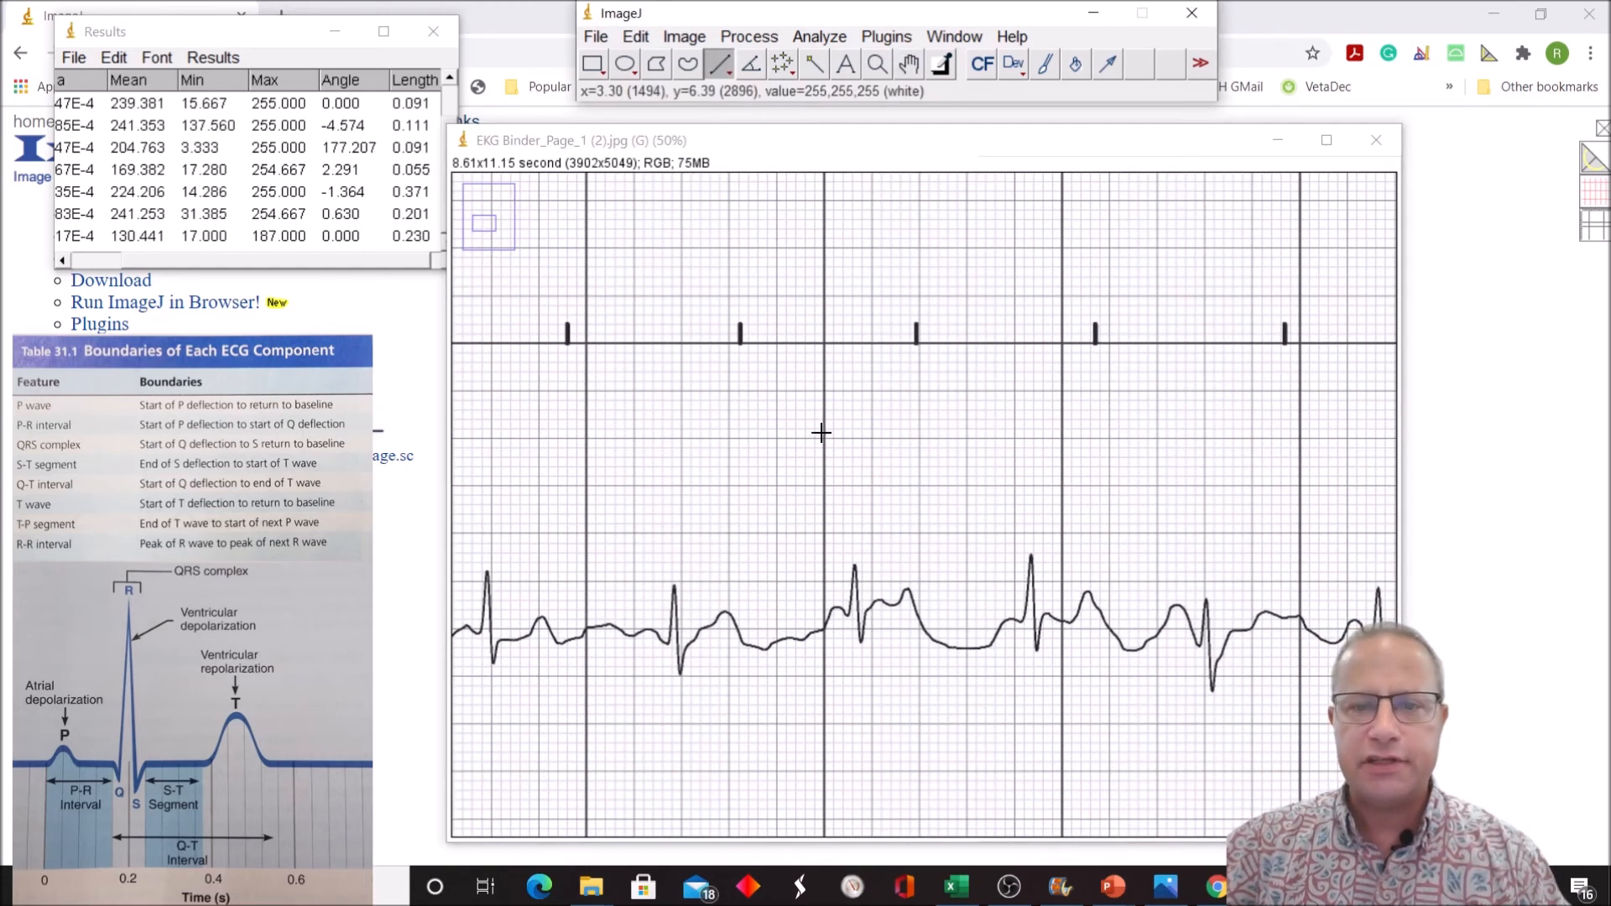
mouse_move(854, 587)
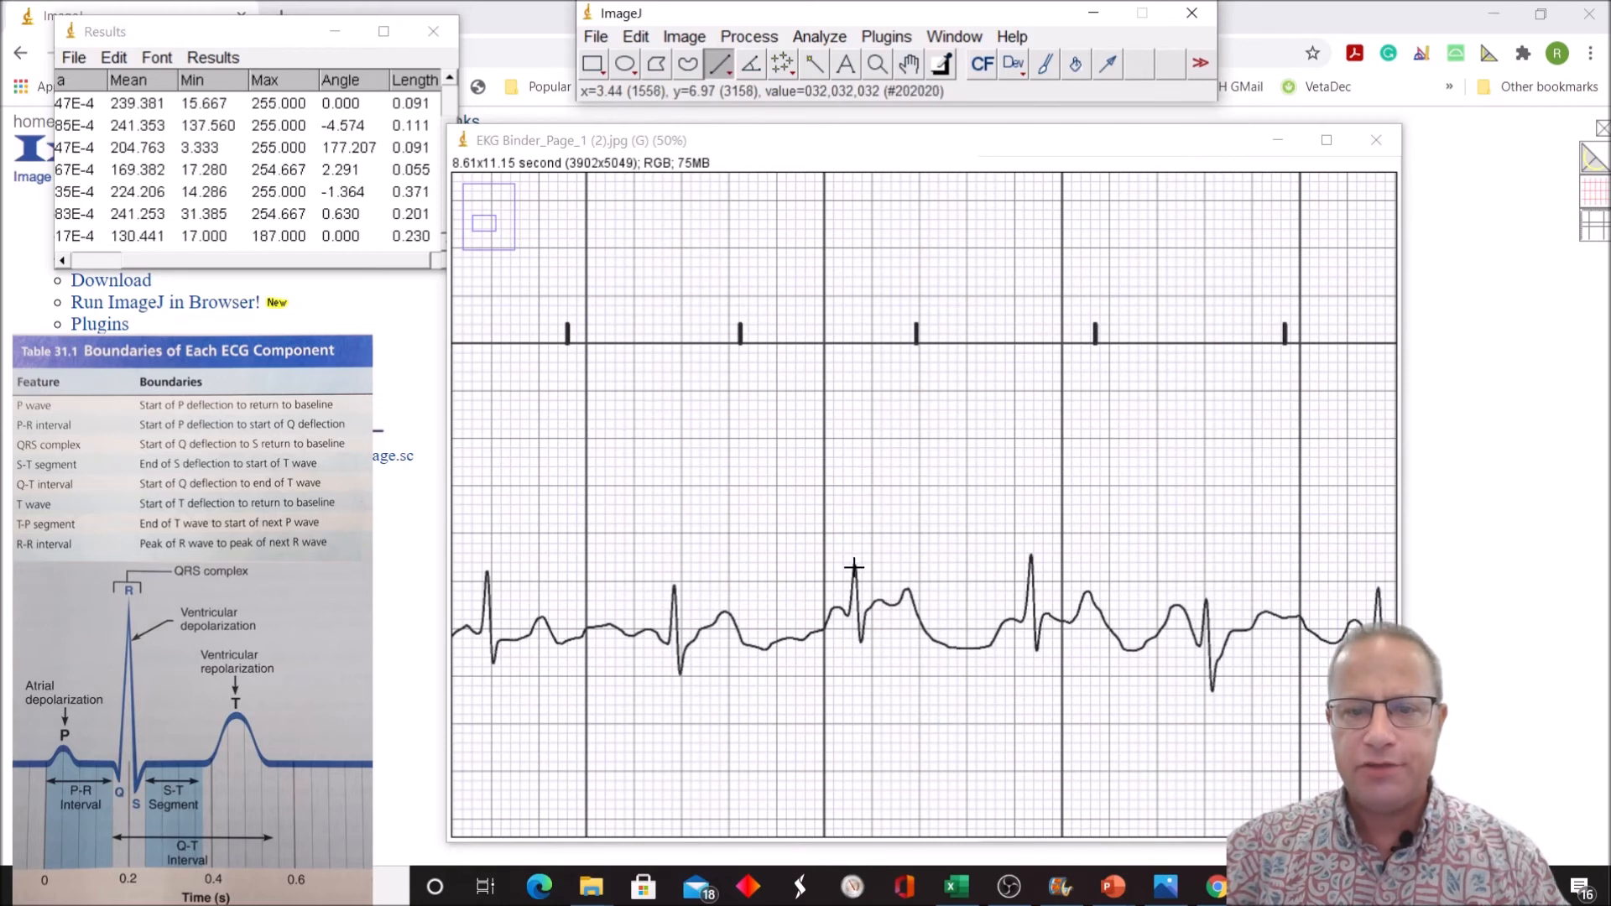
Step: Measure the R-R interval from one R peak to the next, 0.733
drag(853, 567, 1032, 567)
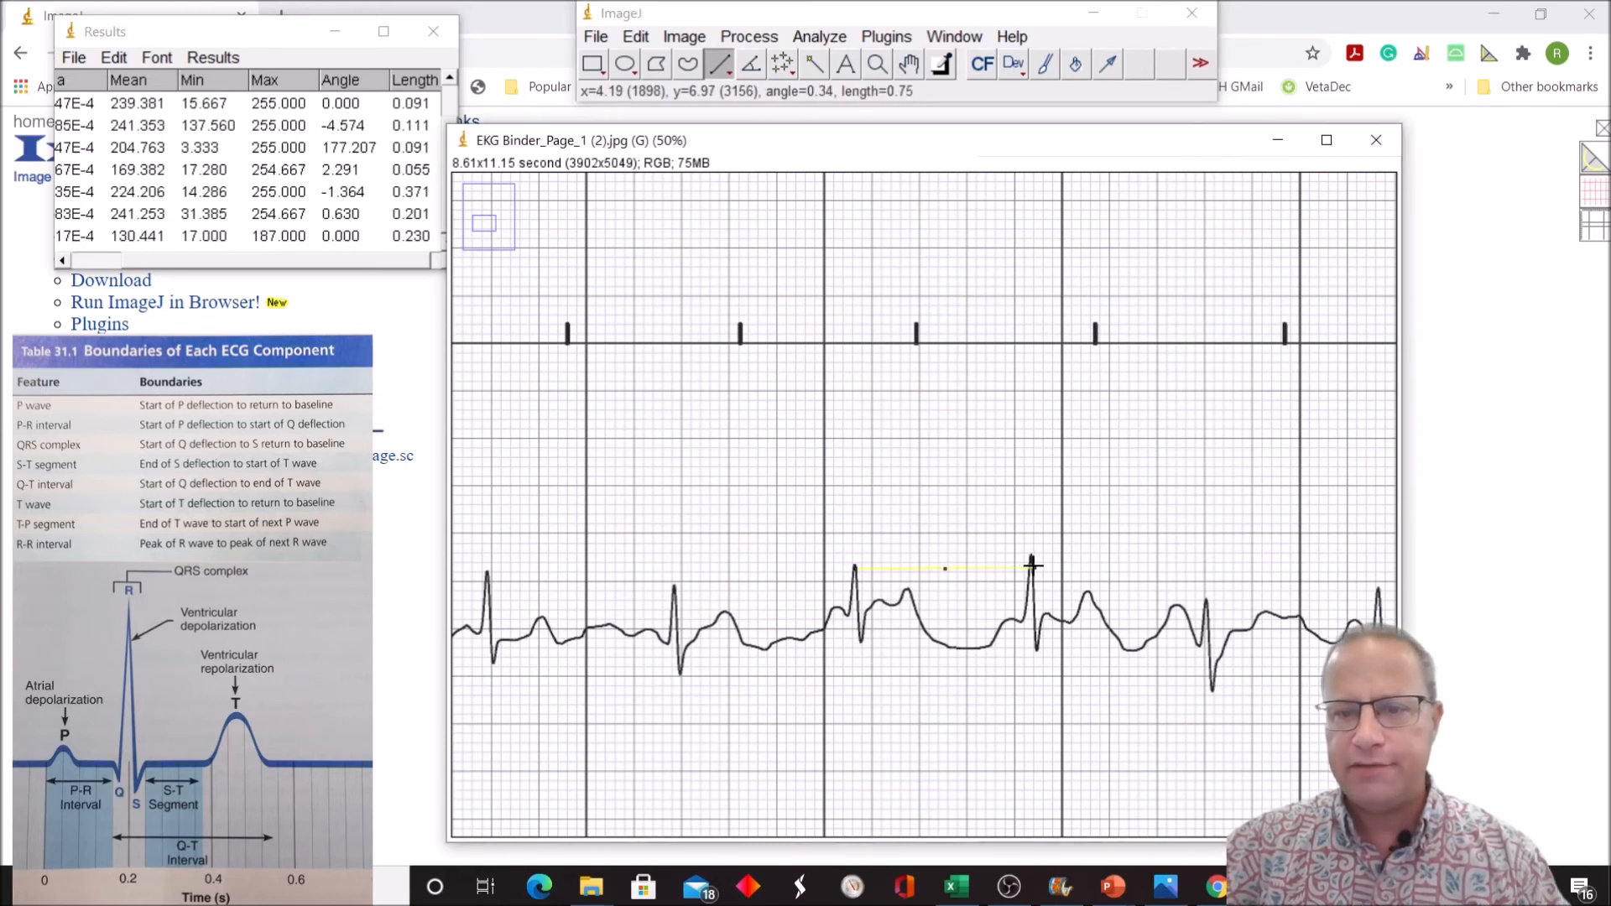
mouse_move(1286, 658)
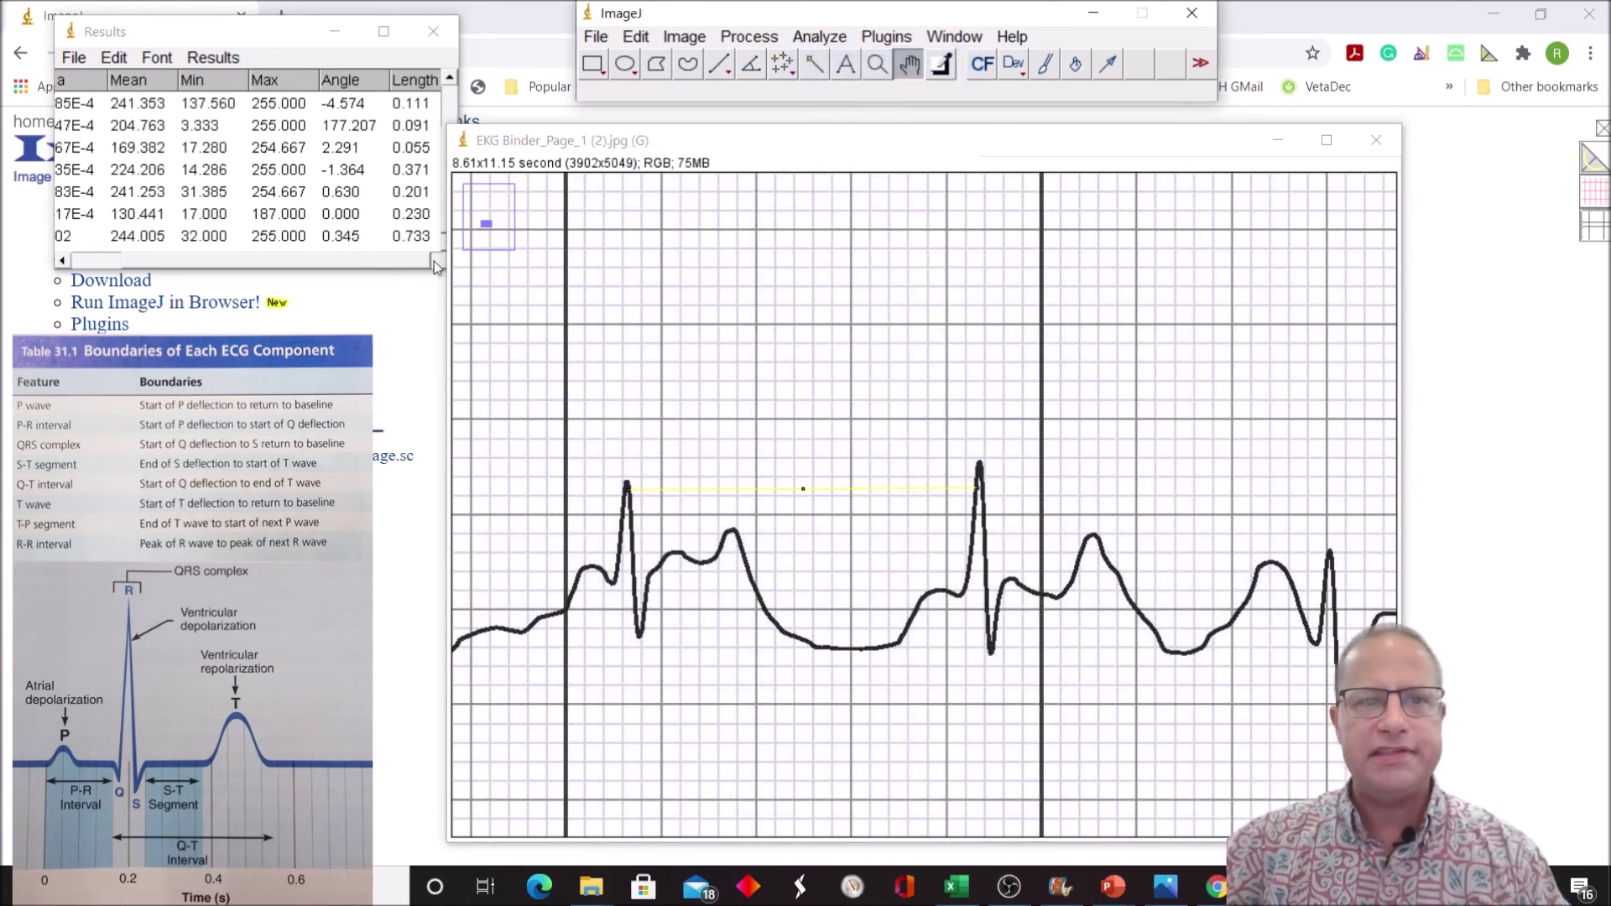
mouse_move(663, 493)
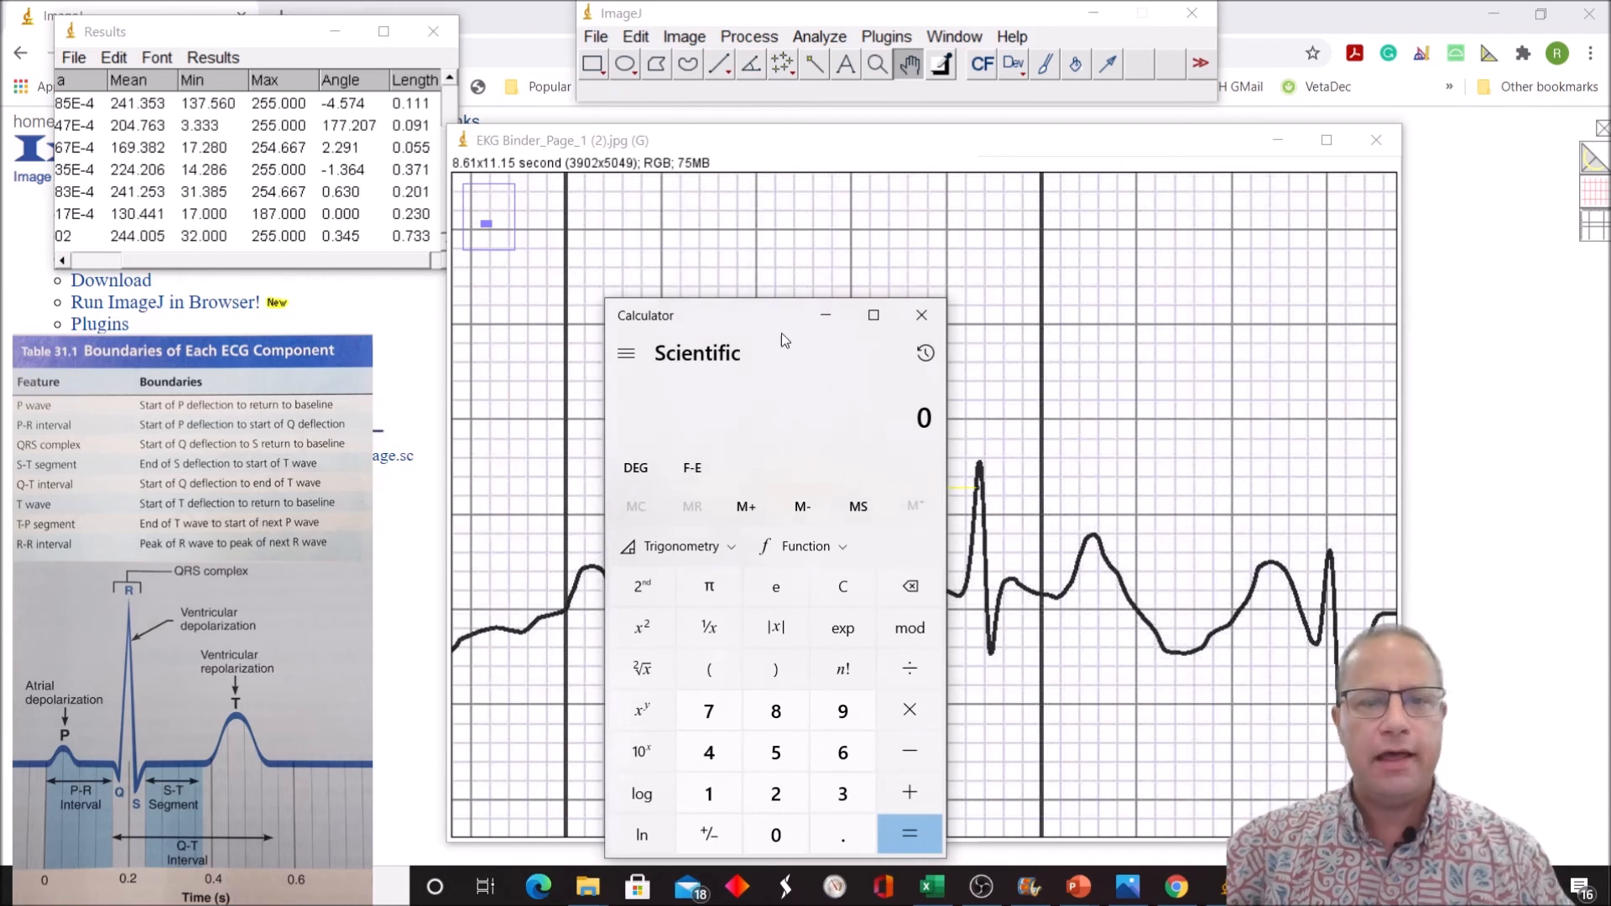
Step: Divide 60 by the 0.733 s R-R interval in Calculator to get the heart rate
click(842, 752)
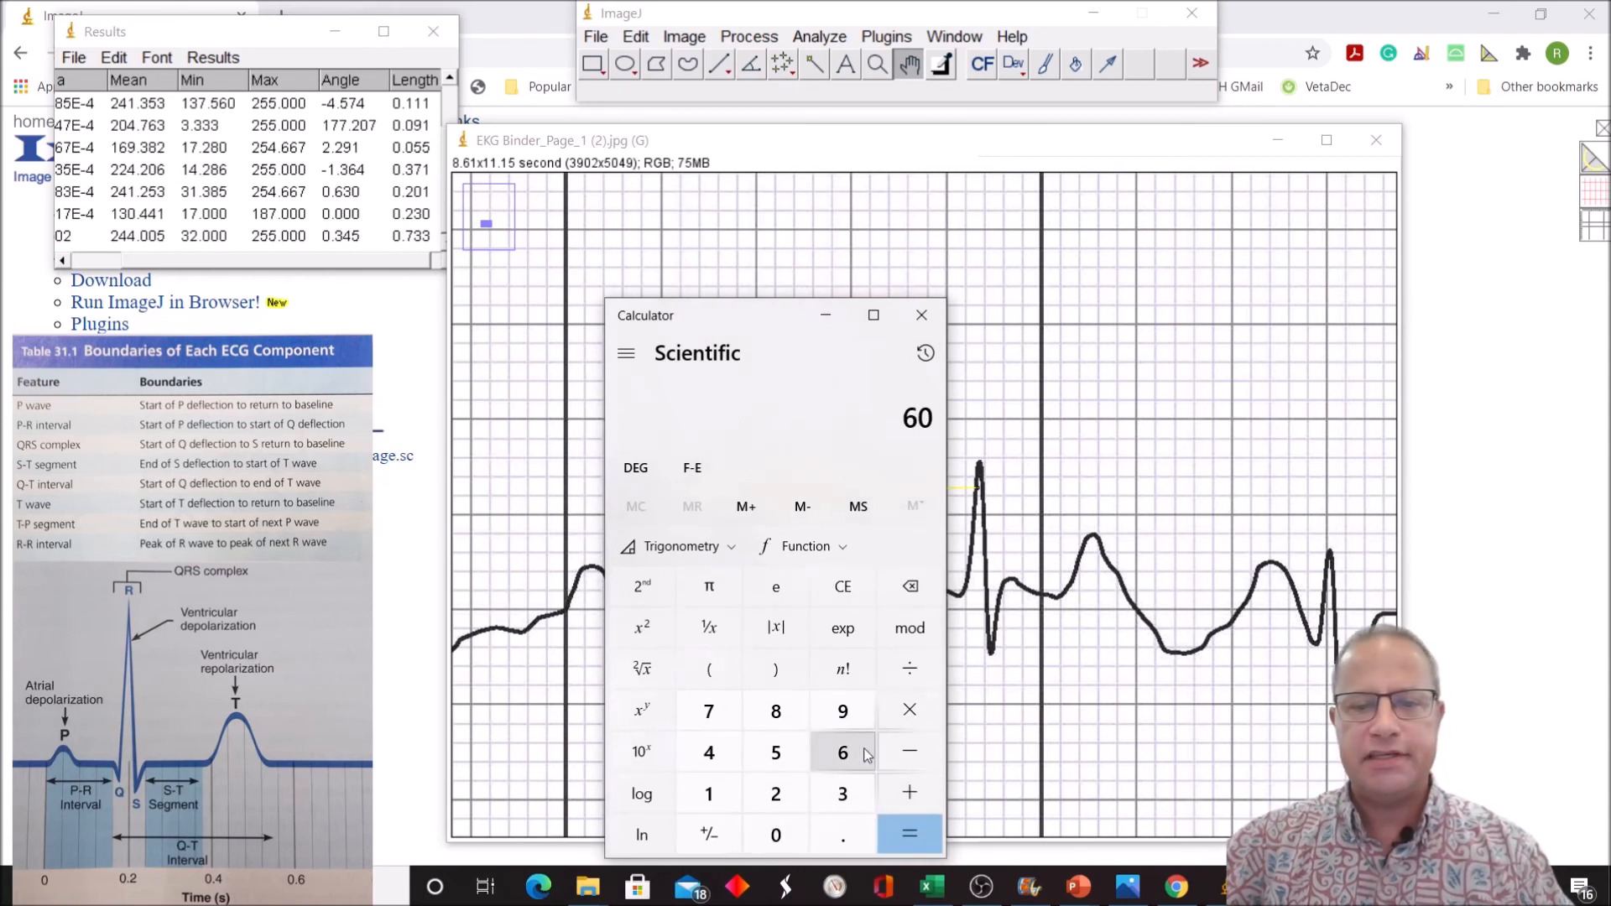
click(909, 667)
text(0.7)
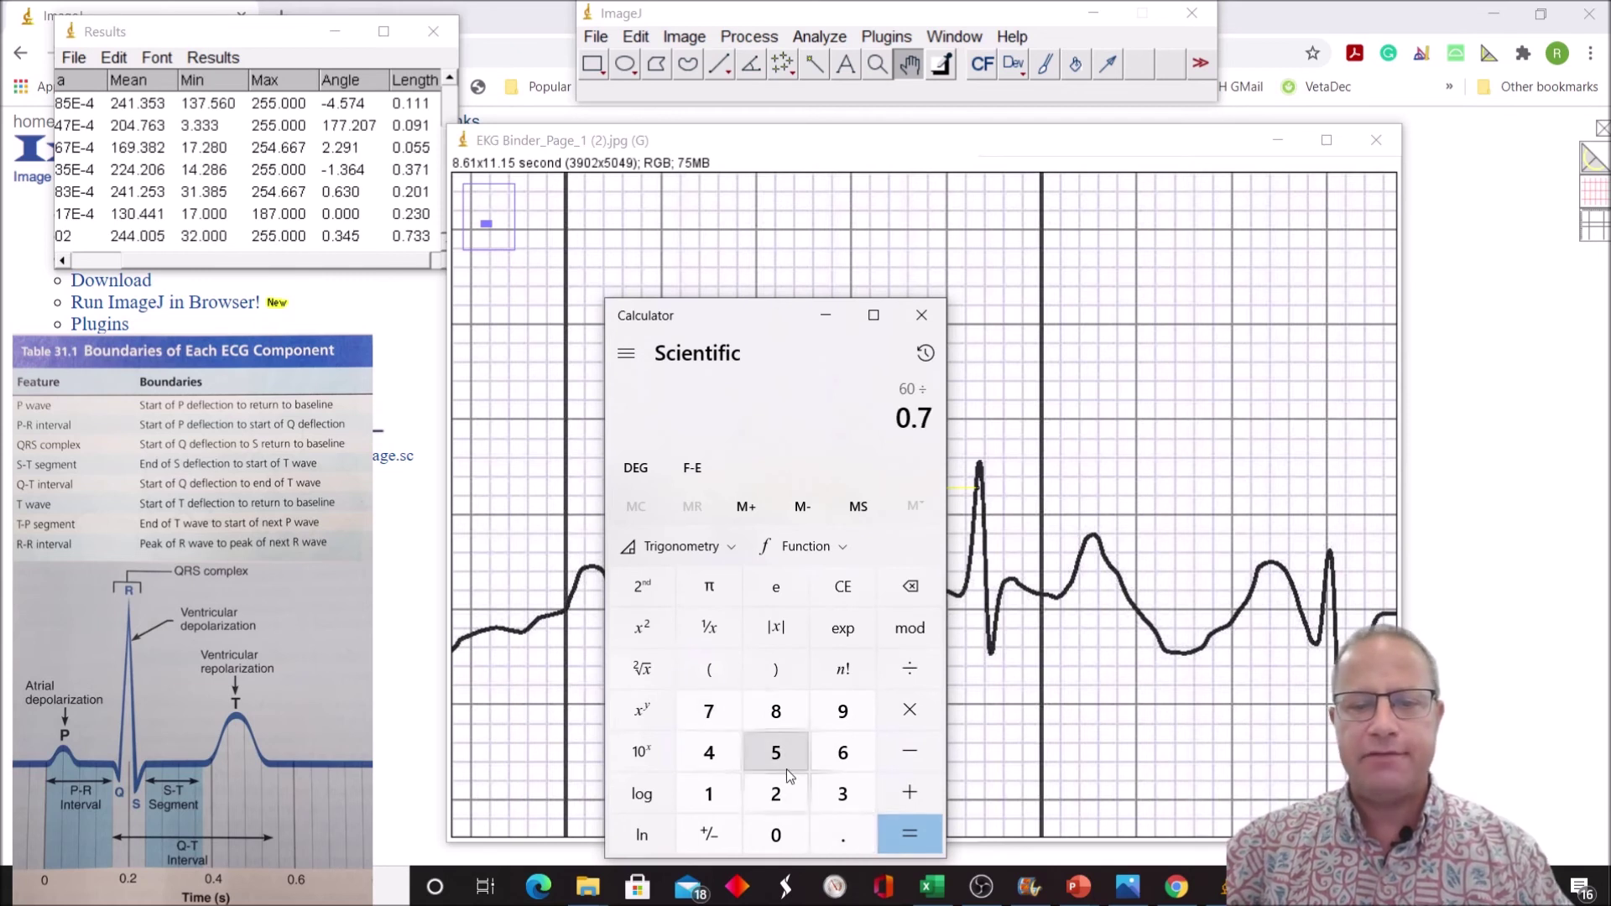
click(908, 834)
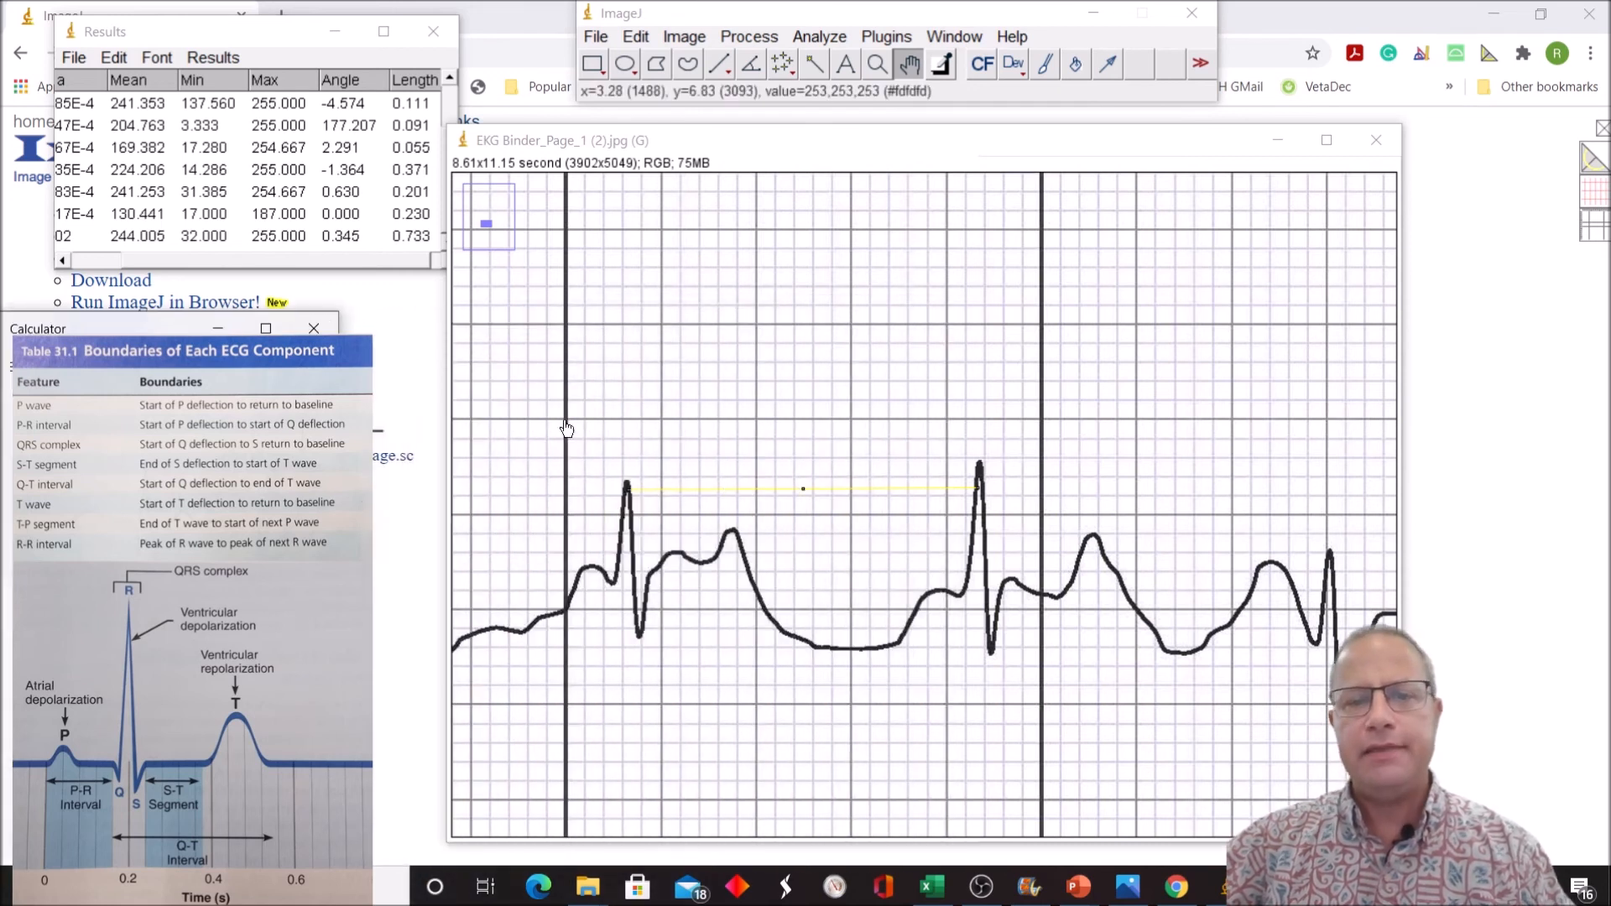
mouse_move(835, 550)
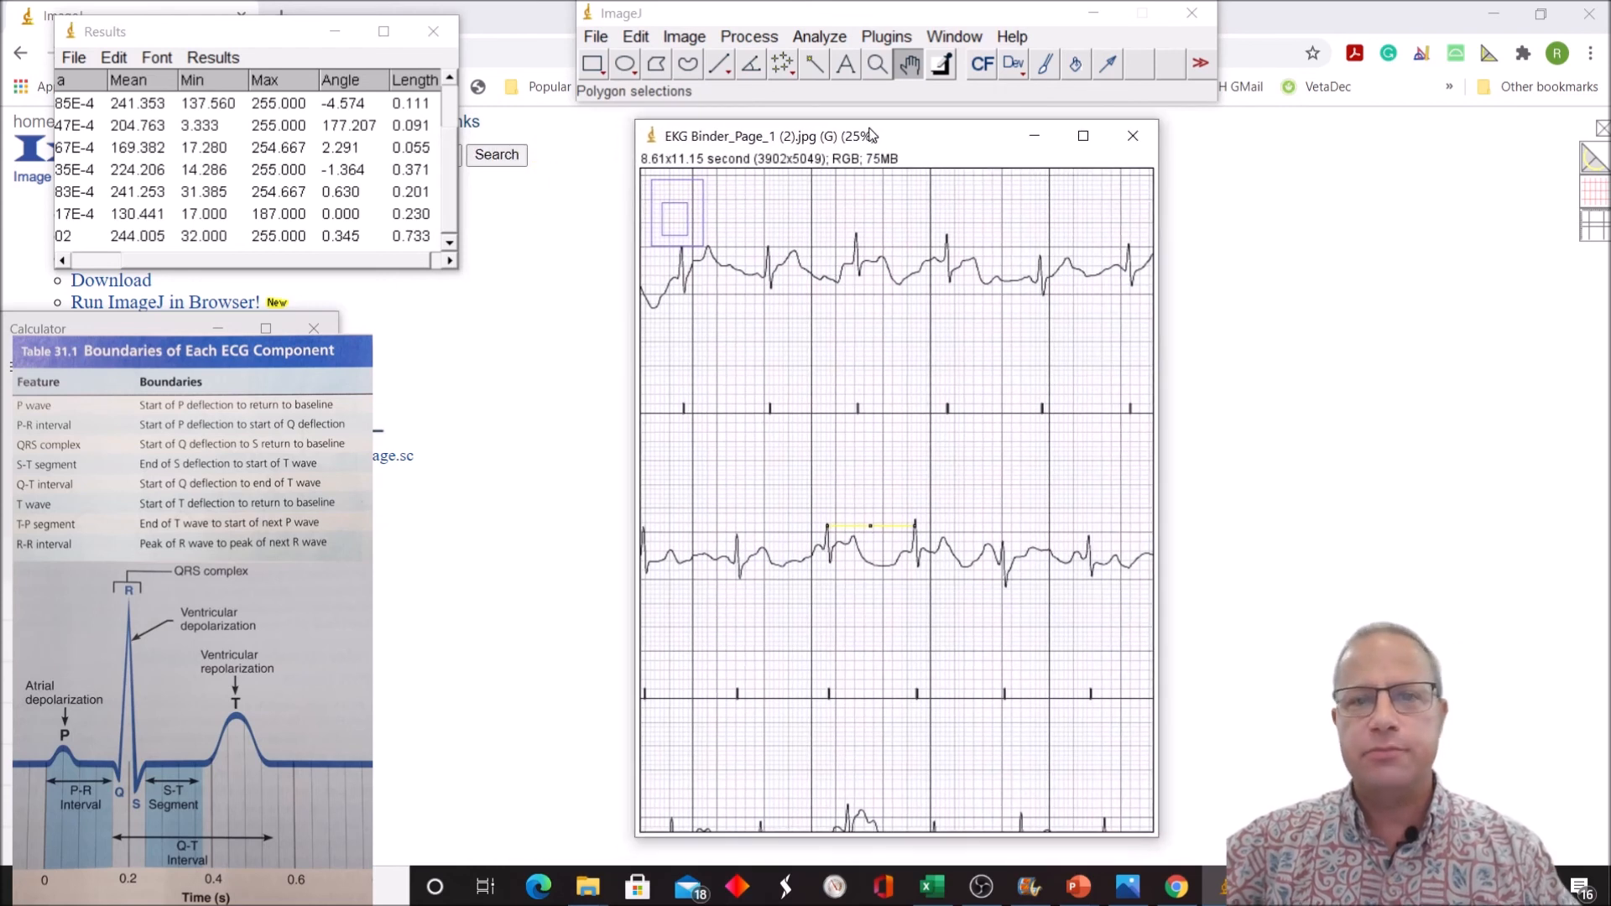
mouse_move(896, 232)
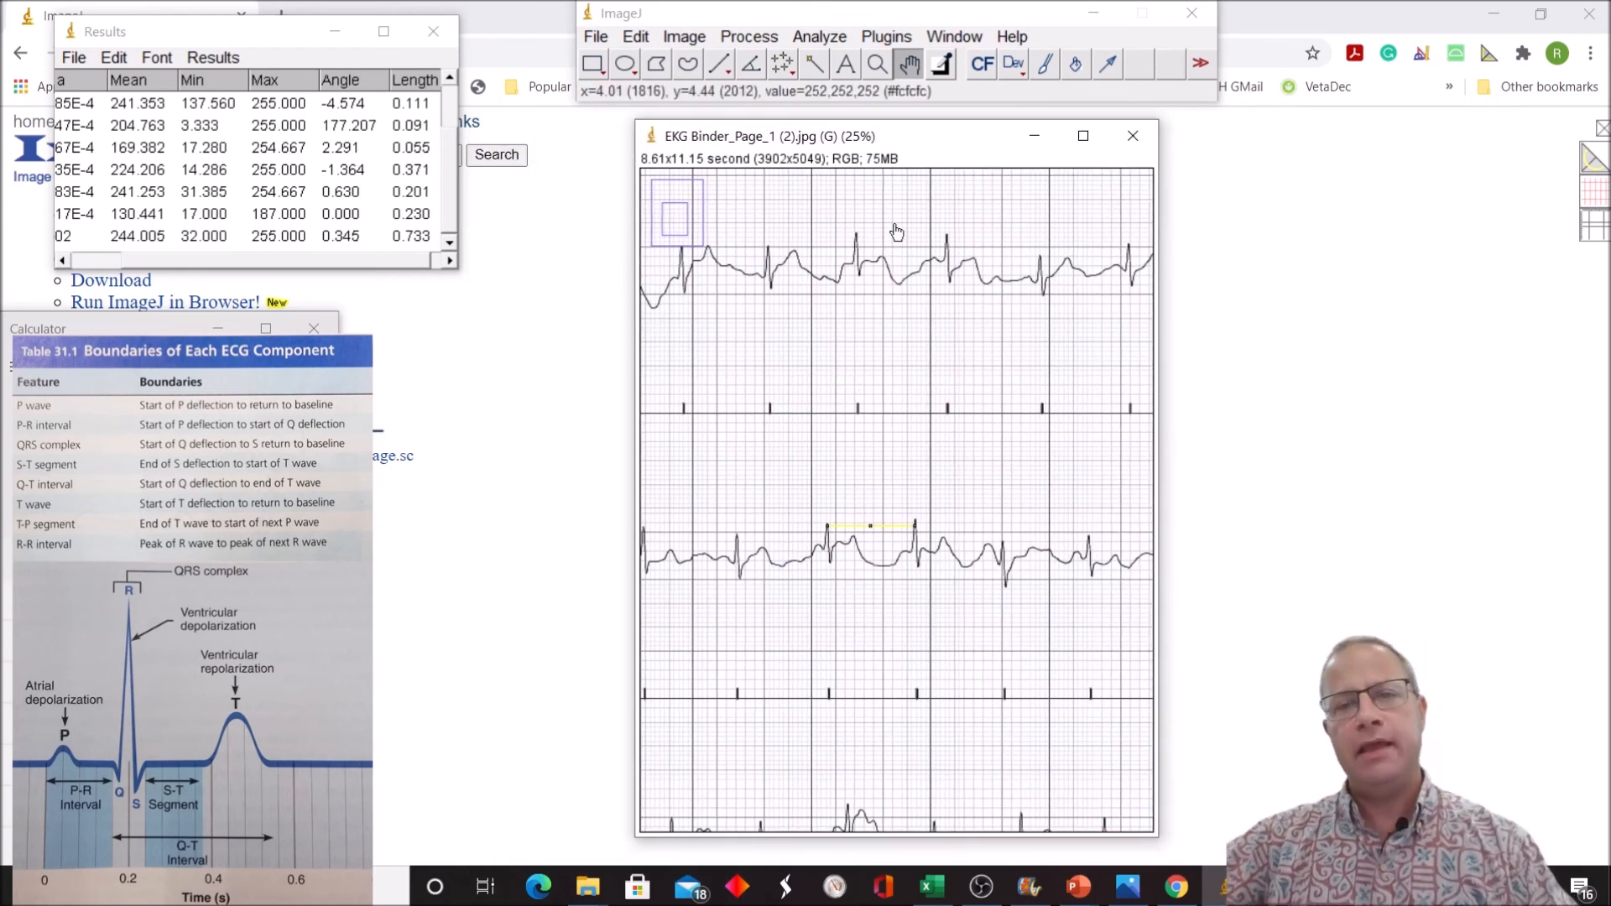
mouse_move(1020, 570)
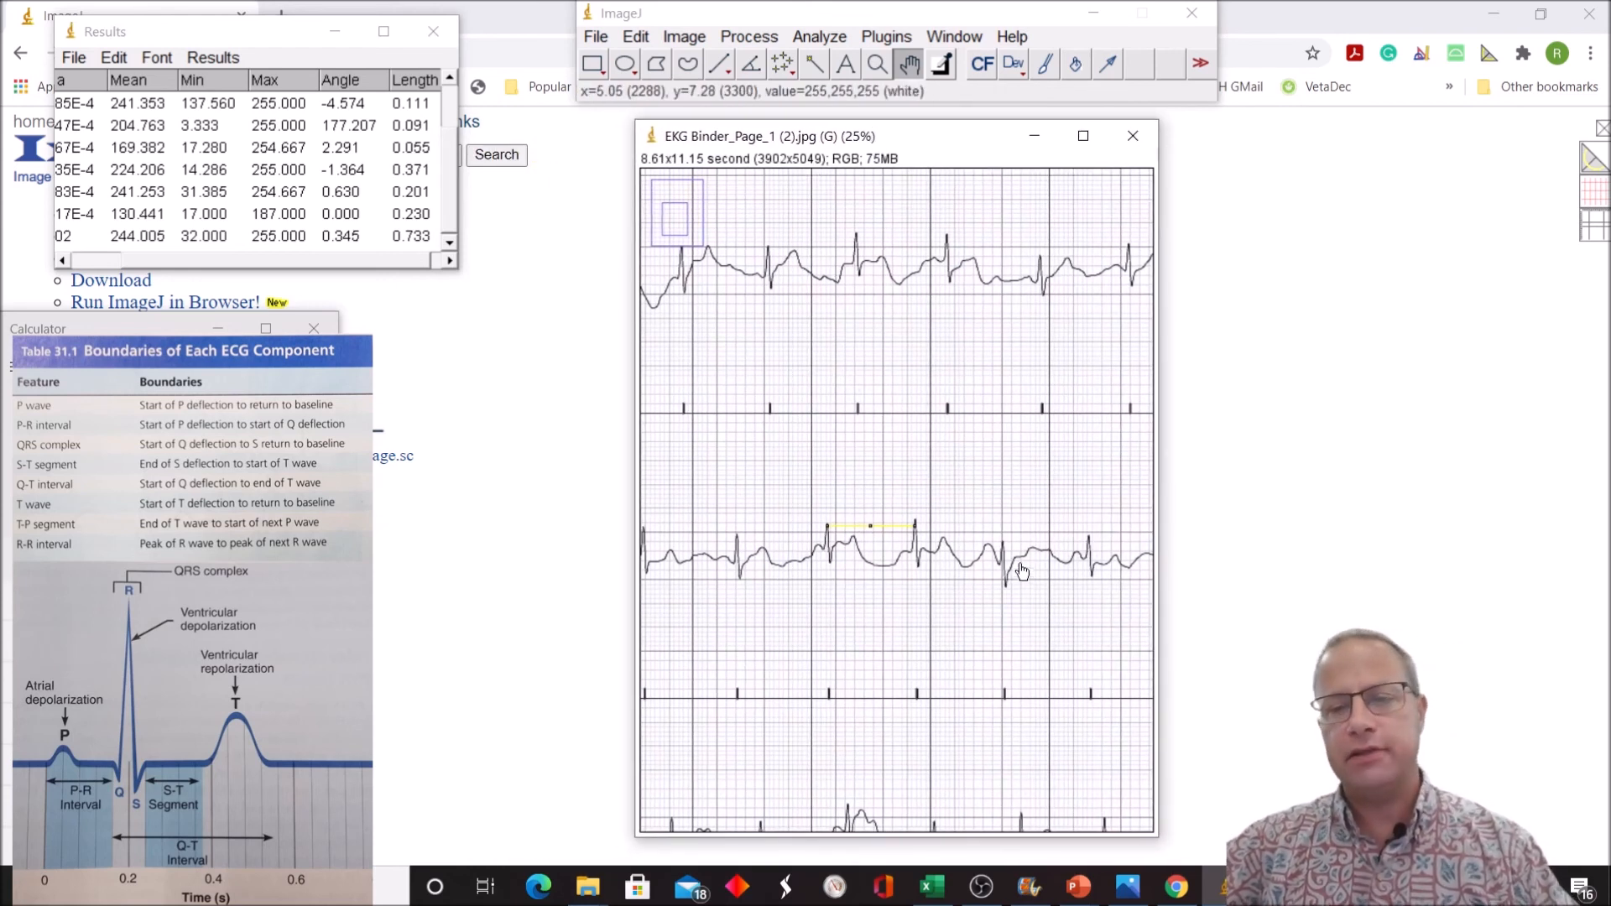
mouse_move(799, 408)
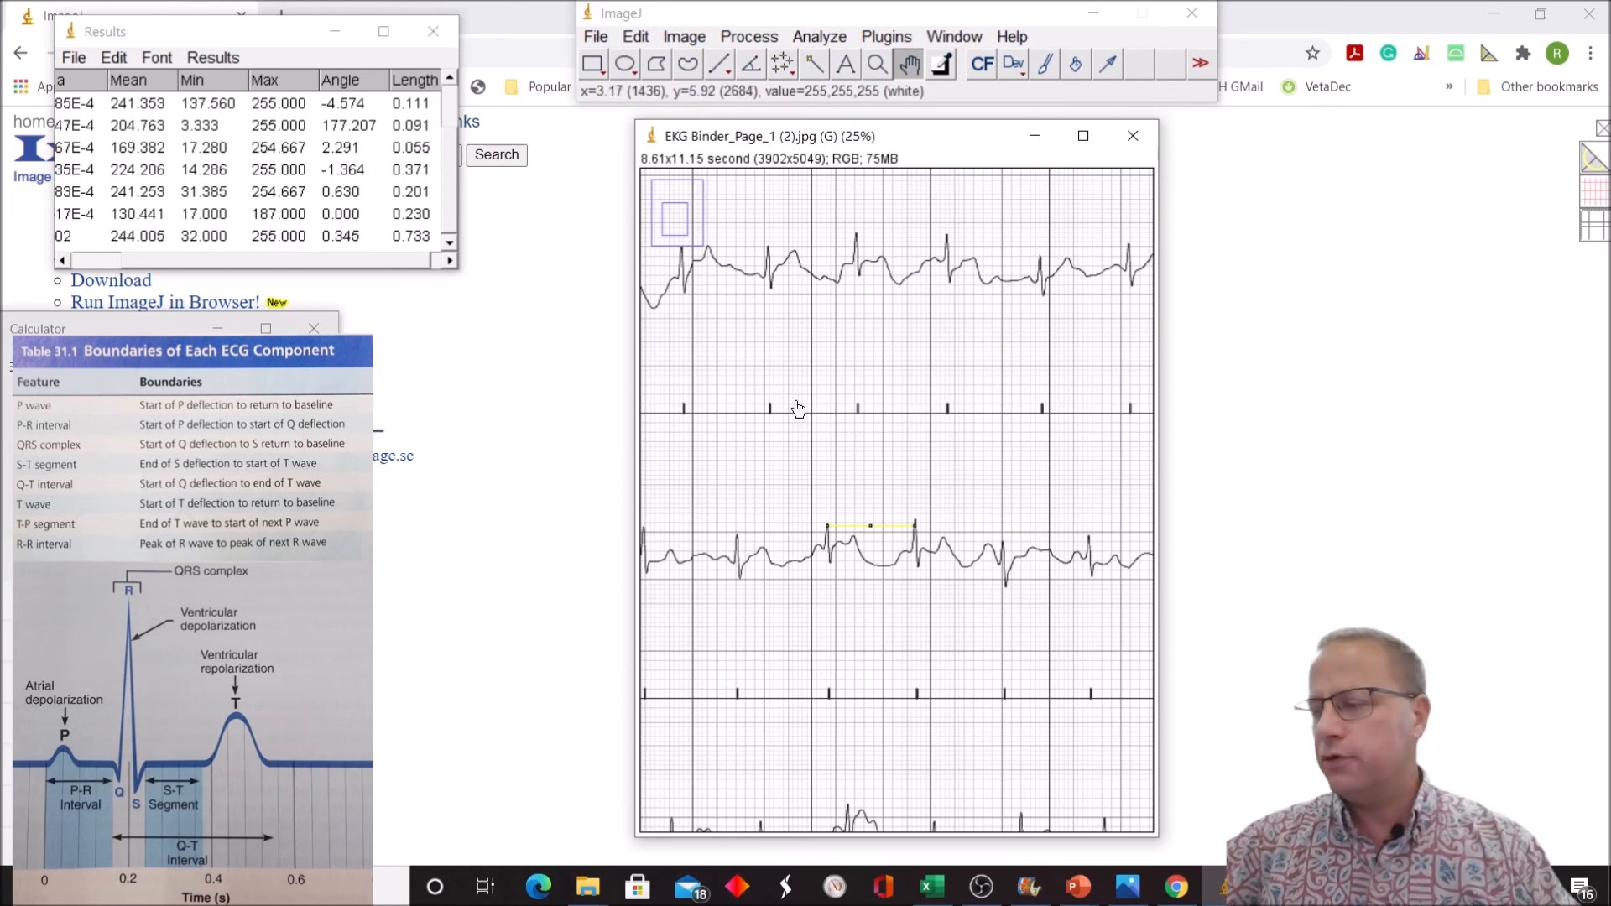
mouse_move(806, 488)
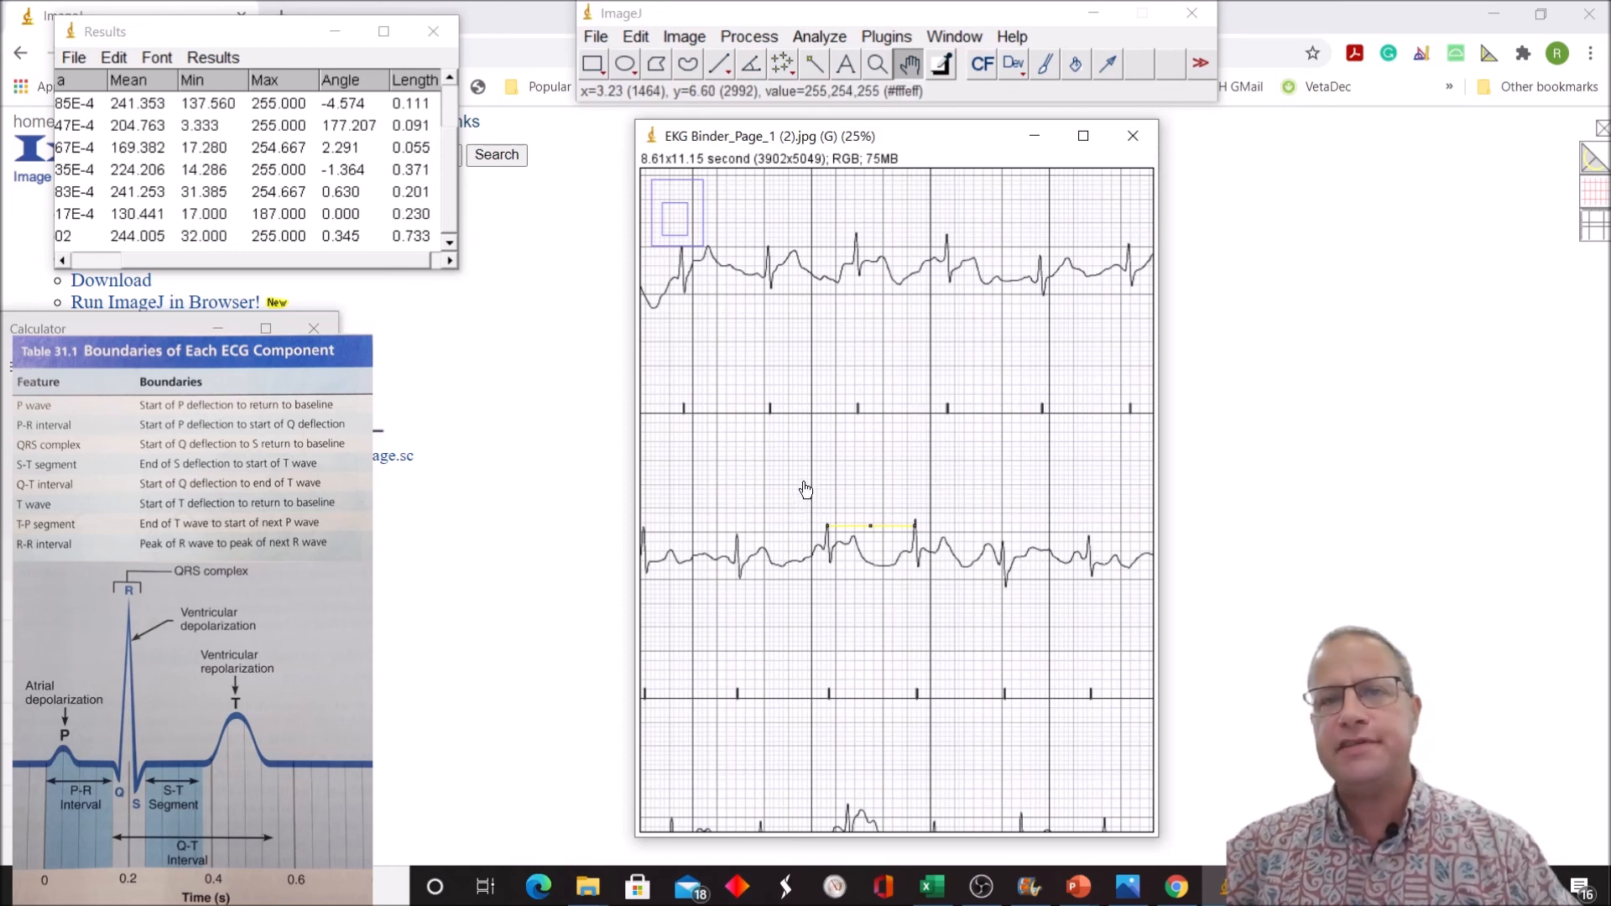
mouse_move(844, 380)
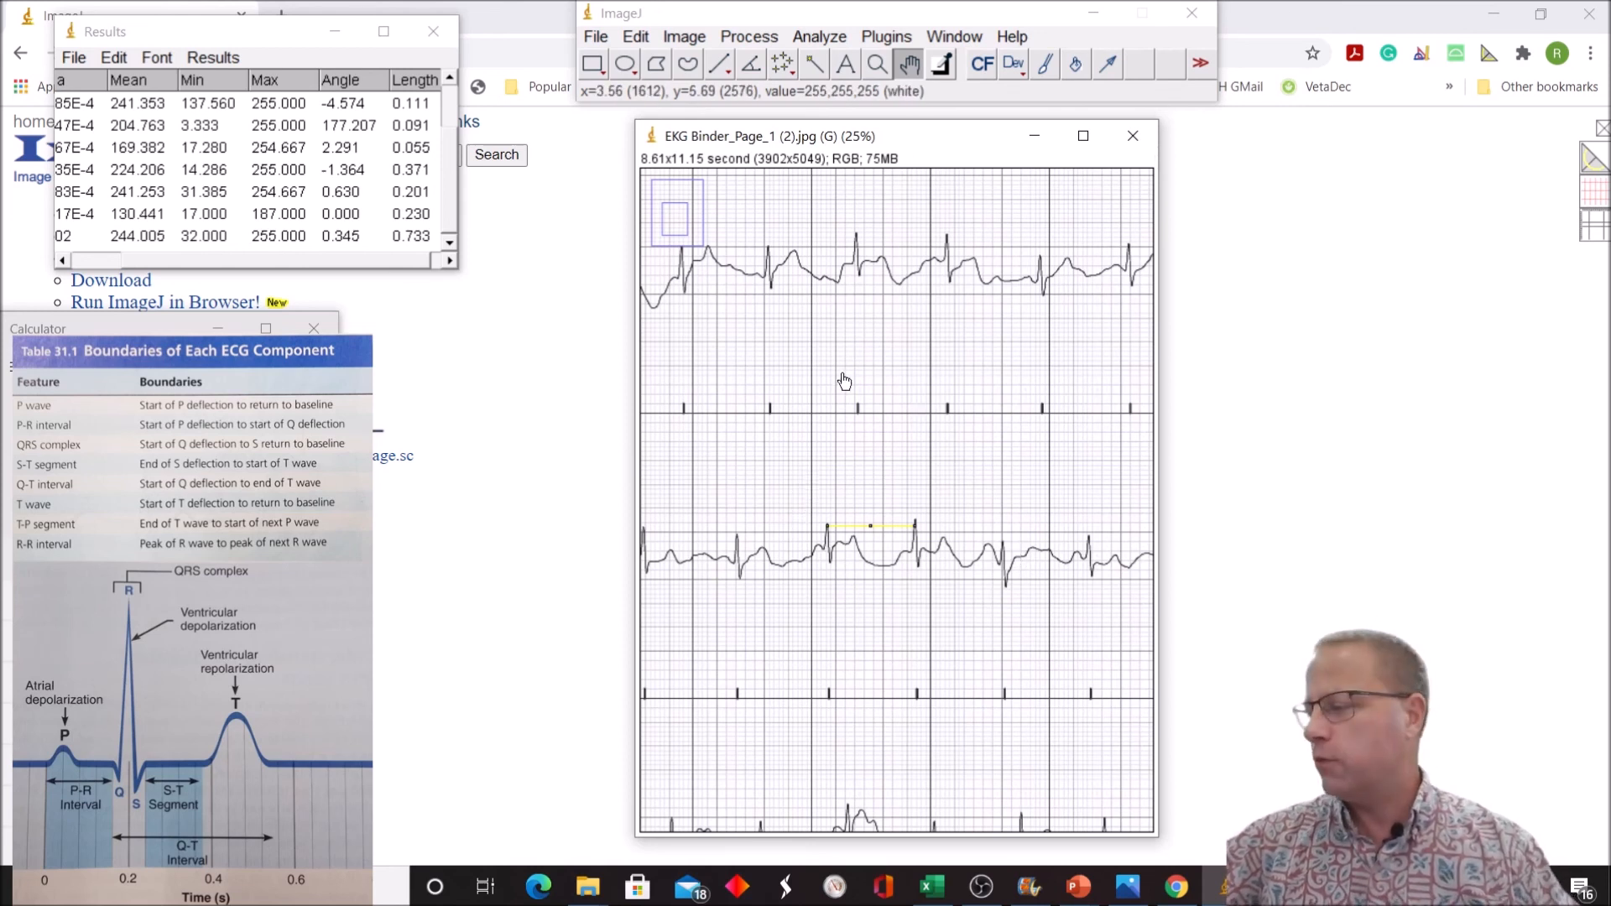
mouse_move(785, 416)
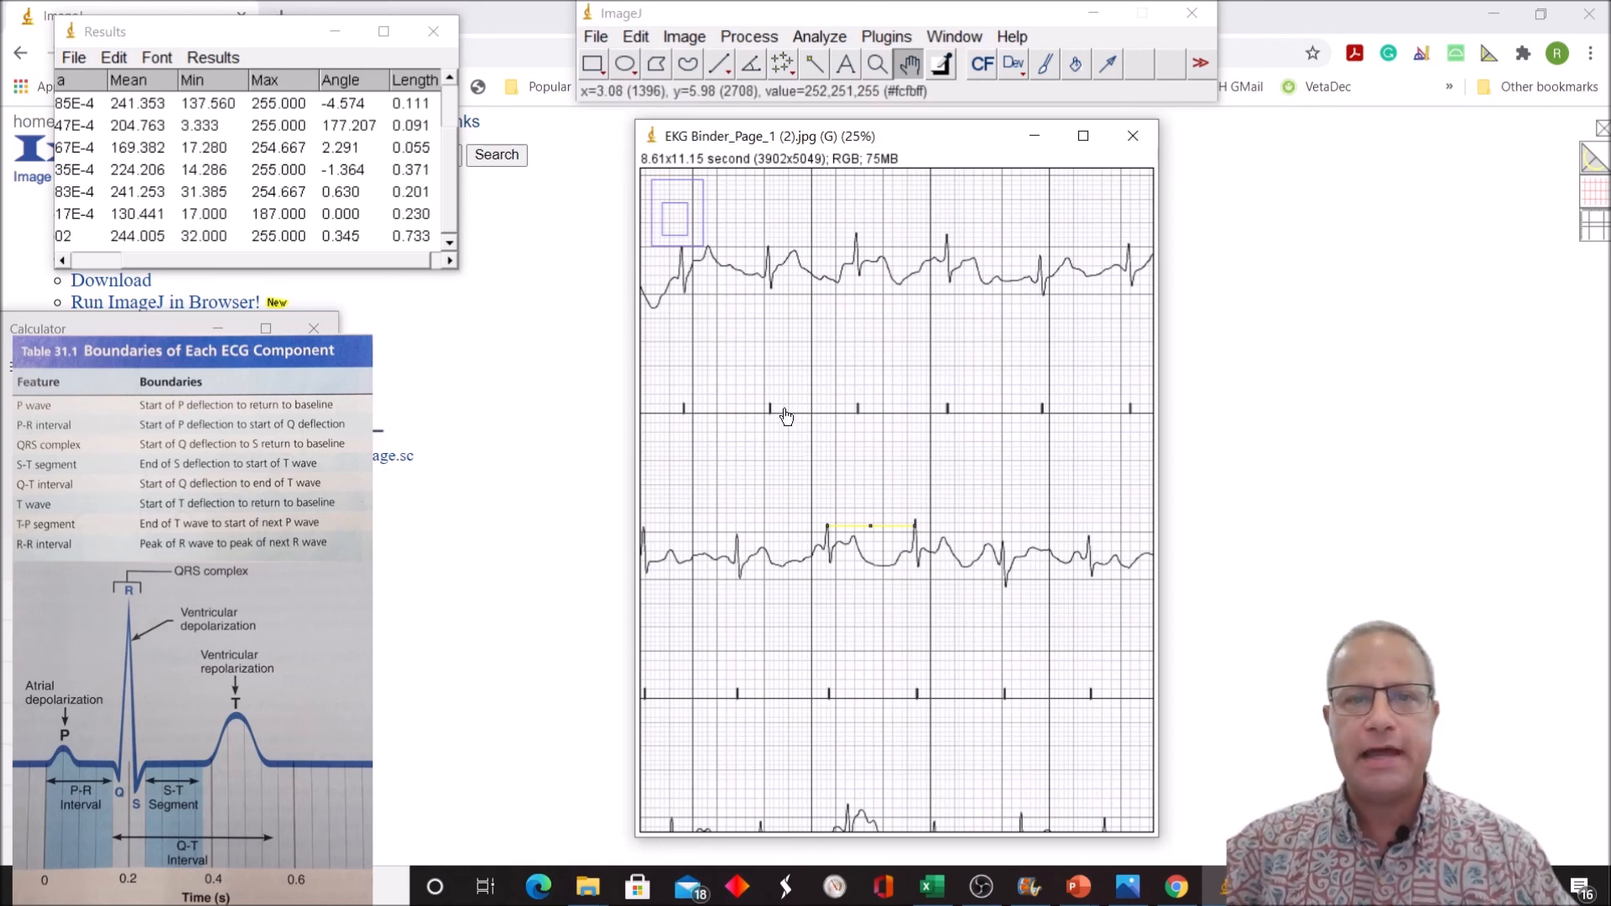
mouse_move(782, 423)
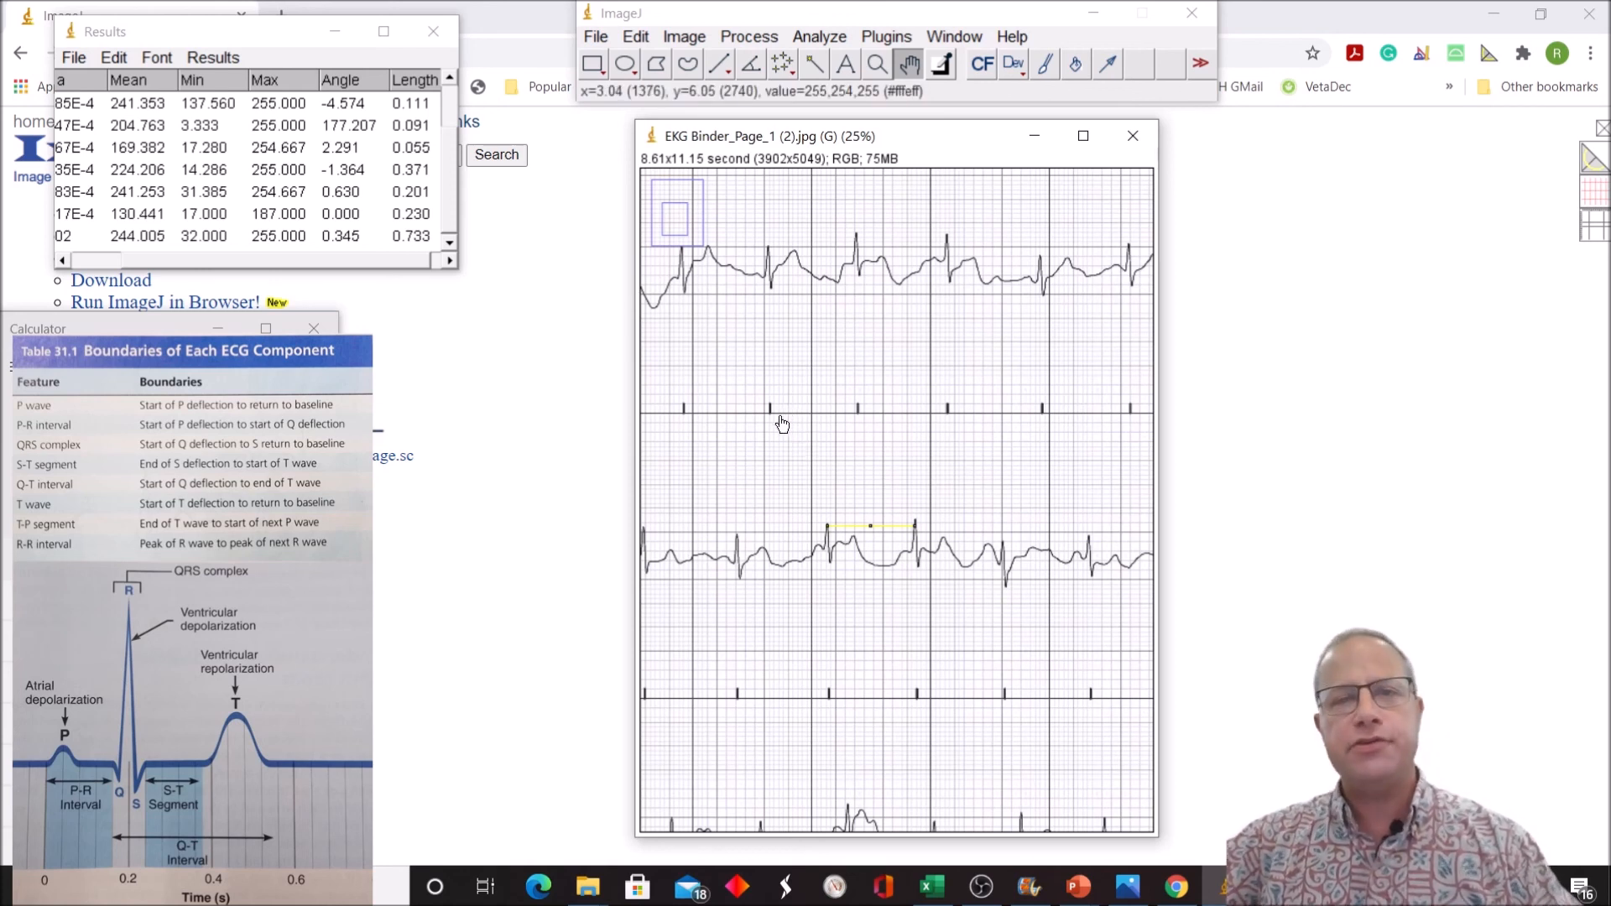
mouse_move(770, 419)
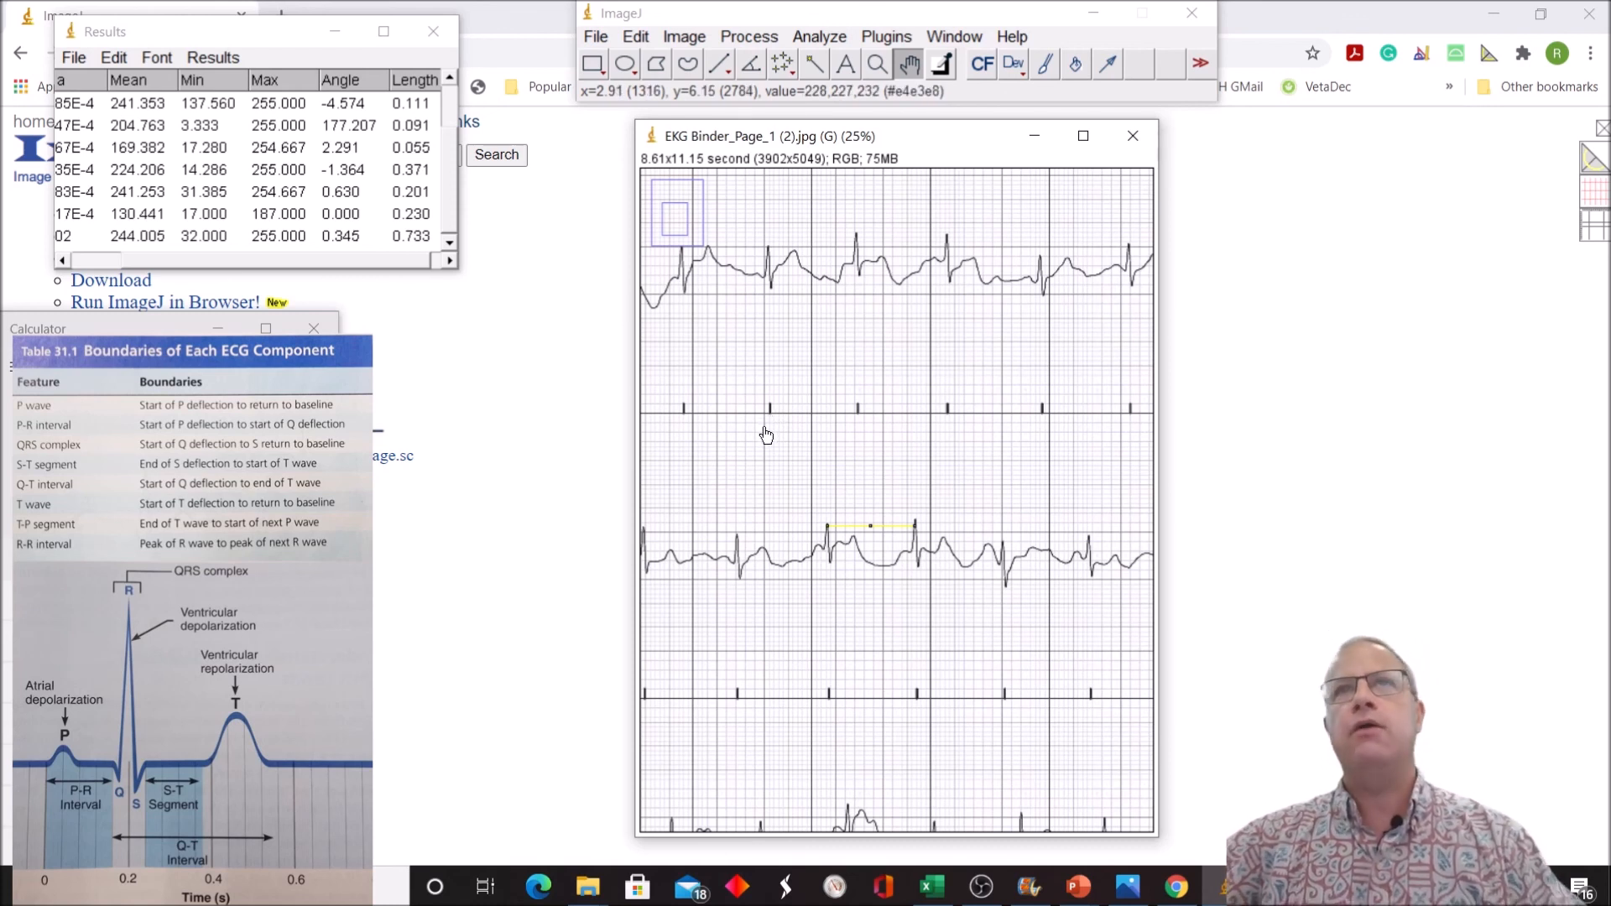
mouse_move(748, 438)
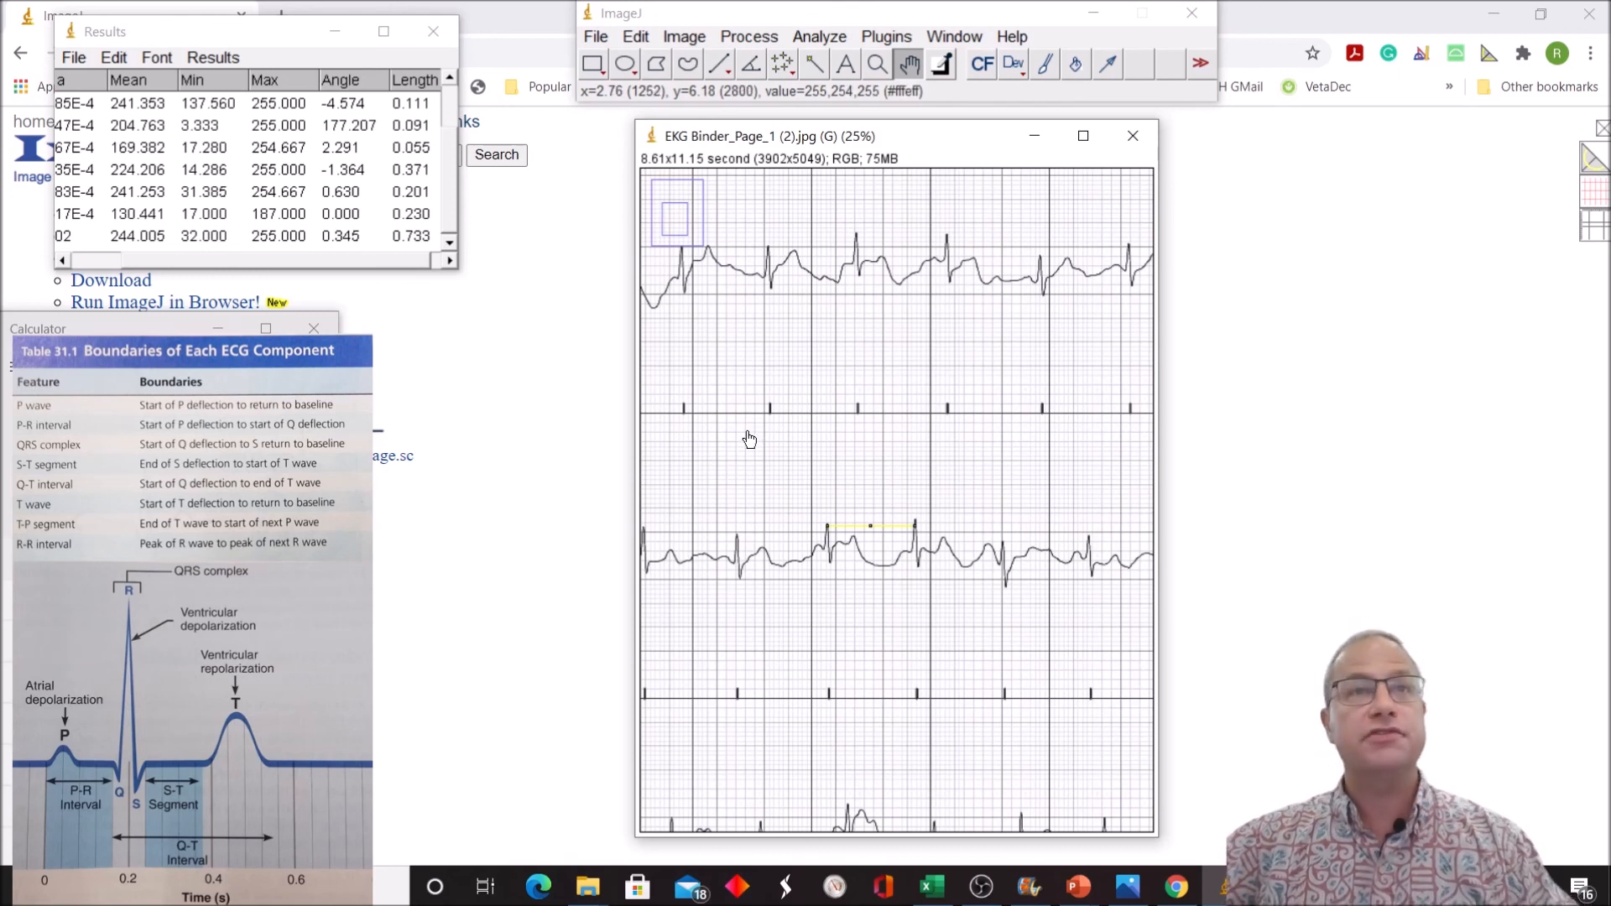
mouse_move(745, 438)
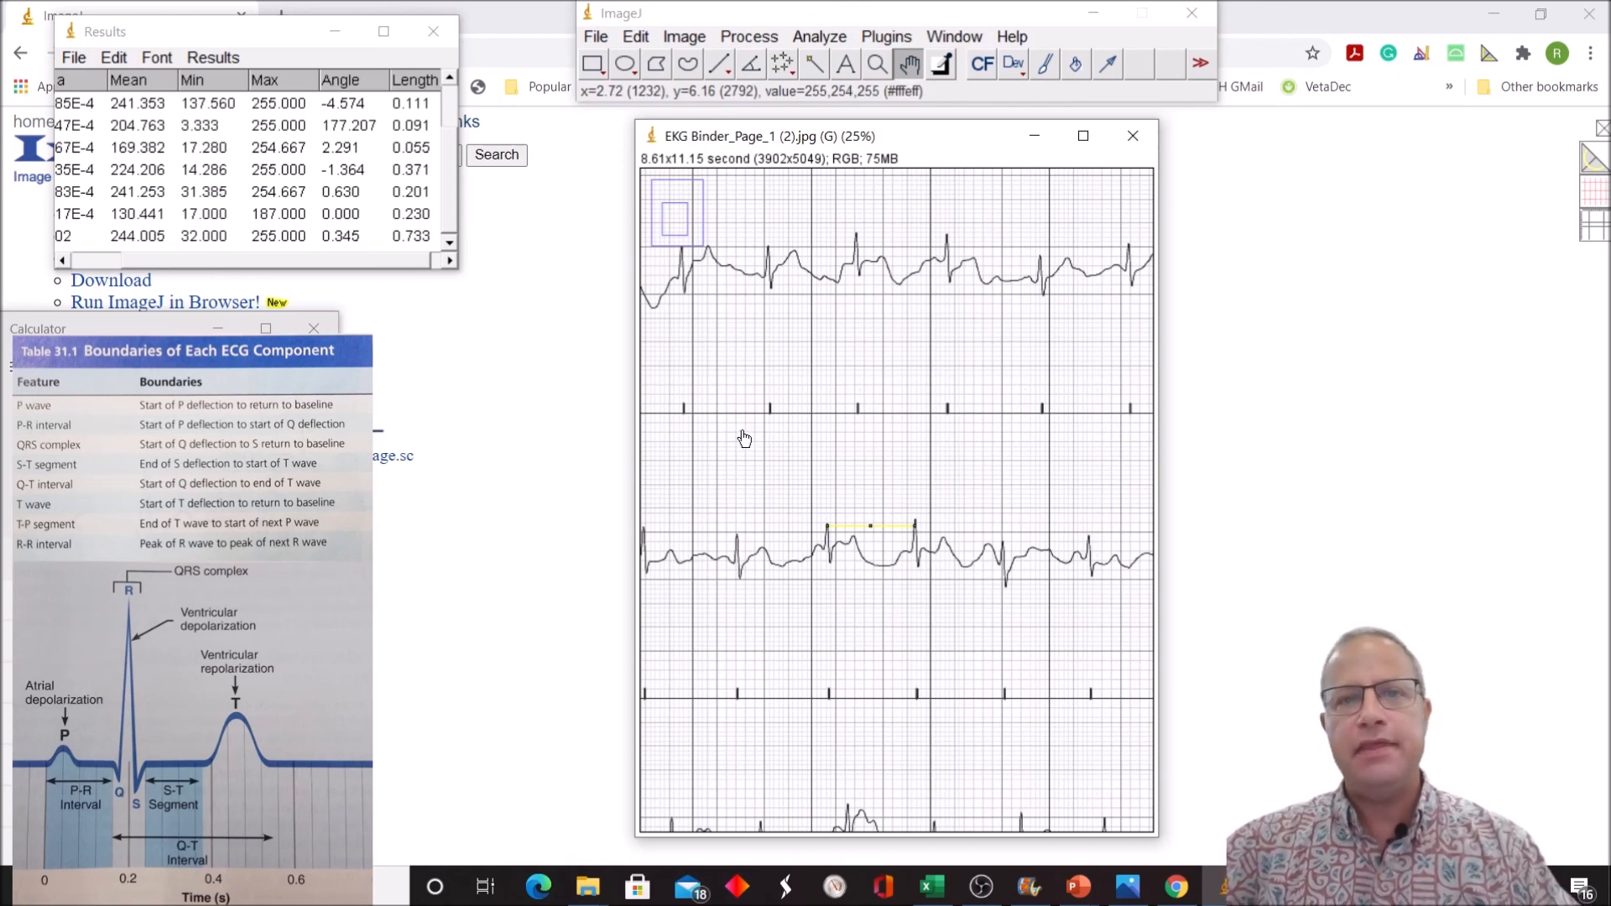
mouse_move(782, 408)
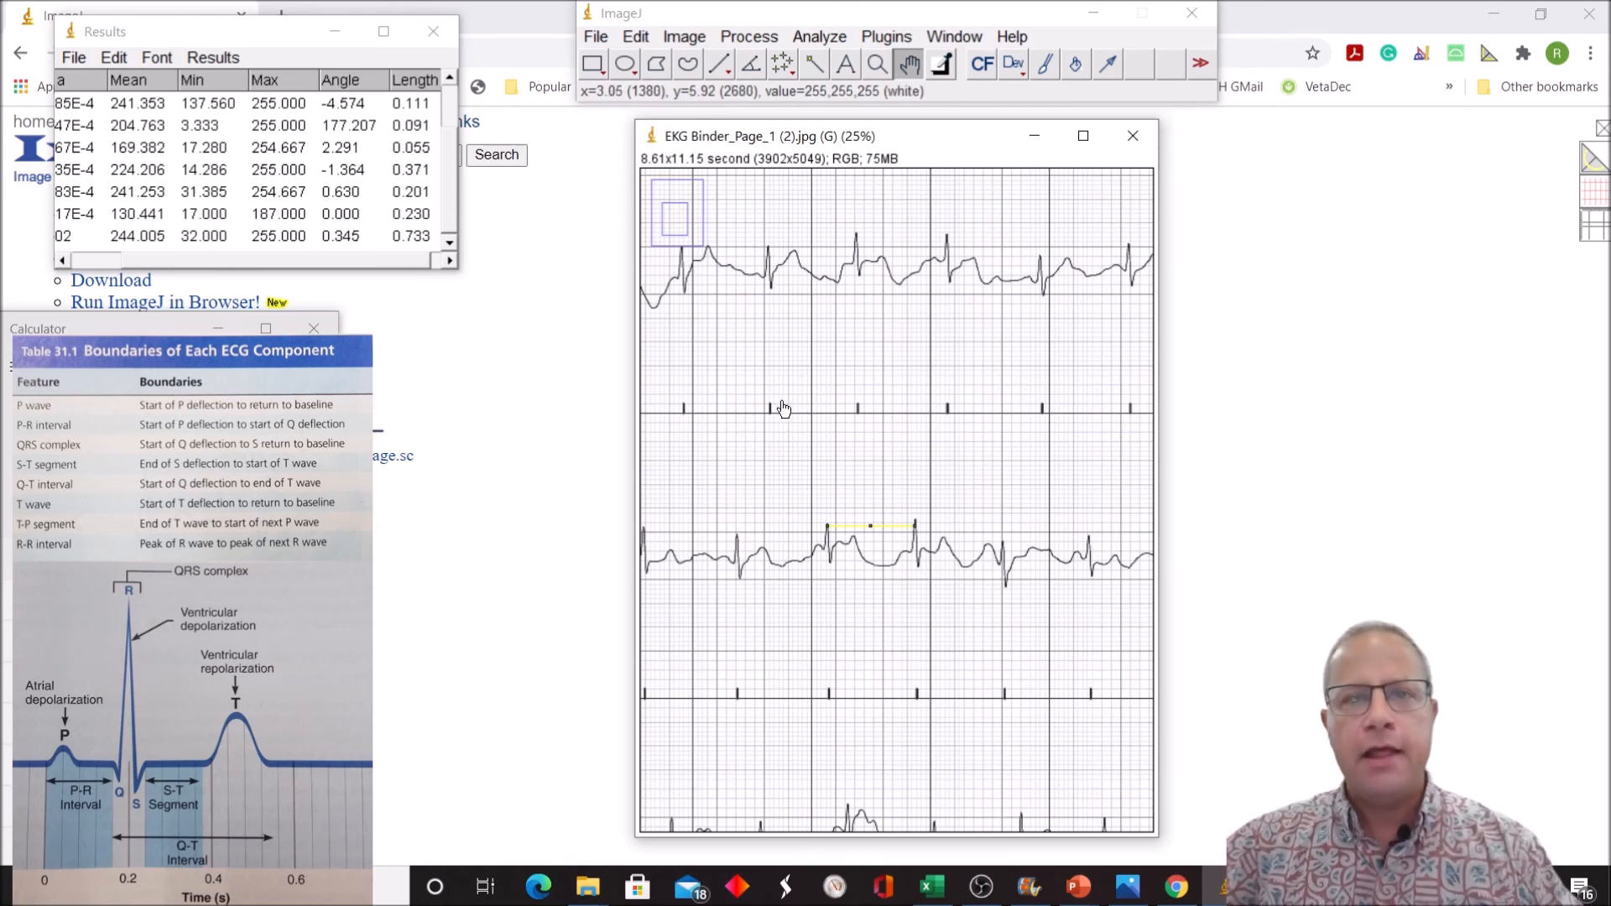
mouse_move(953, 349)
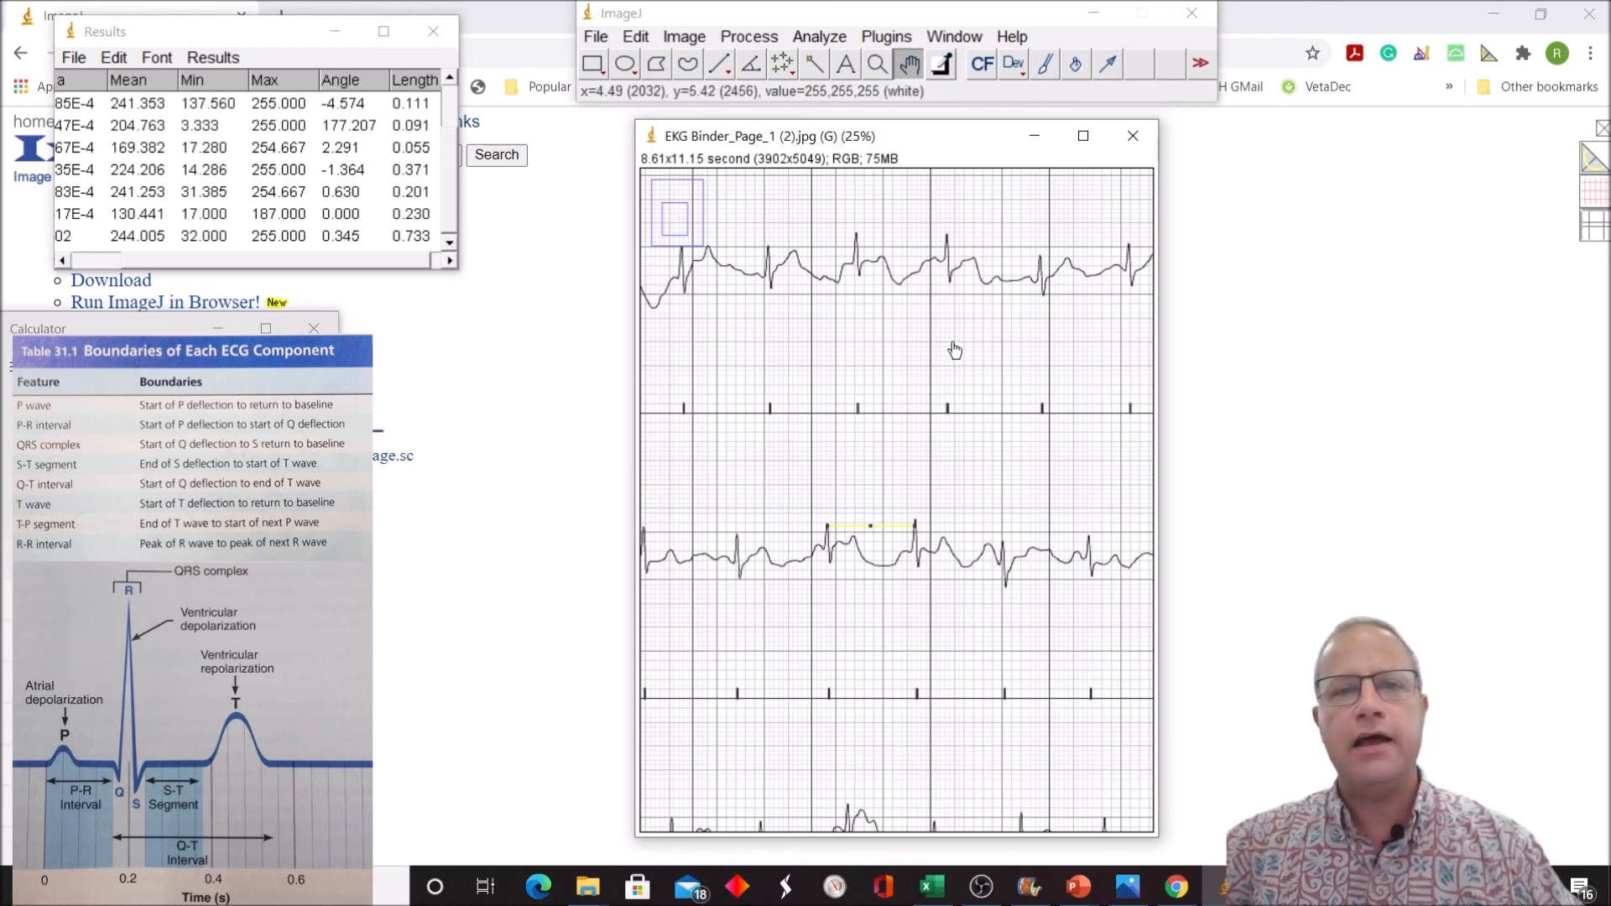
mouse_move(919, 429)
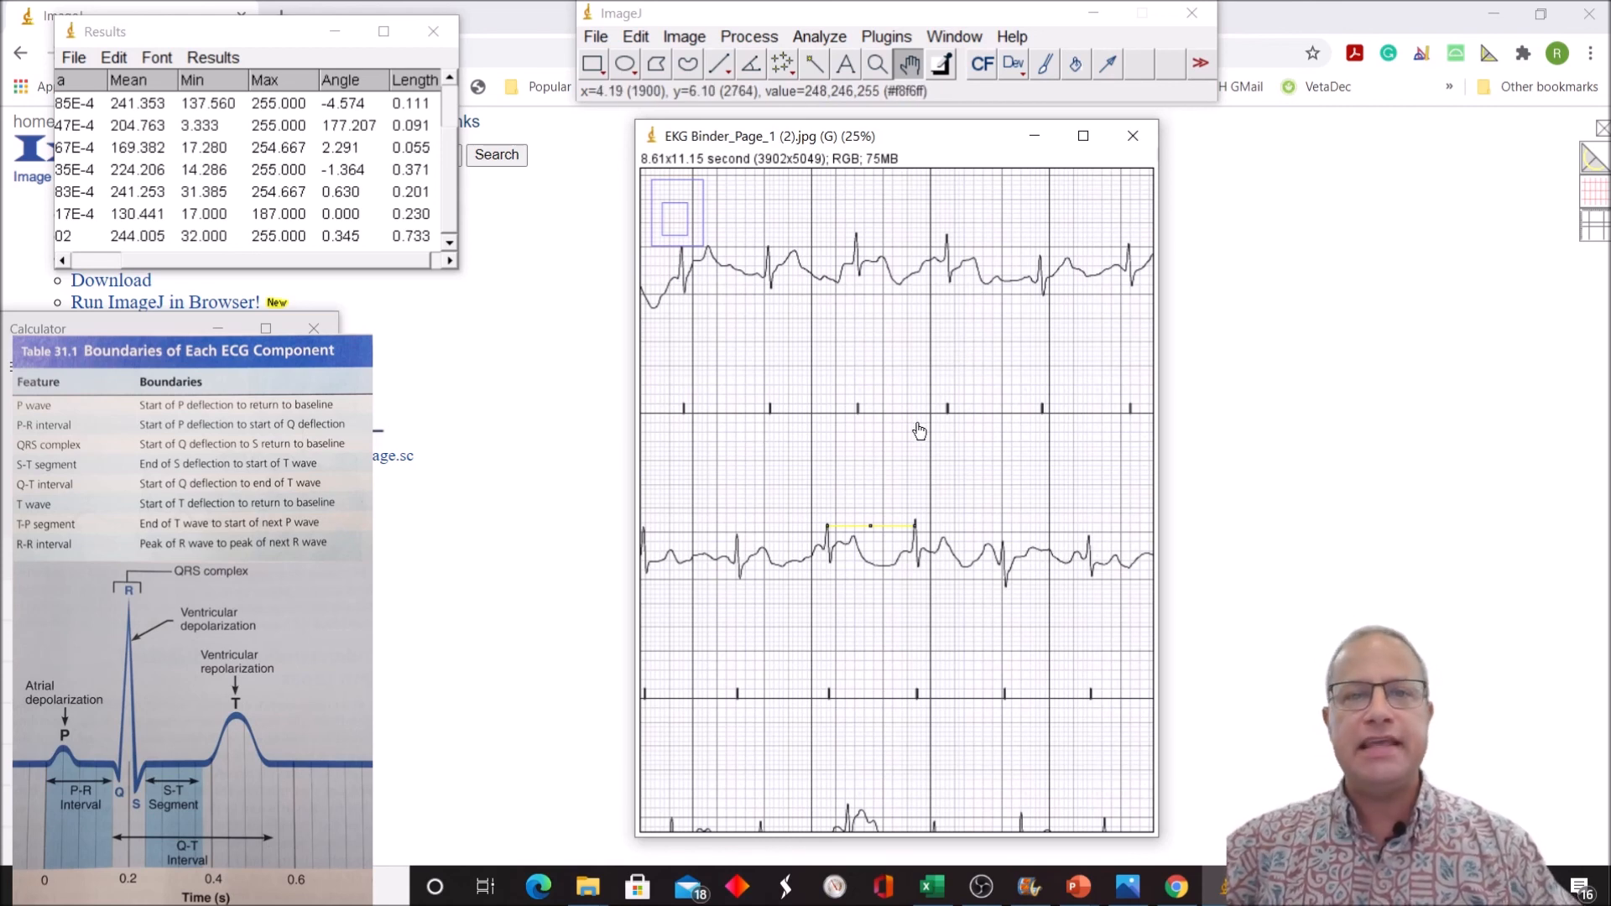
mouse_move(873, 436)
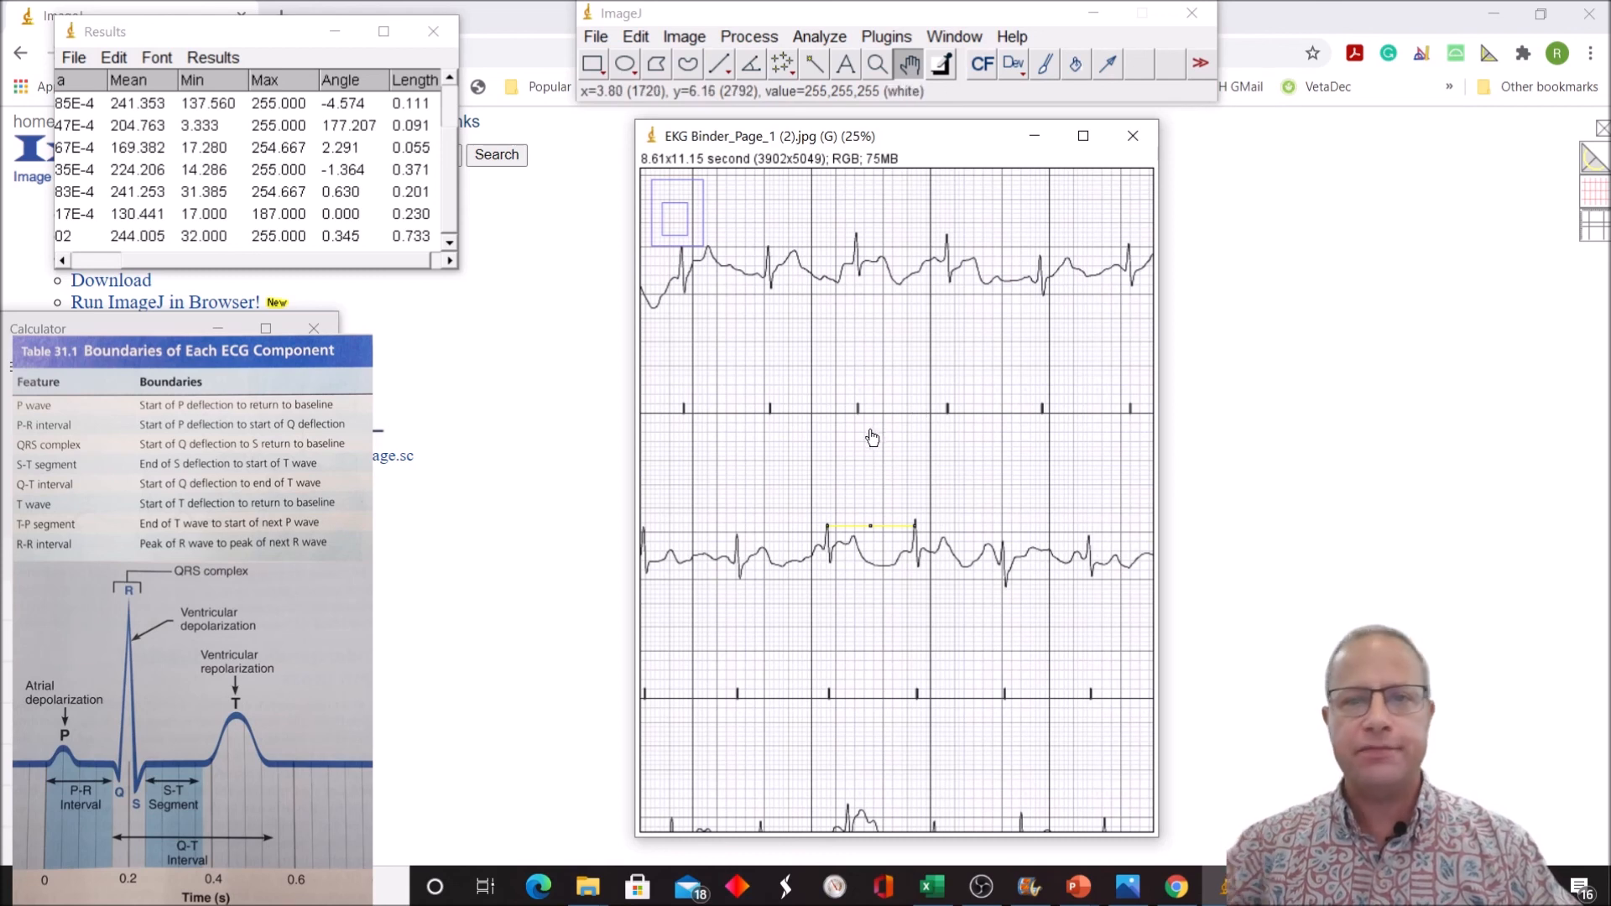
mouse_move(845, 446)
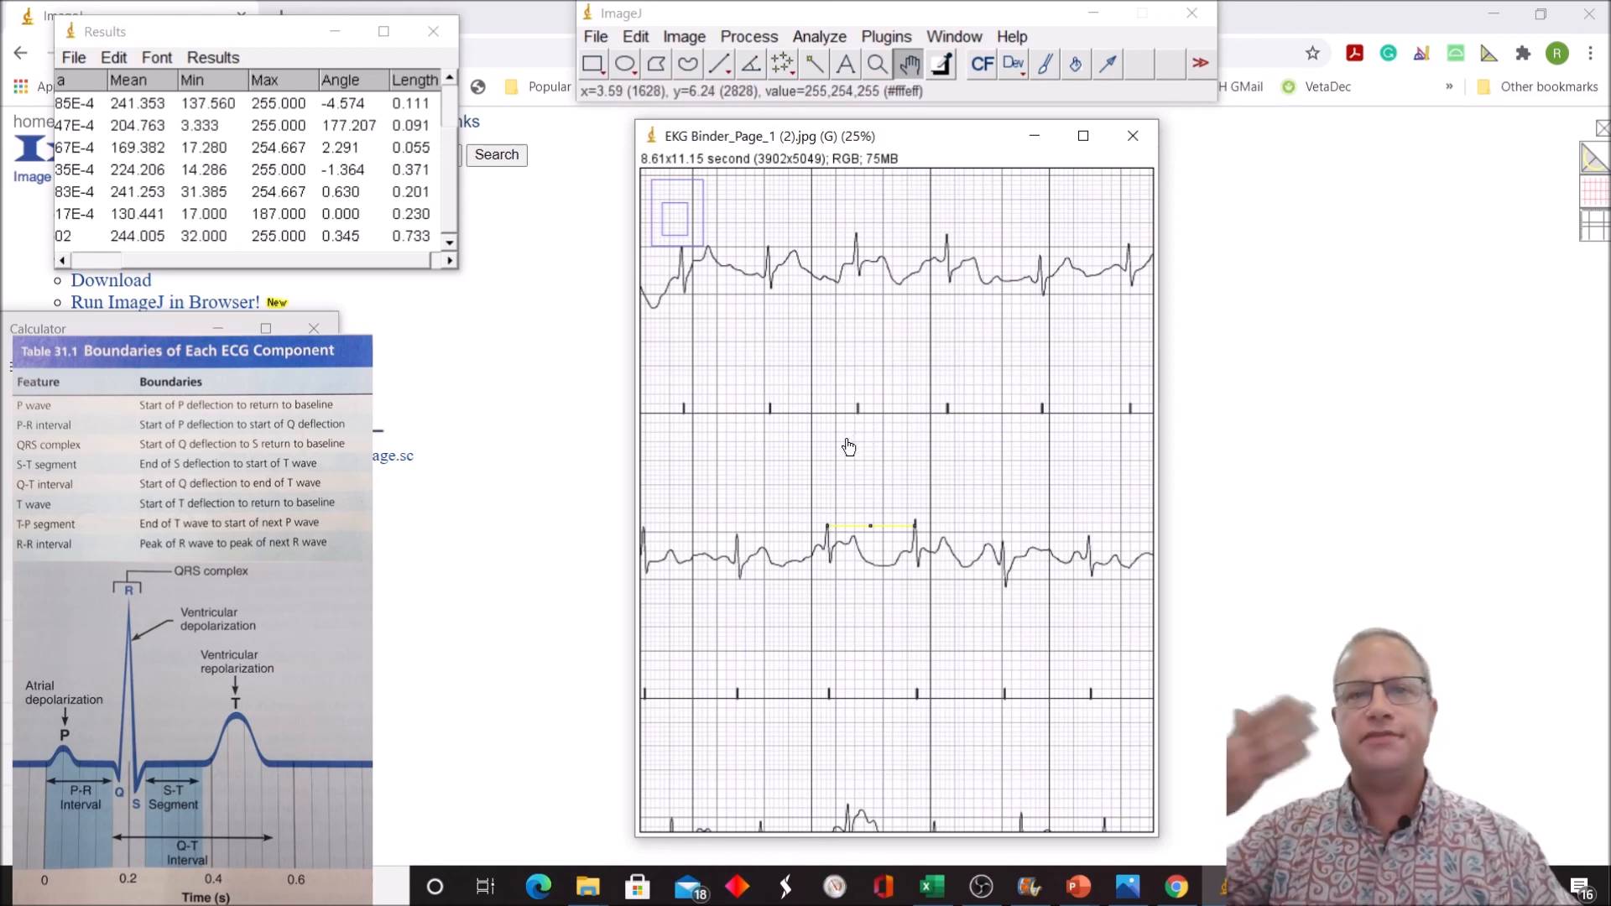
mouse_move(839, 450)
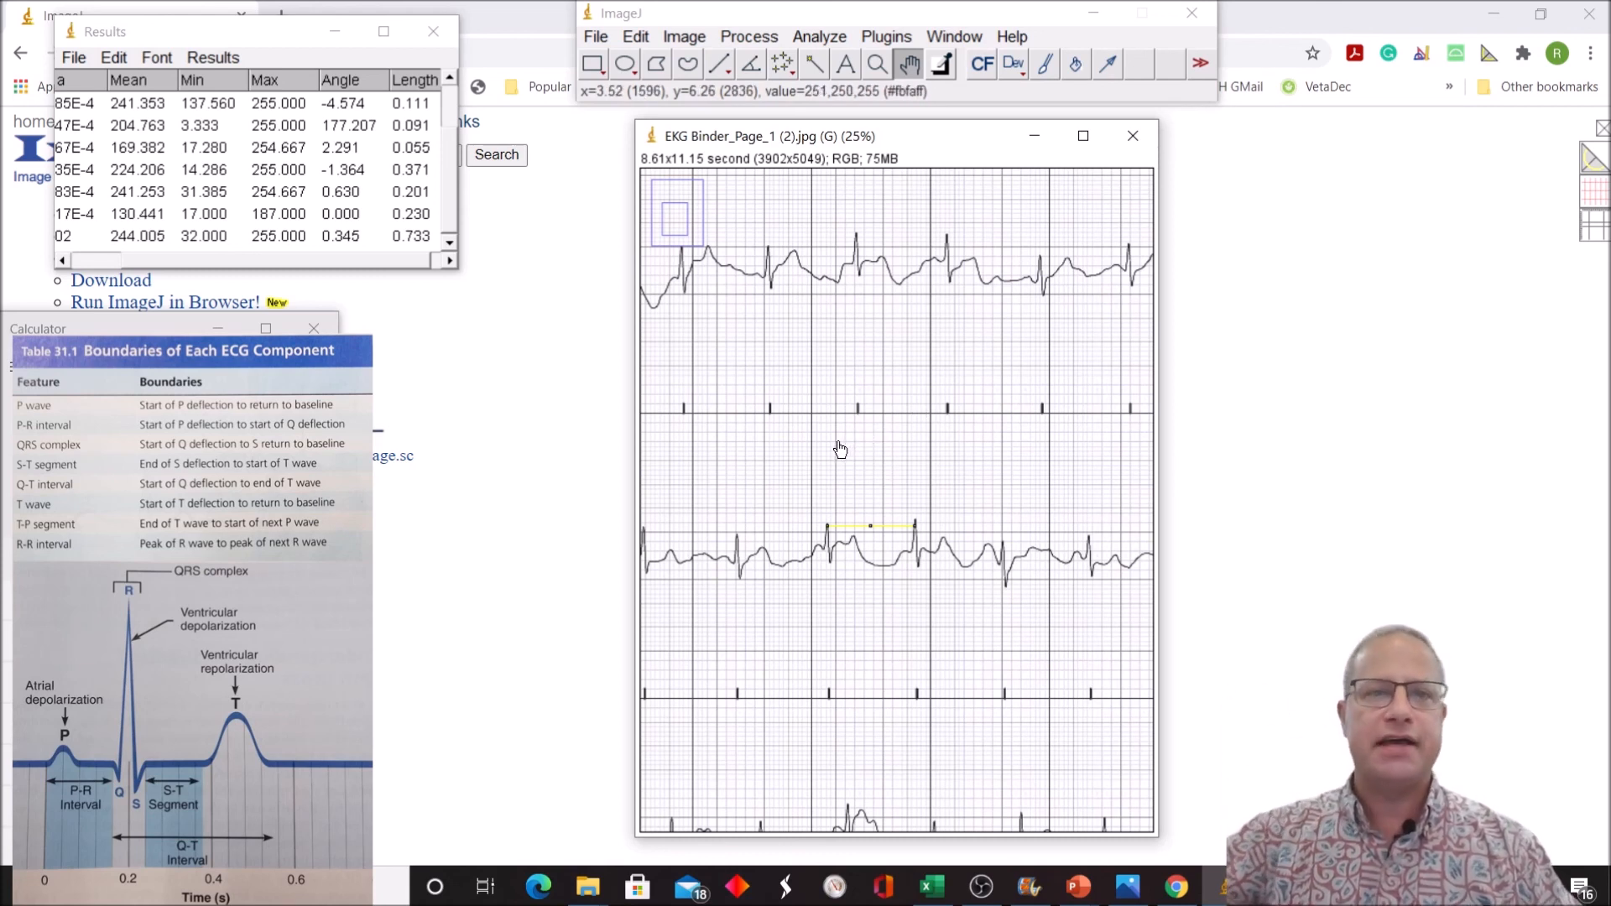